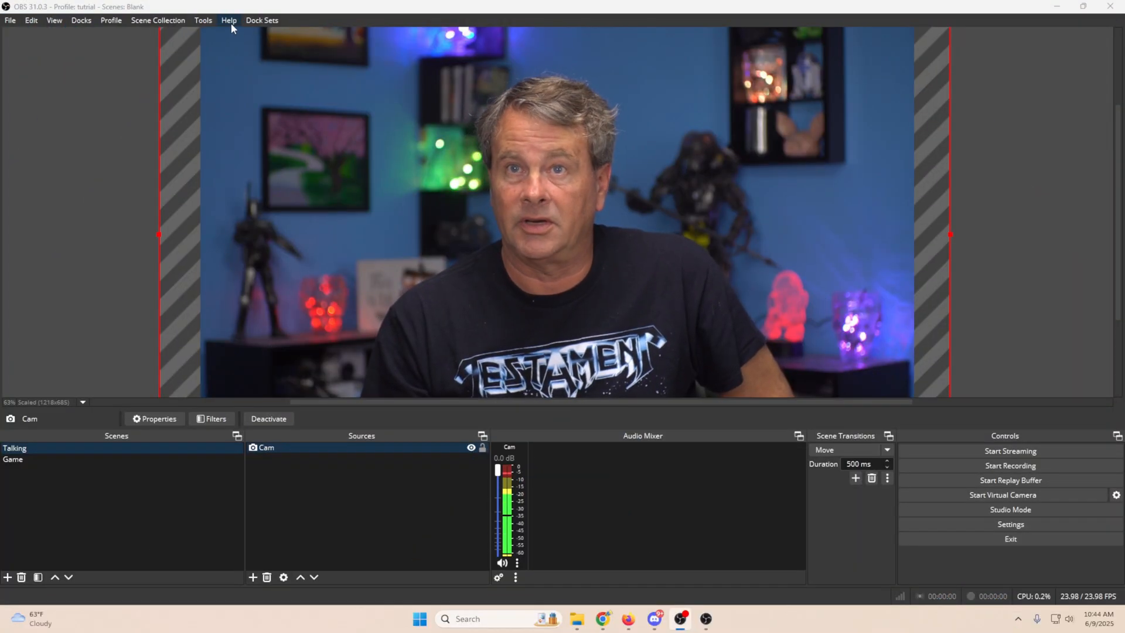
Upload the current OBS log file from the Help > Log Files menu.
left_click(229, 19)
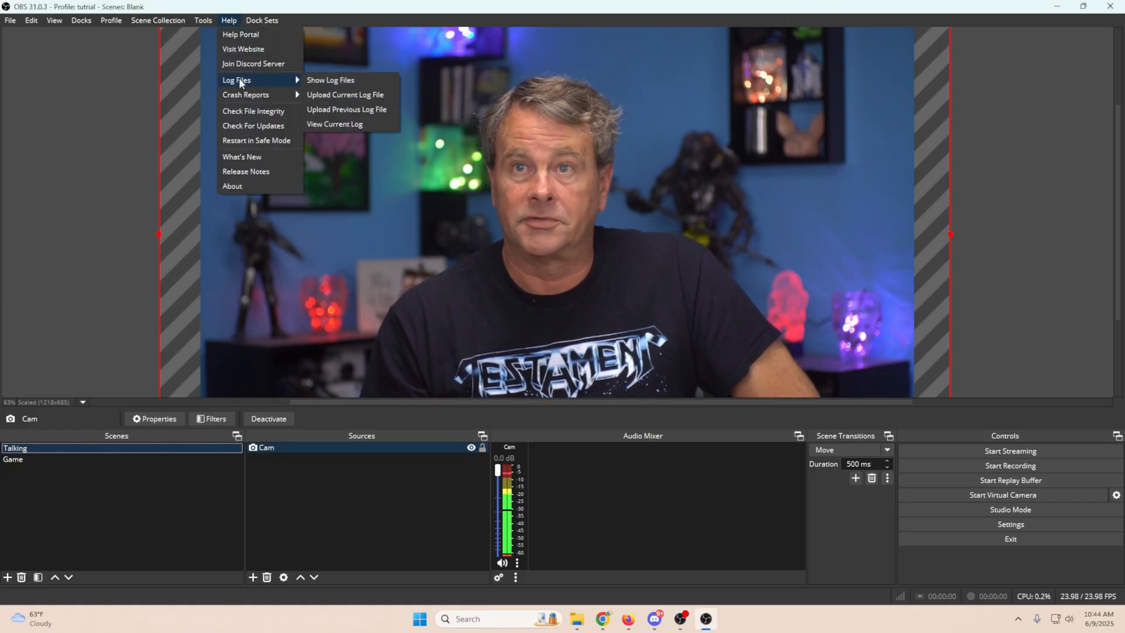
mouse_move(339, 97)
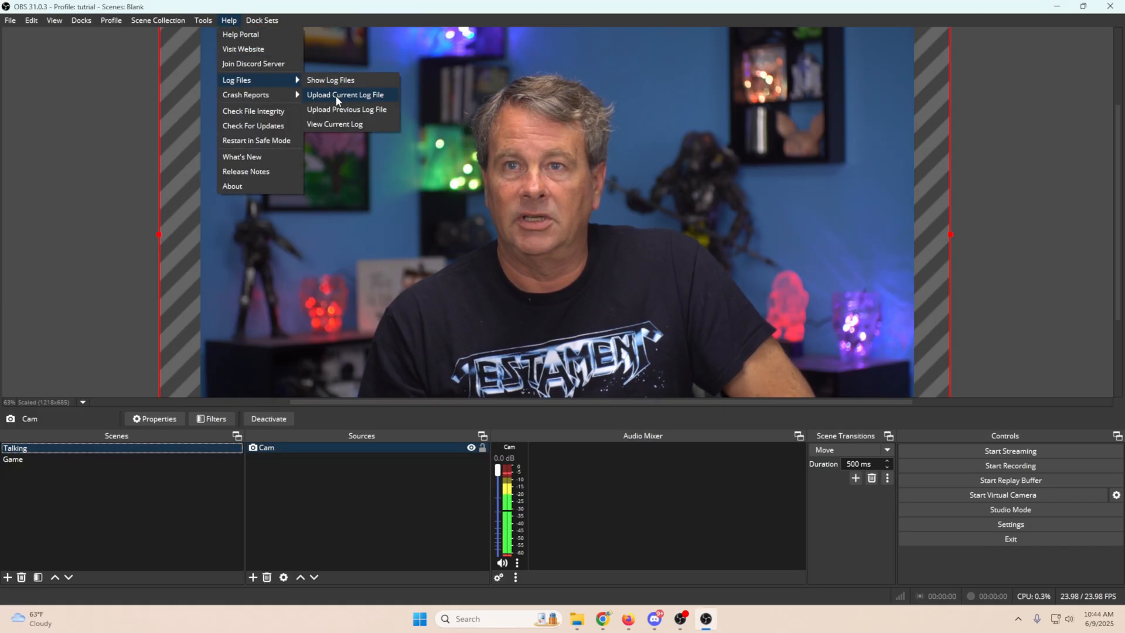
left_click(346, 95)
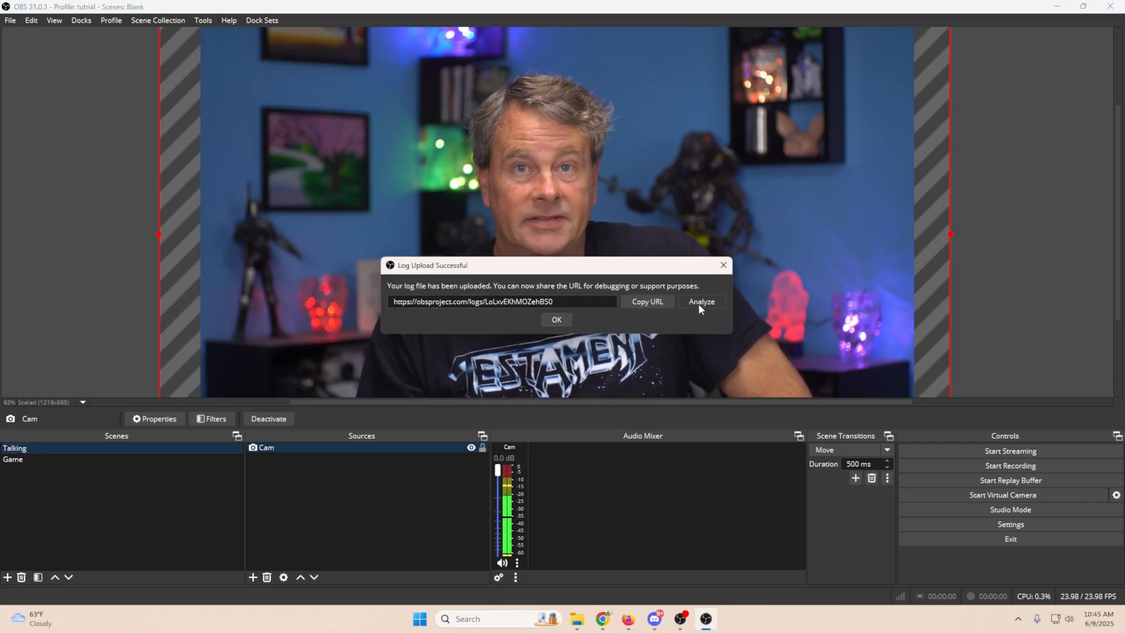
Analyze the uploaded log and review its critical issues, framerate warning and info items.
left_click(701, 301)
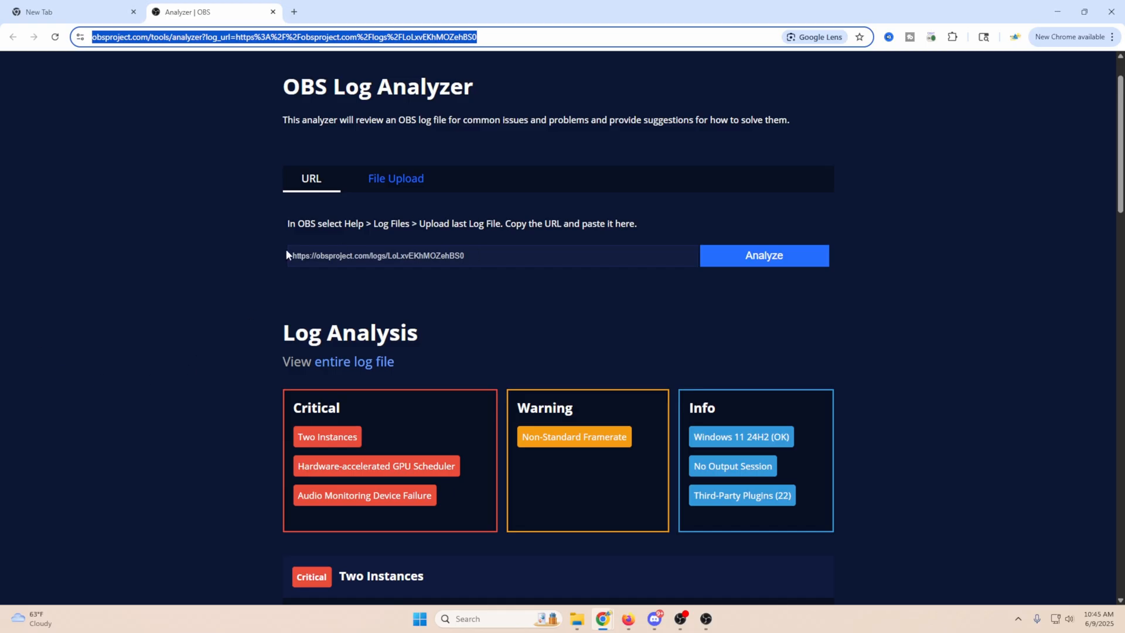
scroll("down", 3)
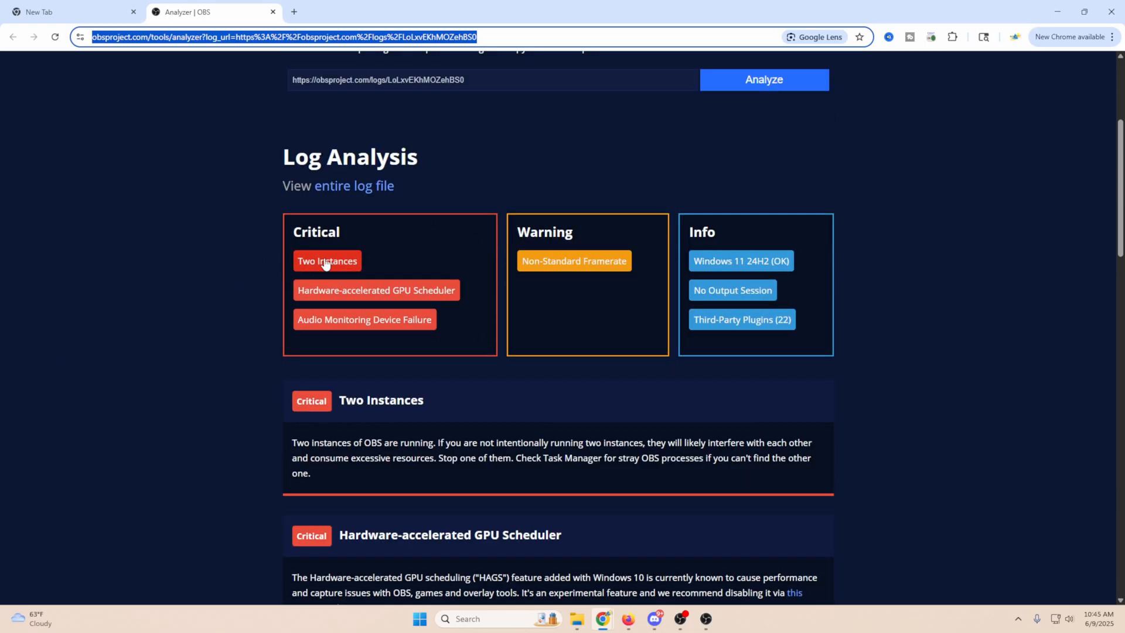
mouse_move(330, 268)
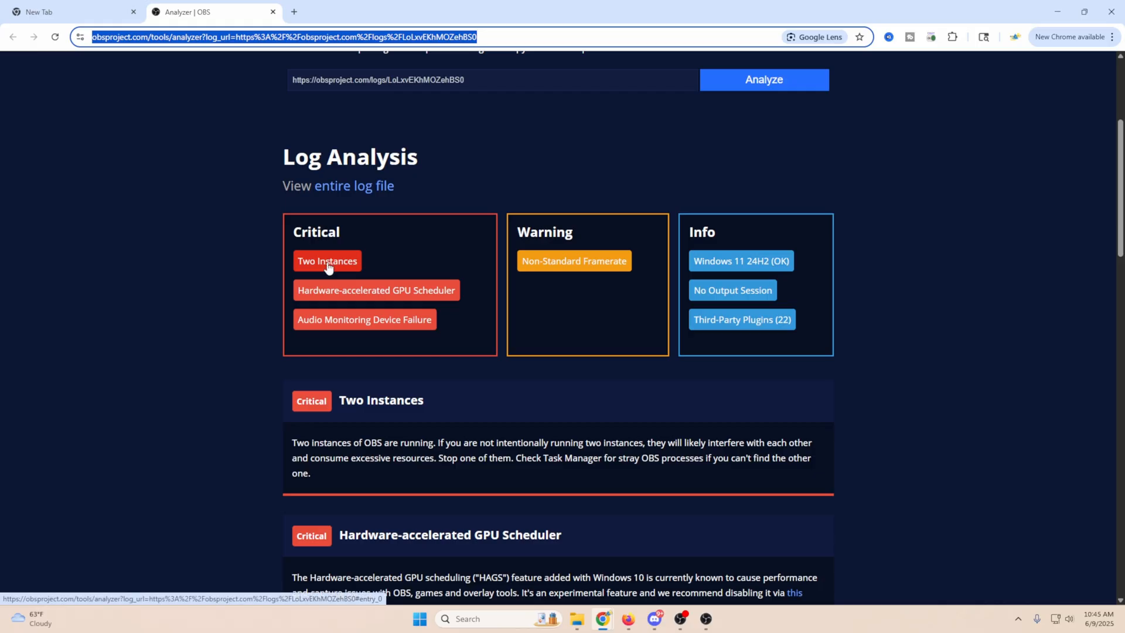
mouse_move(402, 296)
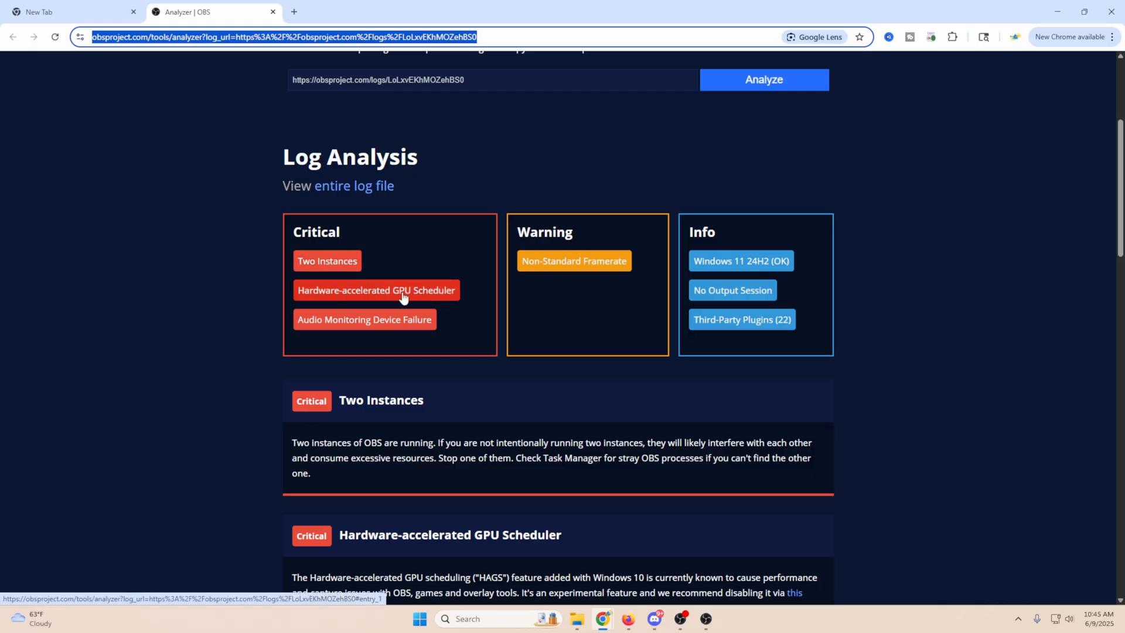
mouse_move(309, 334)
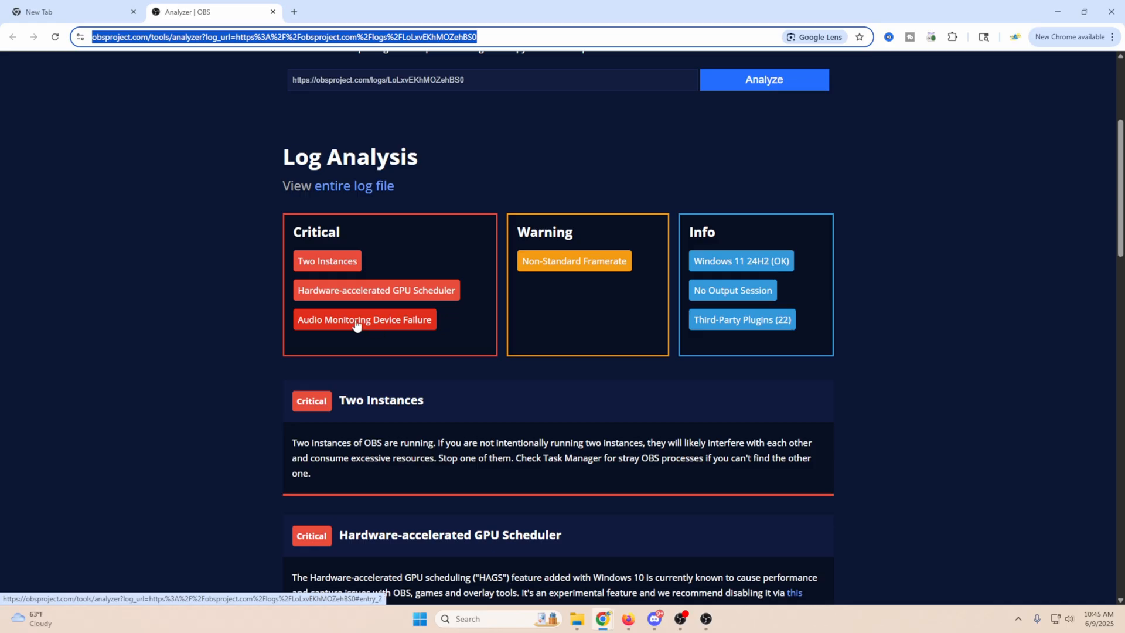
scroll("down", 3)
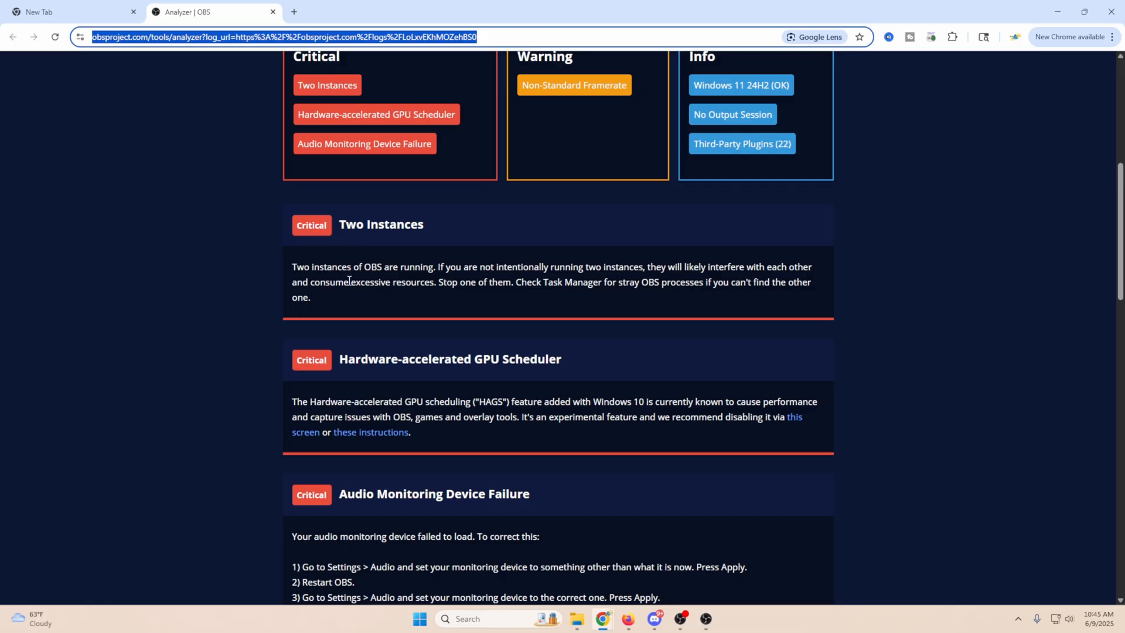
mouse_move(347, 285)
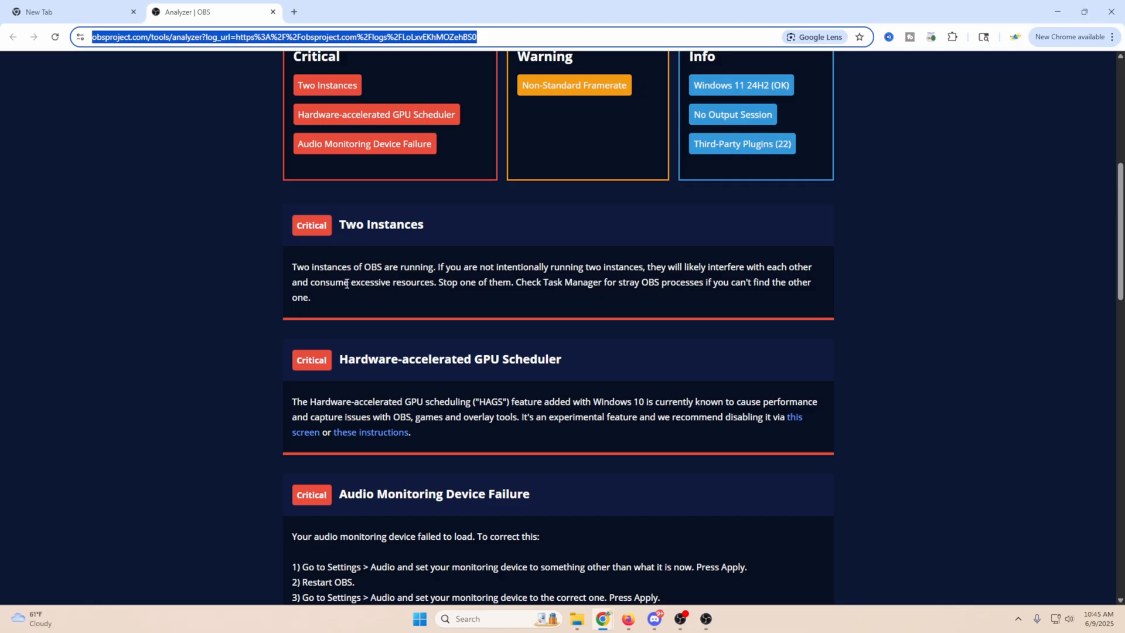
scroll("down", 3)
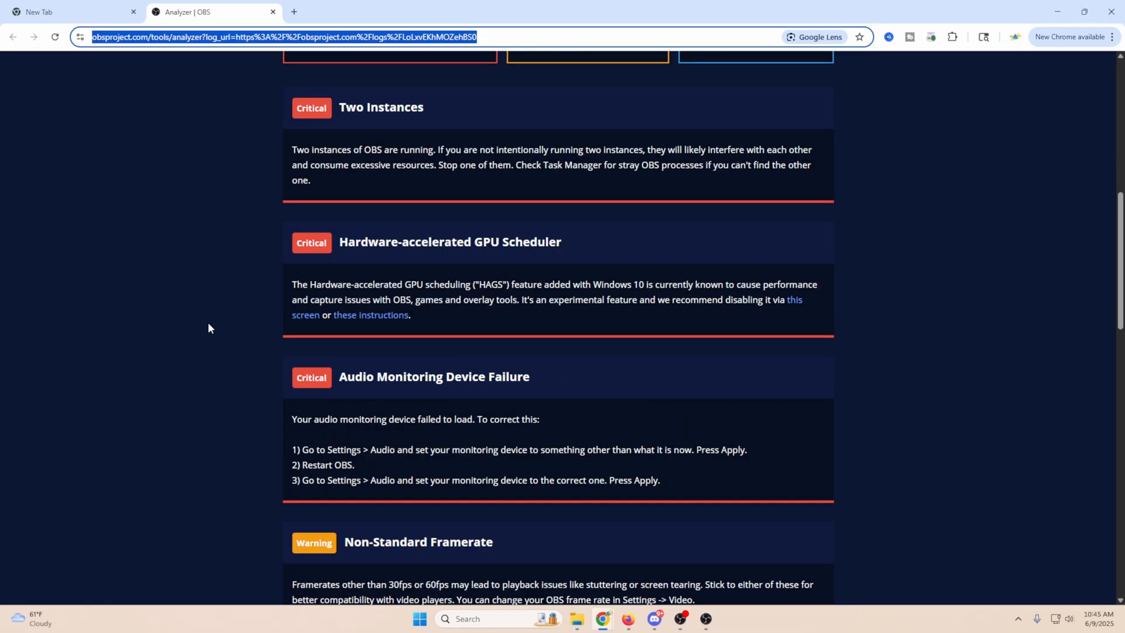
mouse_move(402, 269)
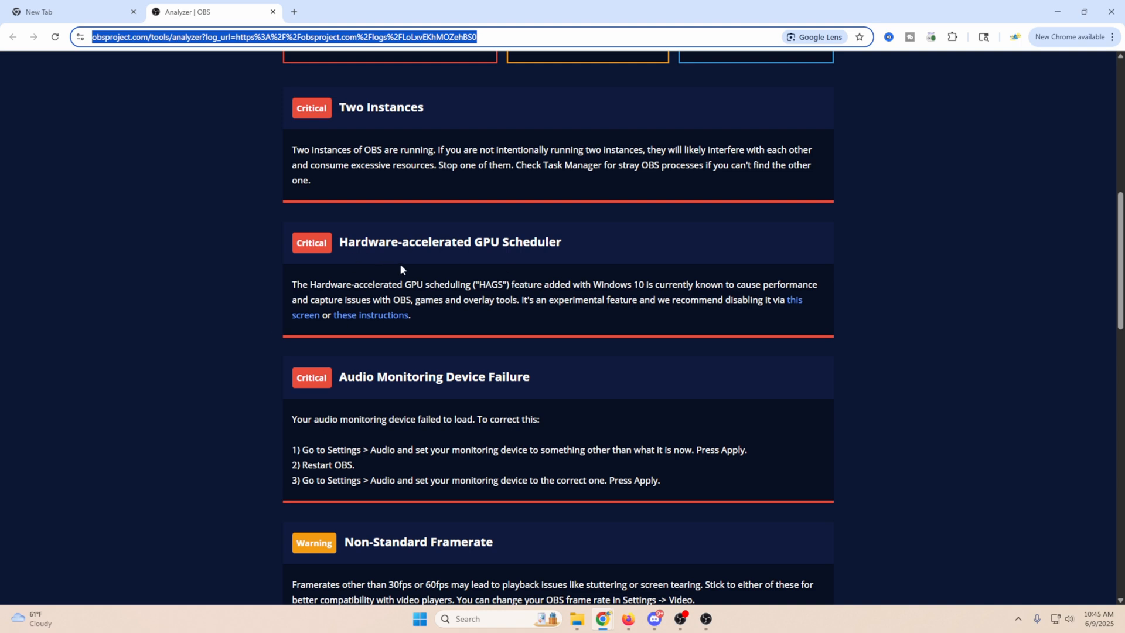
left_click_drag(292, 284, 624, 284)
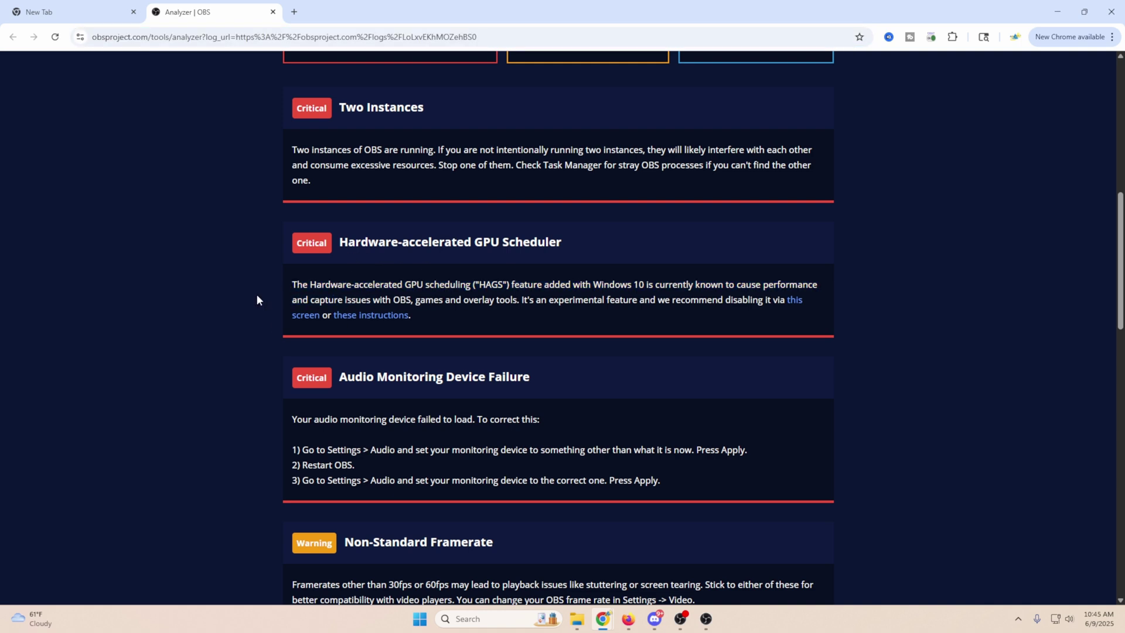
Disable Hardware-accelerated GPU scheduling under Advanced graphics settings, then close Windows Settings.
left_click(795, 300)
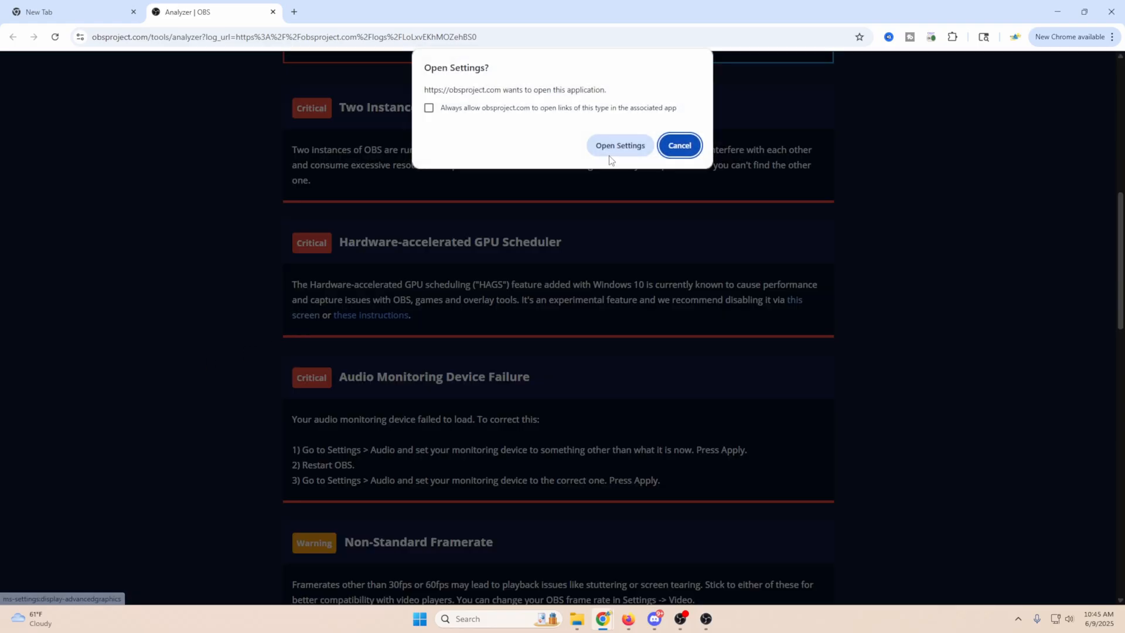
left_click(621, 145)
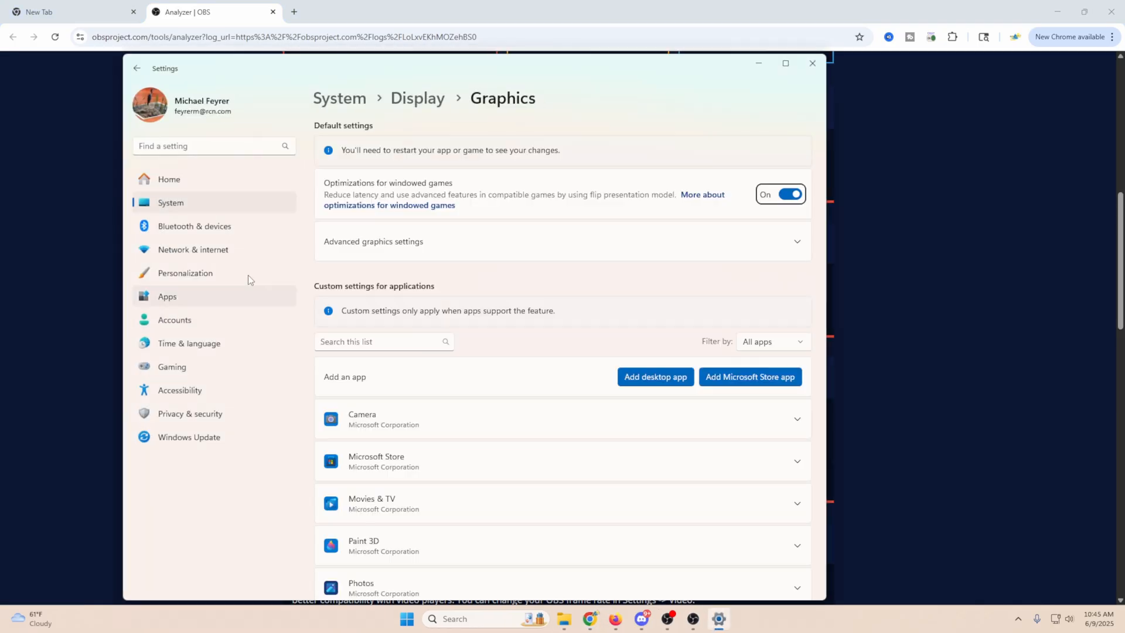
left_click(563, 241)
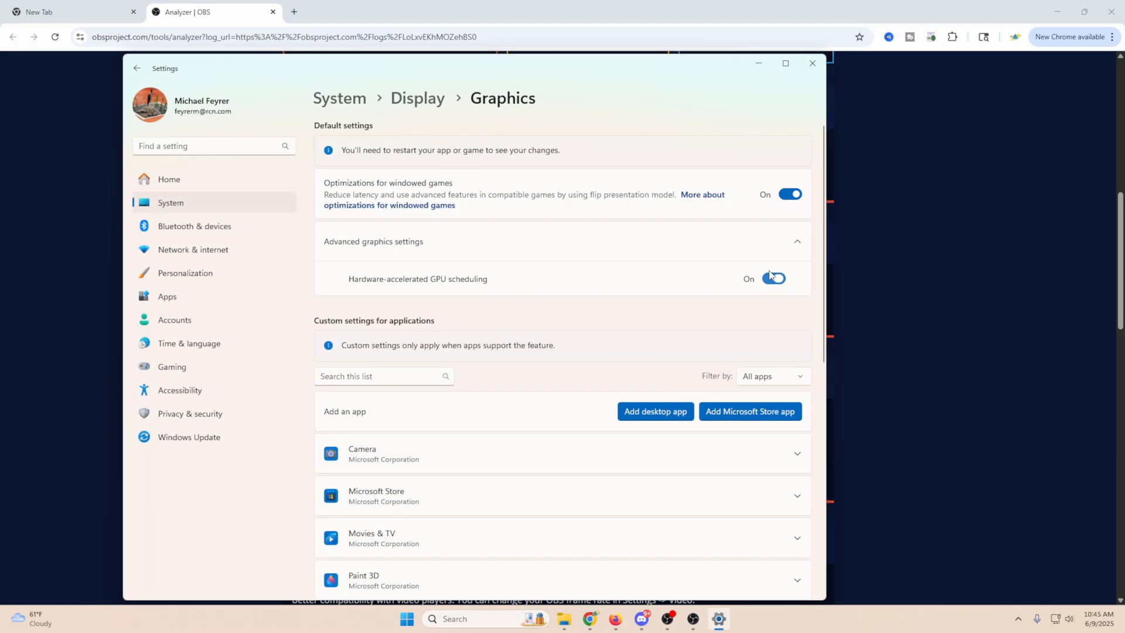
left_click(774, 279)
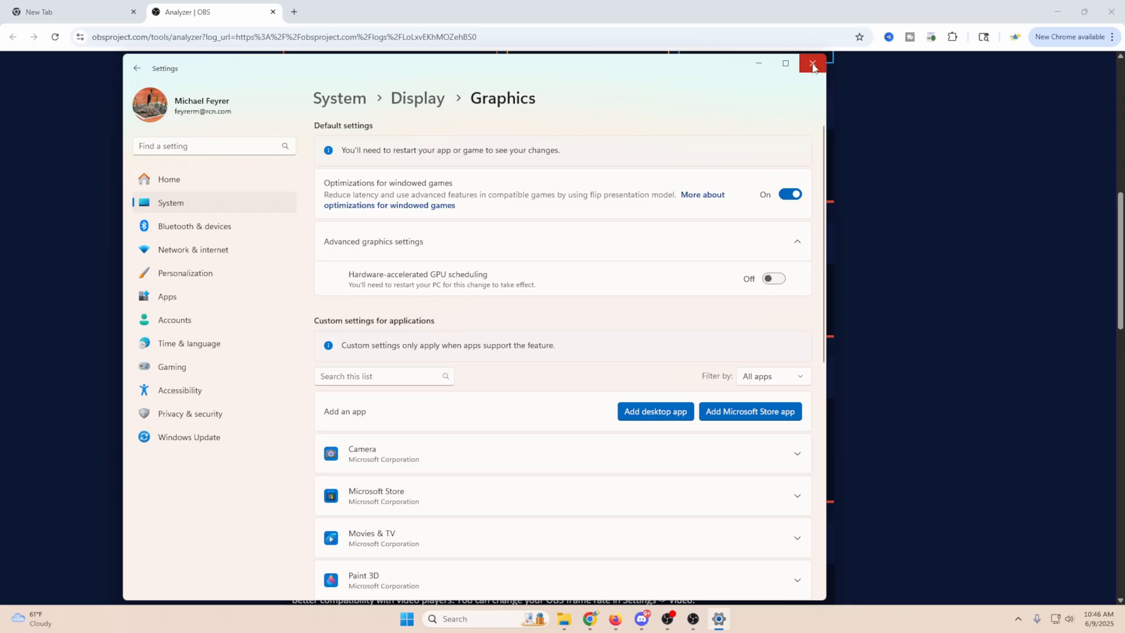
left_click(812, 63)
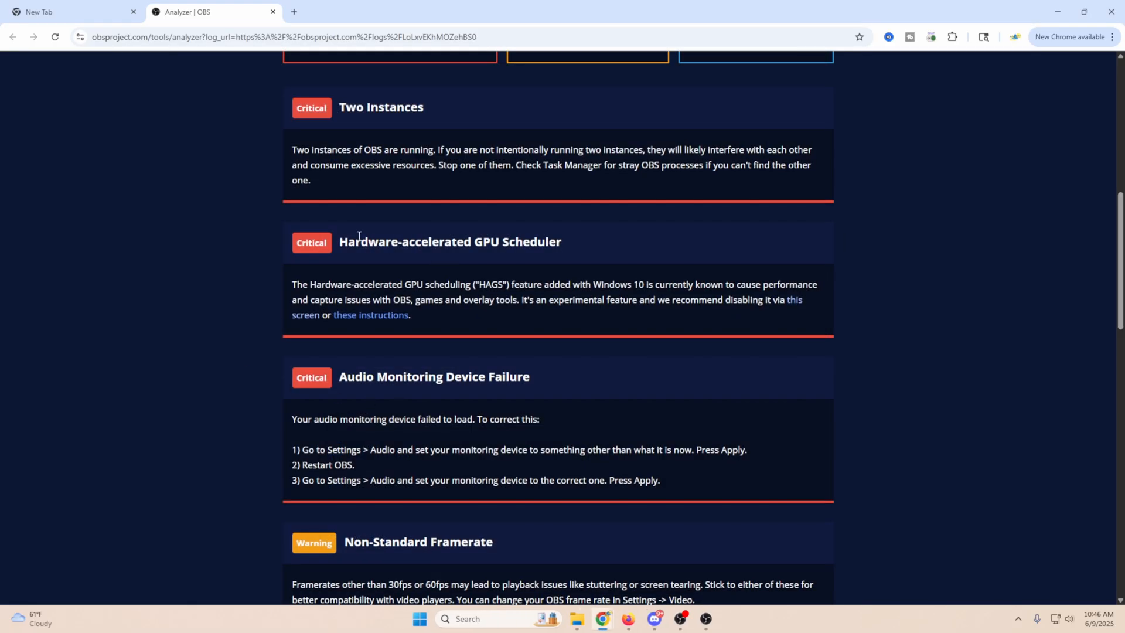
scroll("down", 3)
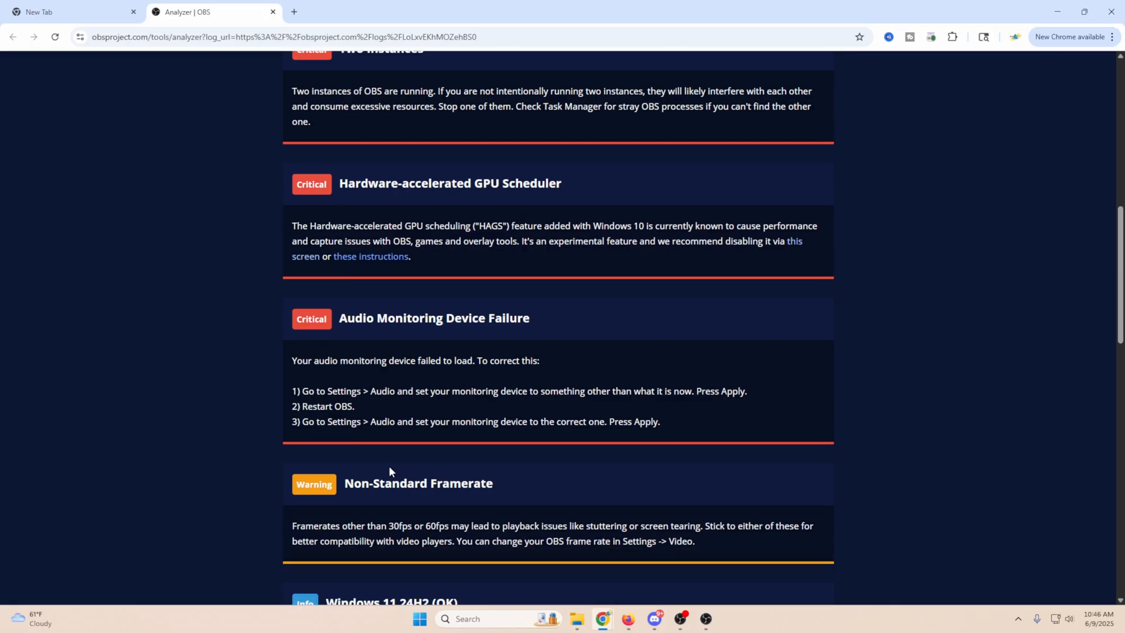
mouse_move(302, 378)
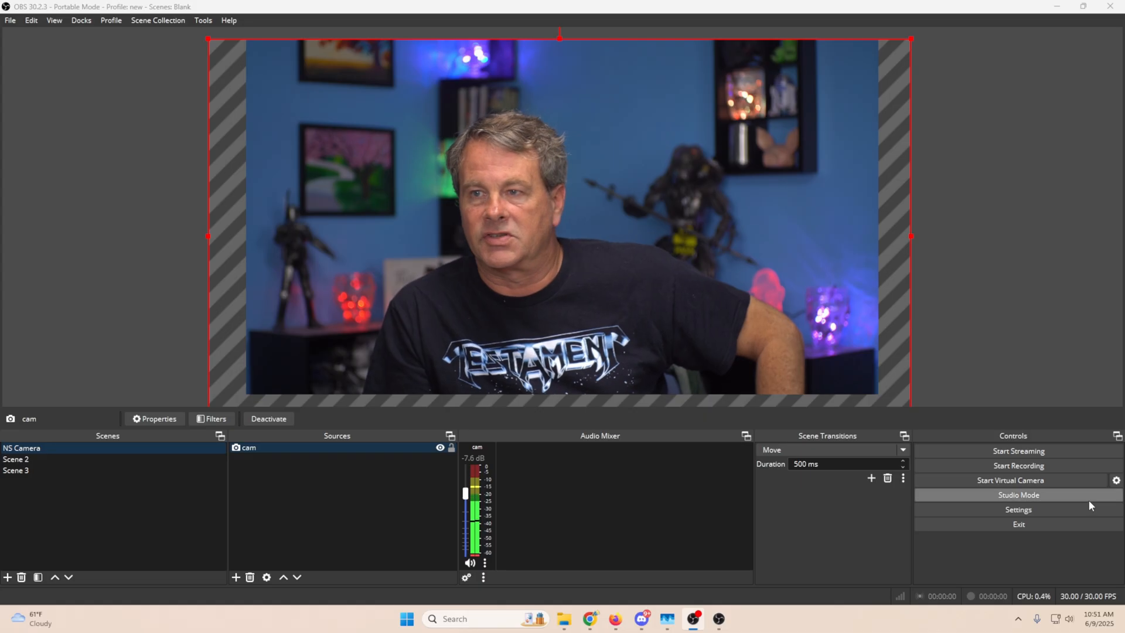
Inspect the Monitoring Device choices on OBS's Audio settings page.
left_click(1017, 510)
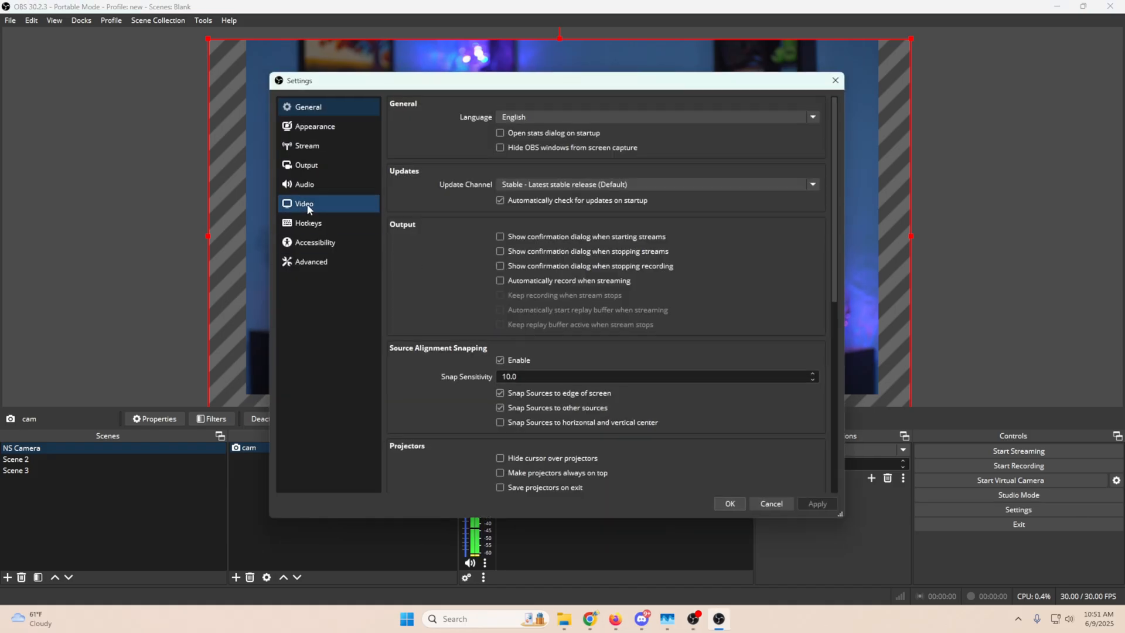
left_click(305, 184)
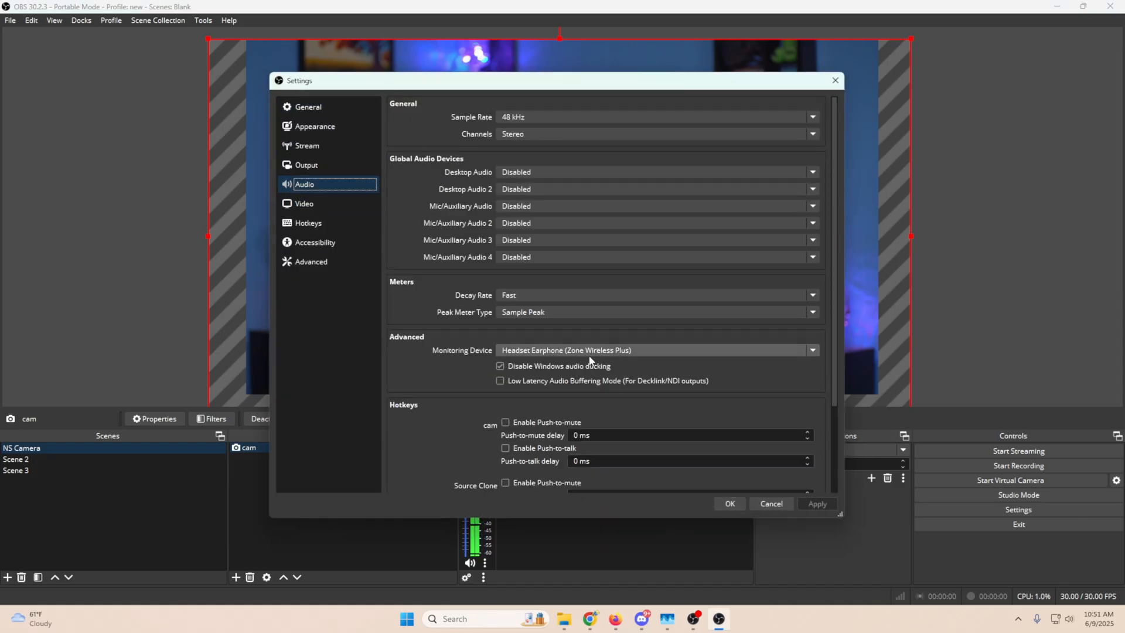
left_click(656, 350)
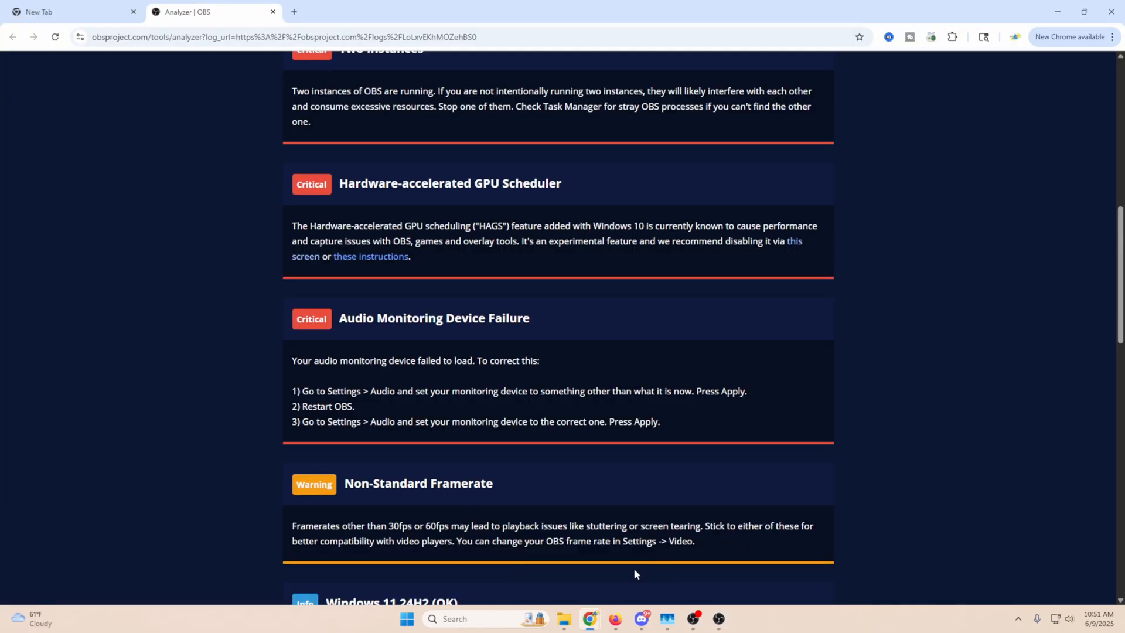
Scroll through the log report down to the Third-Party Plugins (22) list.
scroll("down", 3)
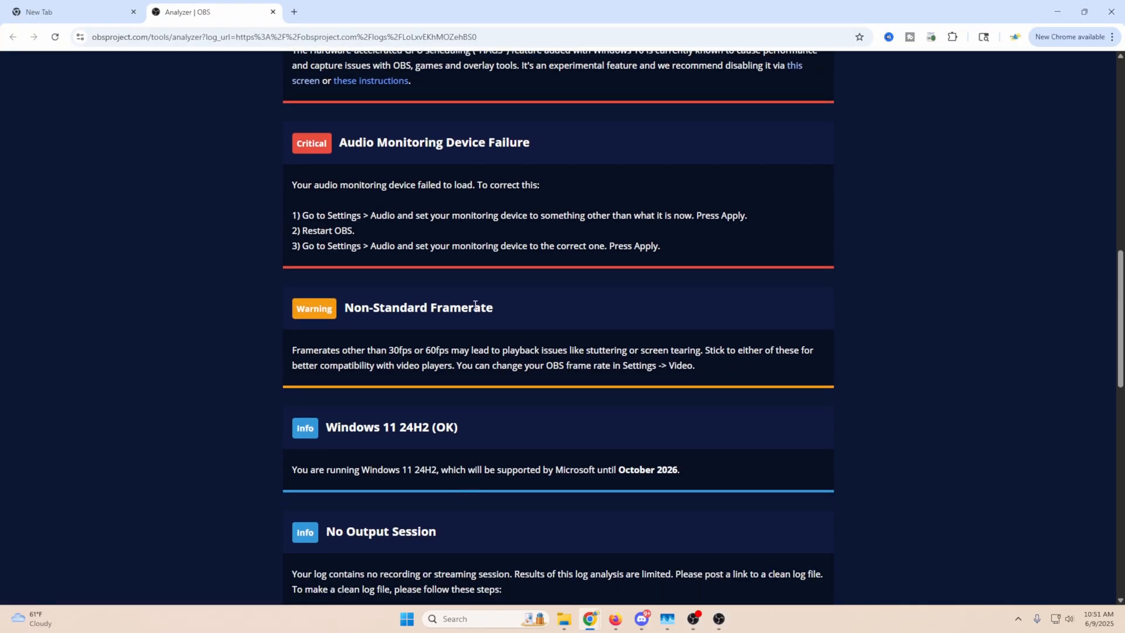
mouse_move(637, 339)
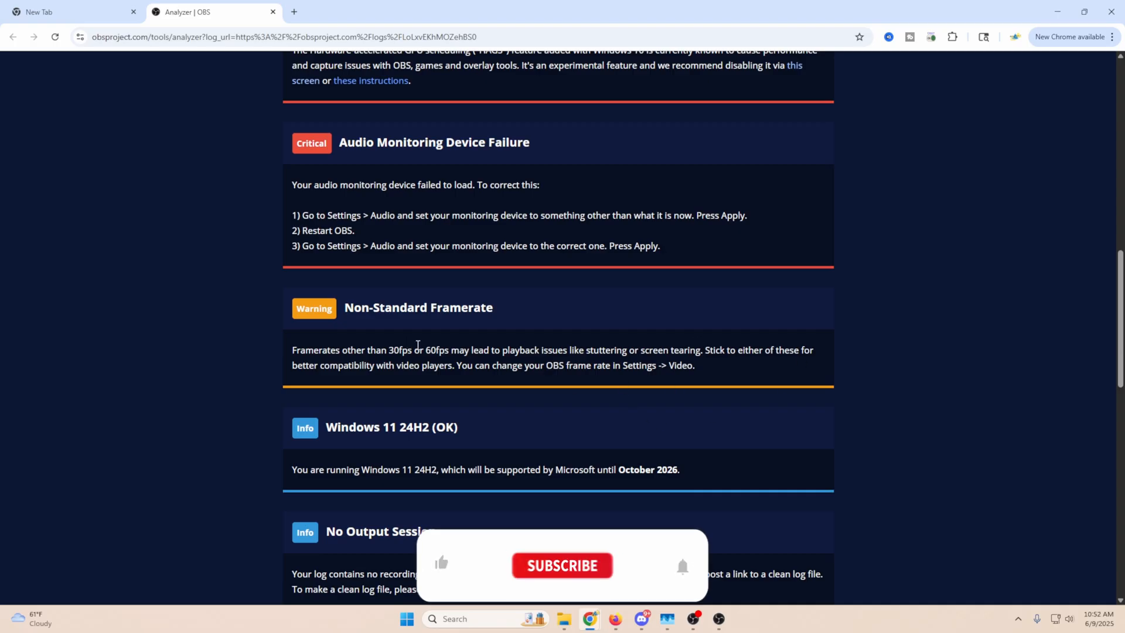
mouse_move(451, 577)
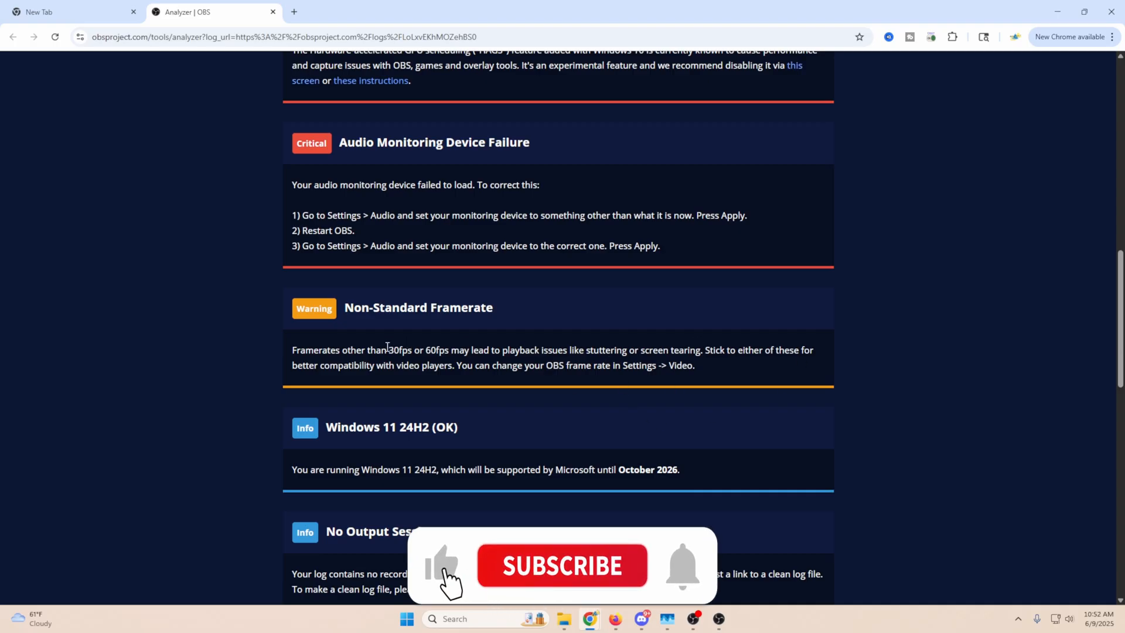
left_click(561, 566)
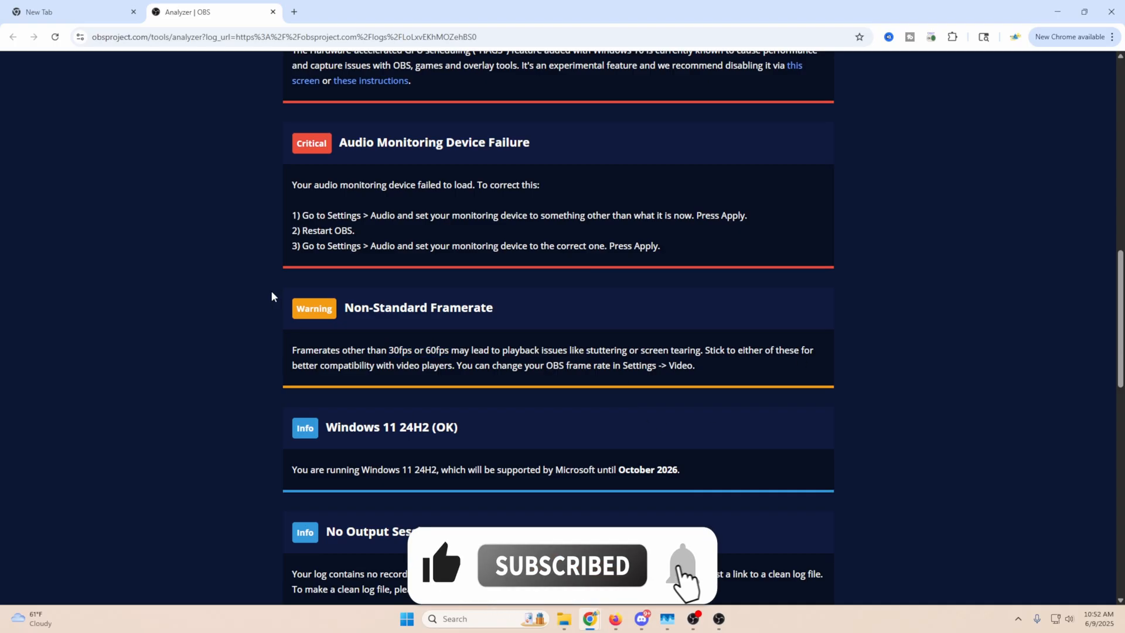
scroll("down", 3)
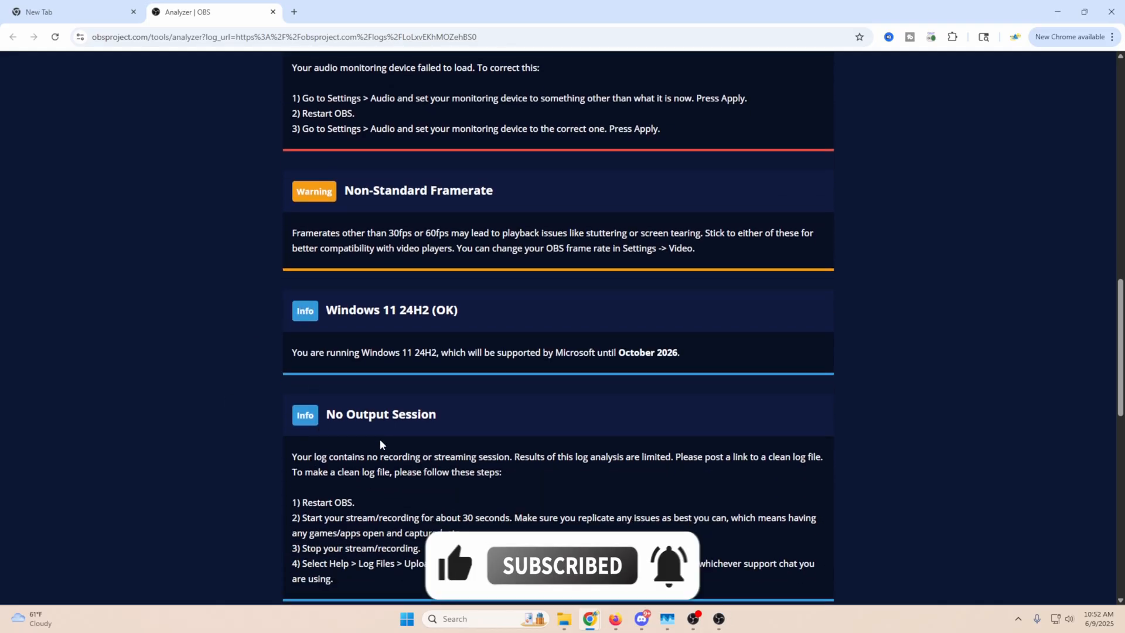
scroll("up", 3)
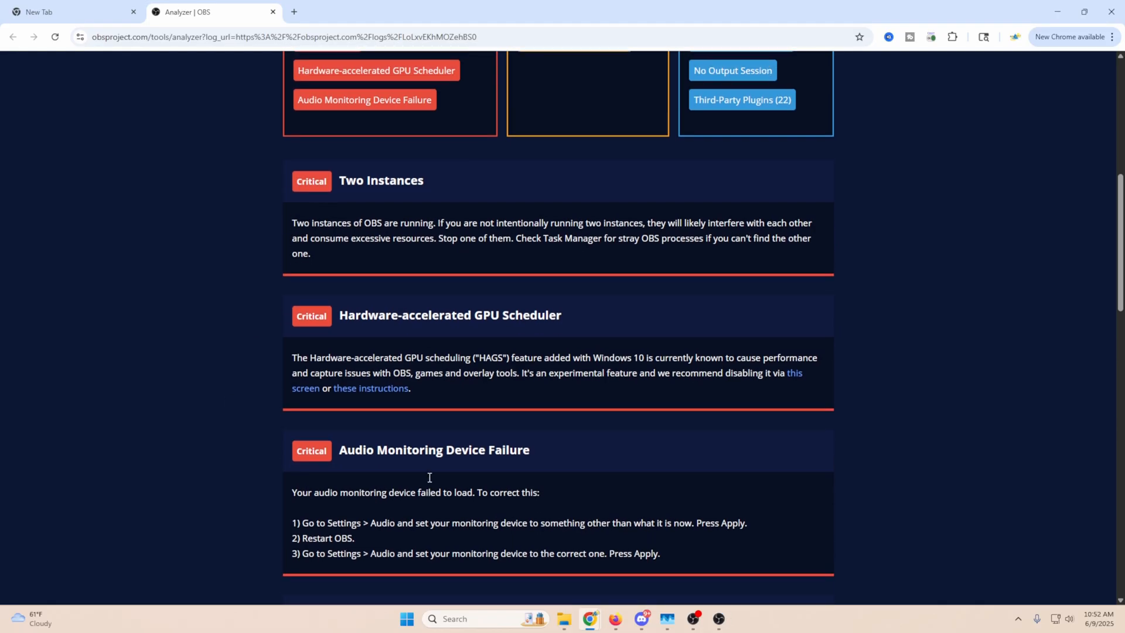
scroll("up", 3)
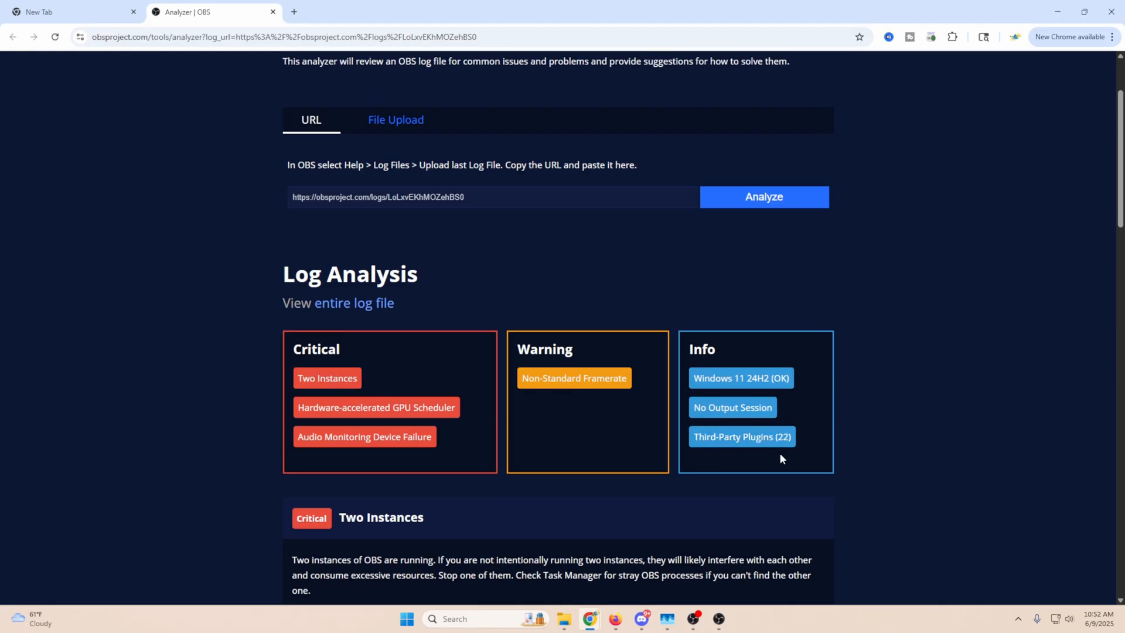
scroll("down", 3)
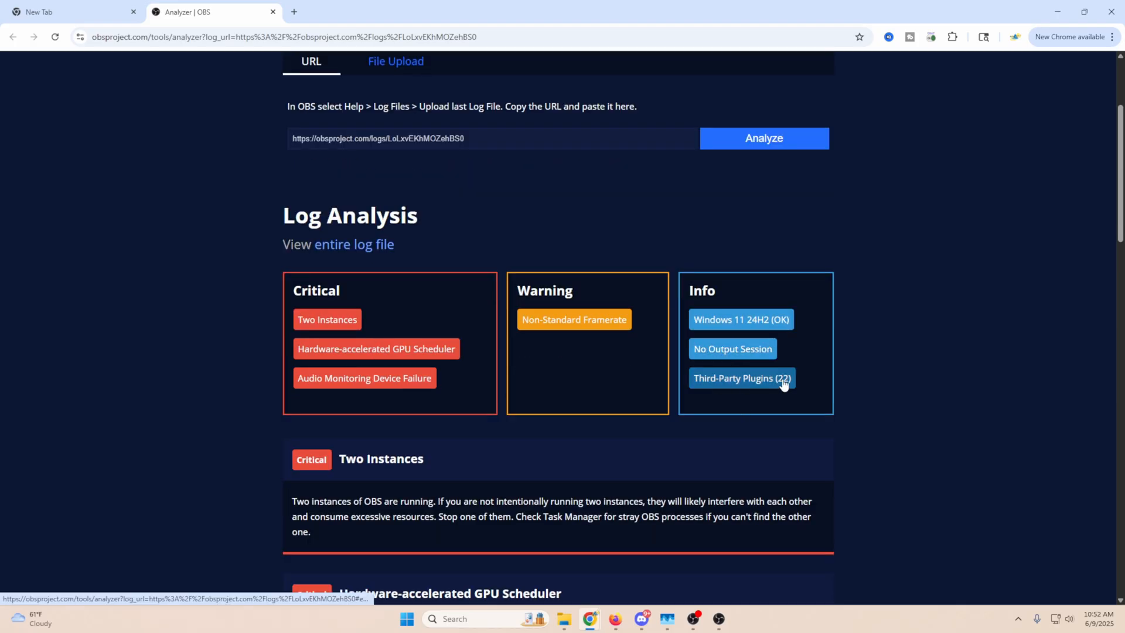
mouse_move(528, 486)
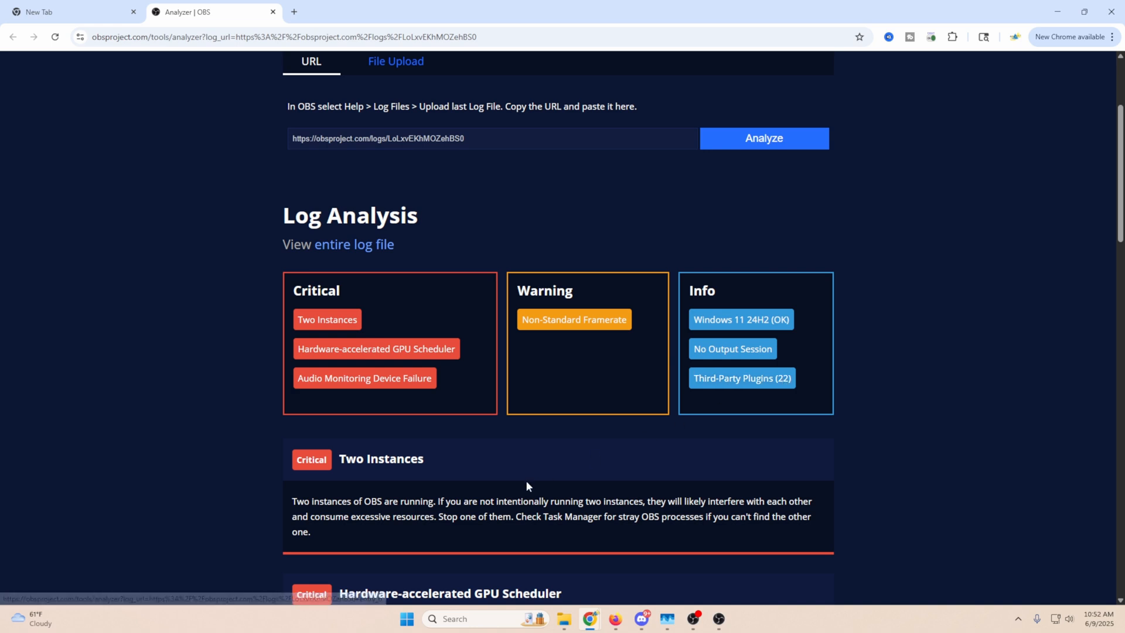
scroll("down", 3)
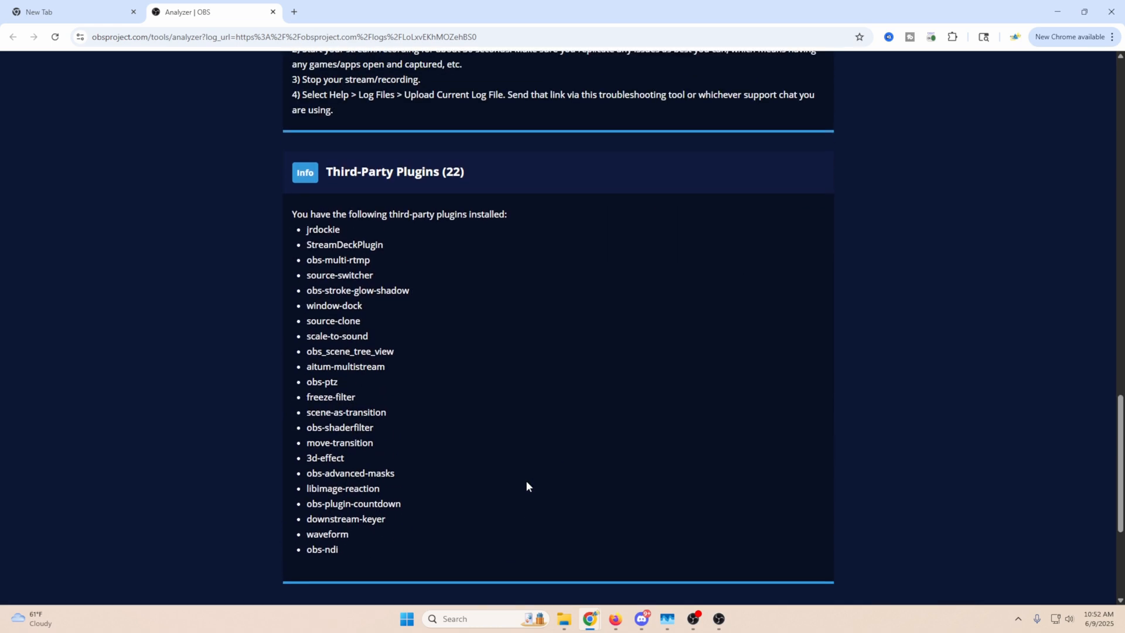
mouse_move(294, 213)
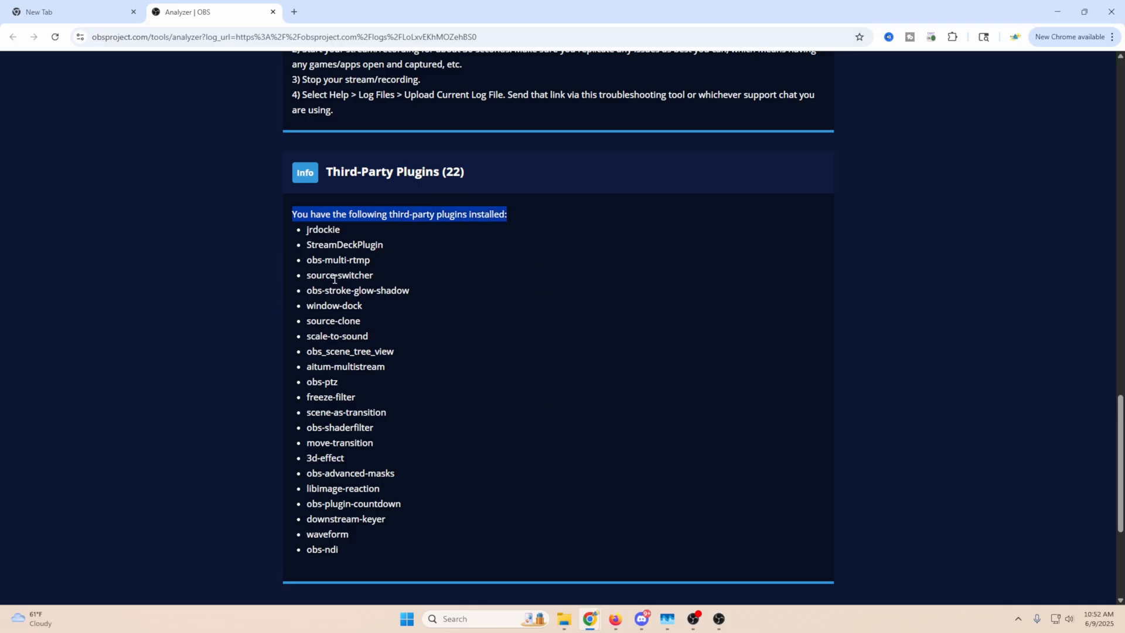
mouse_move(470, 436)
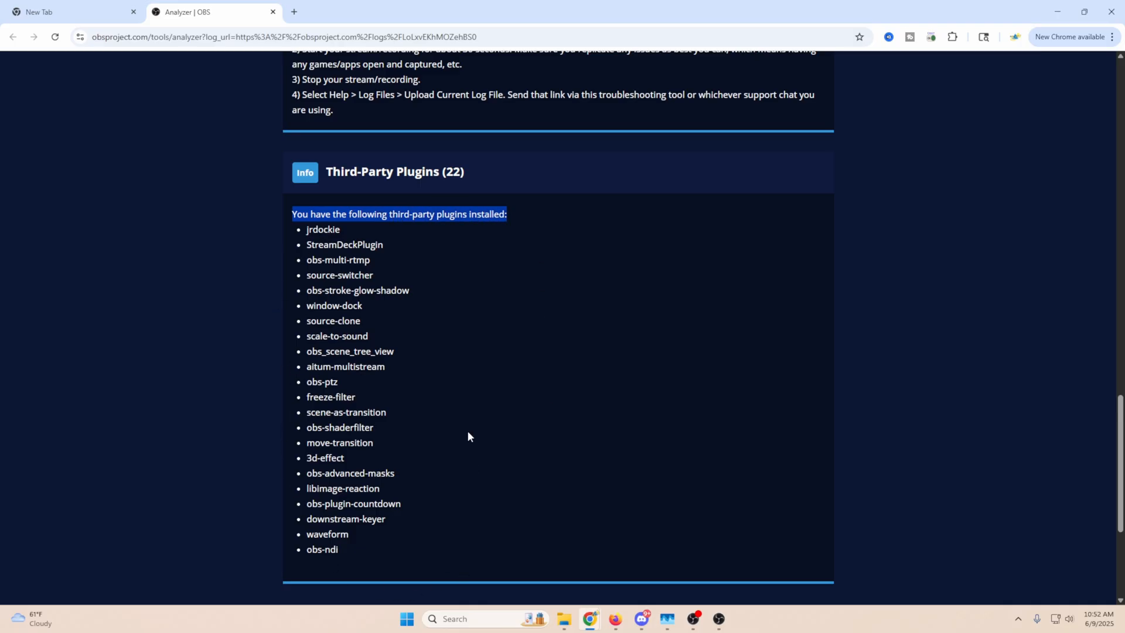
mouse_move(441, 421)
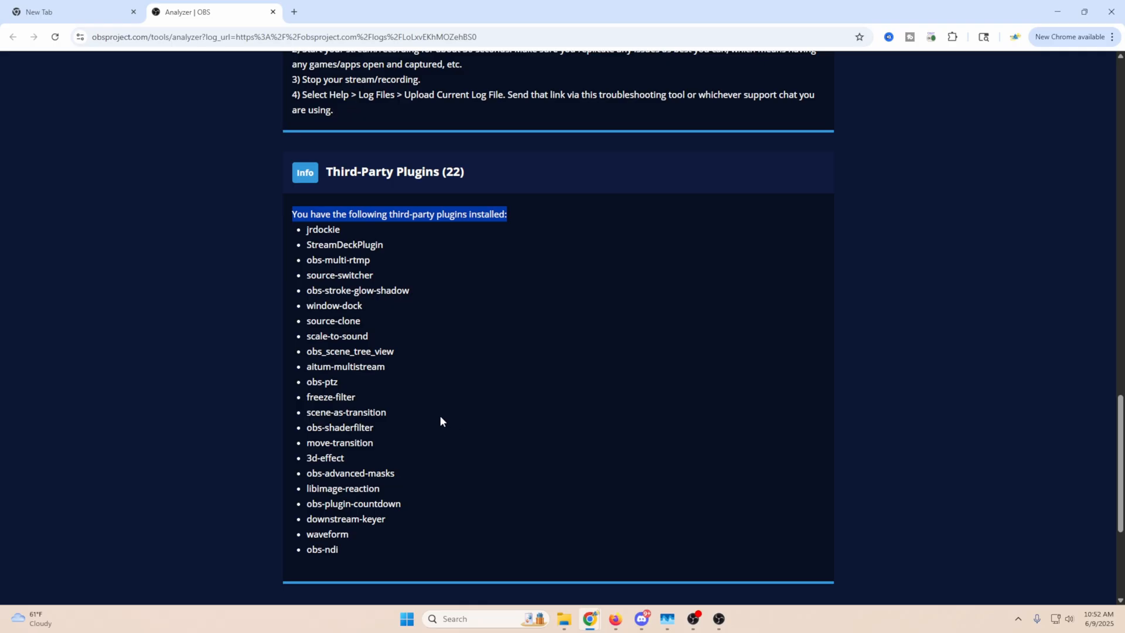
mouse_move(320, 244)
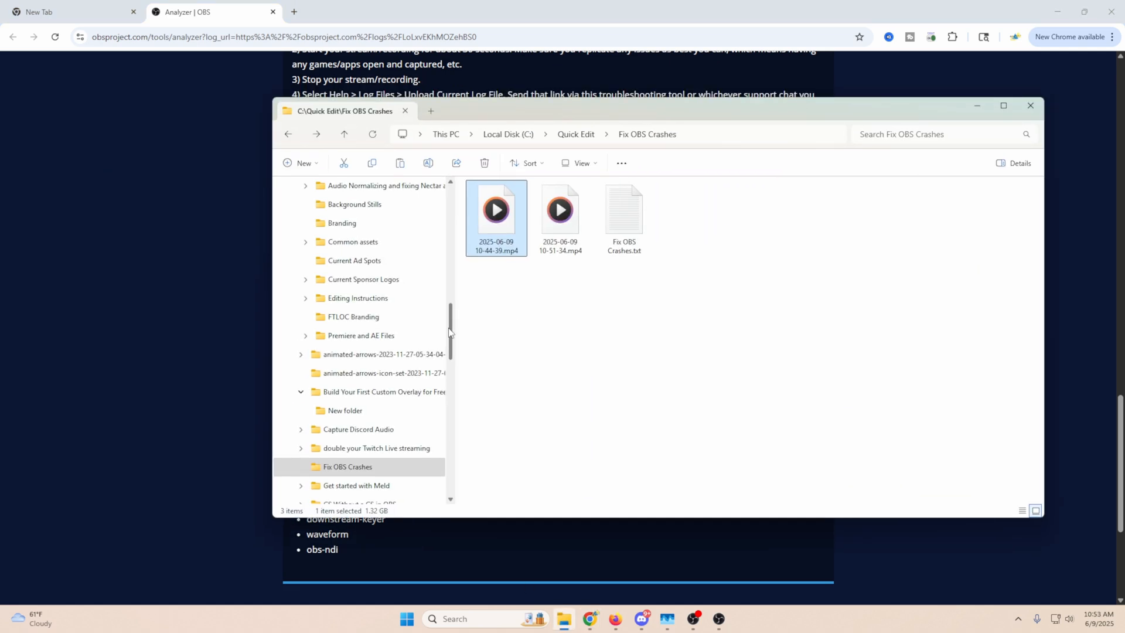
Expand SSD OBS (F:) and browse the 44 items in its obs-studio folder.
scroll("down", 3)
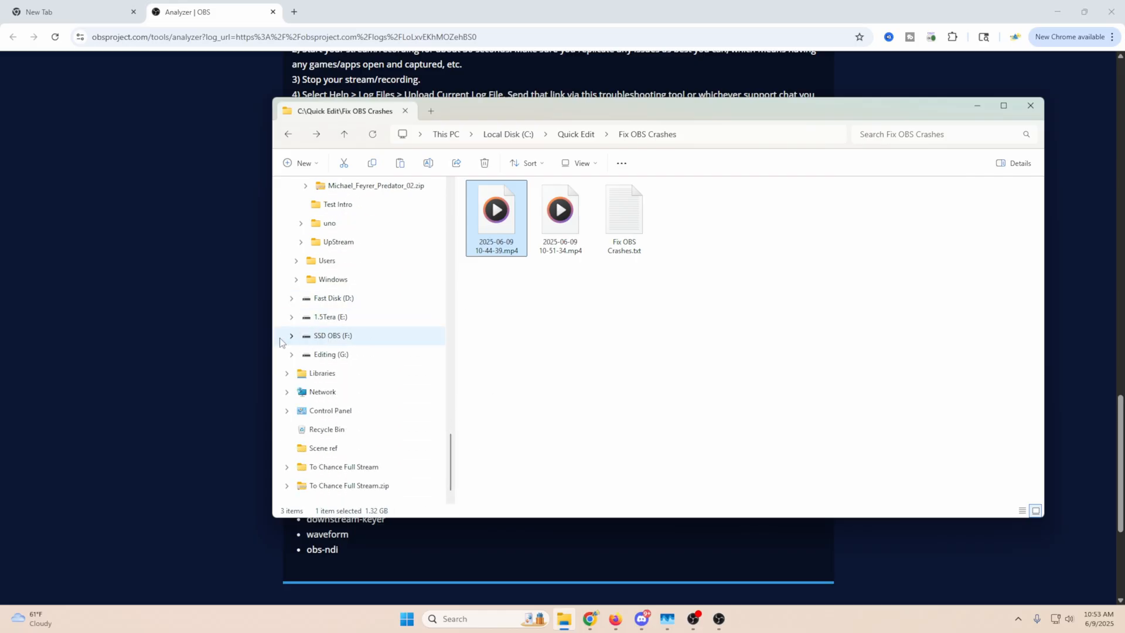
left_click(292, 335)
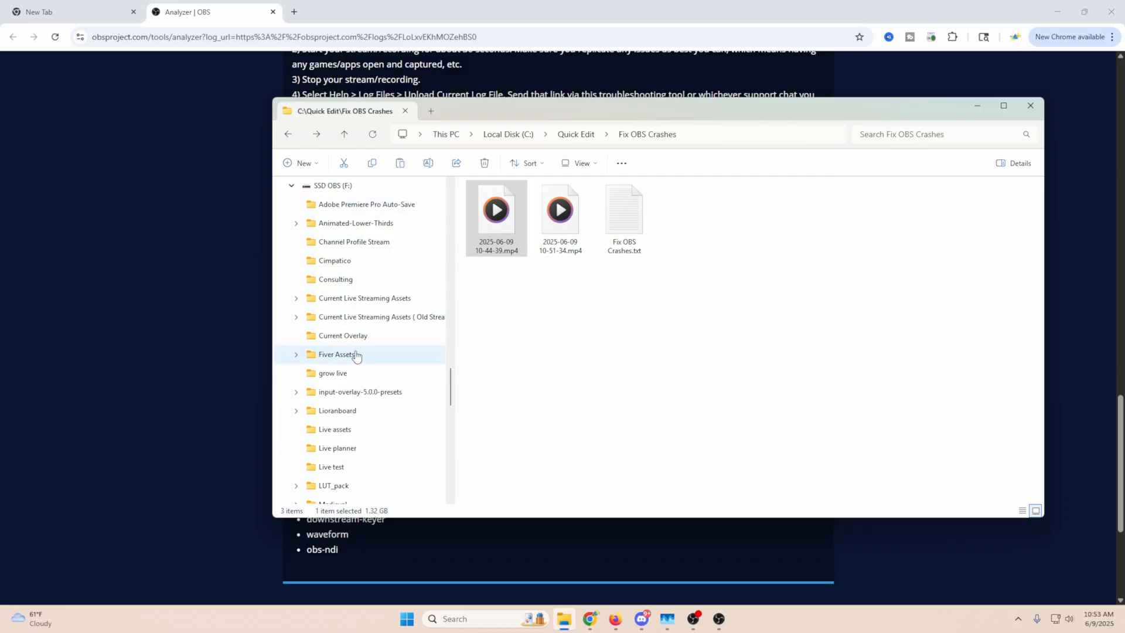
scroll("down", 3)
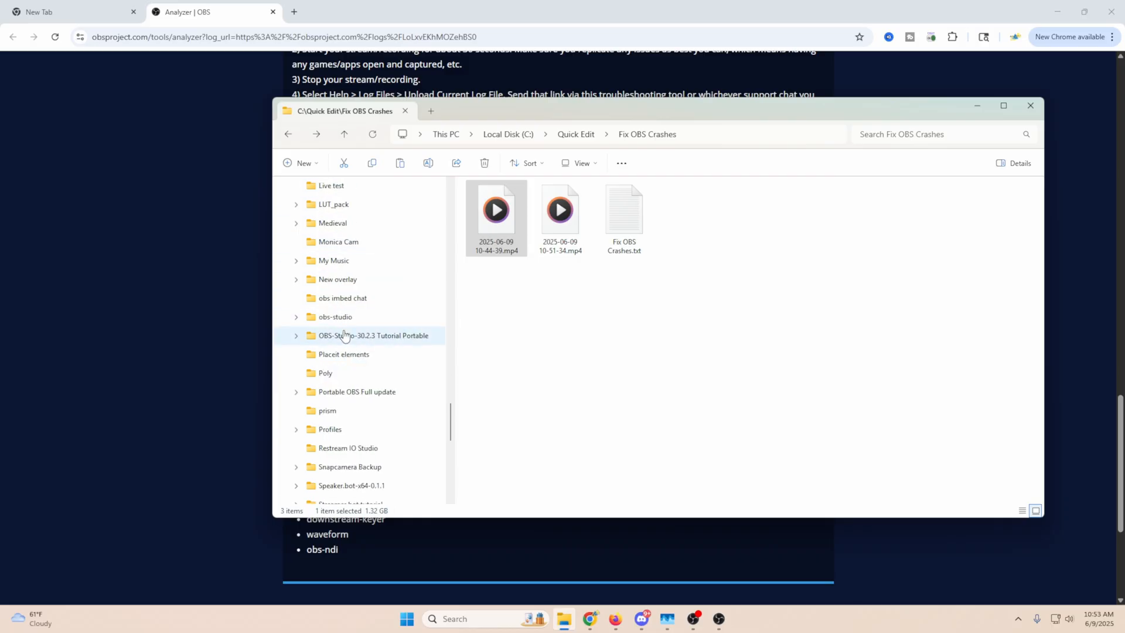
left_click(335, 316)
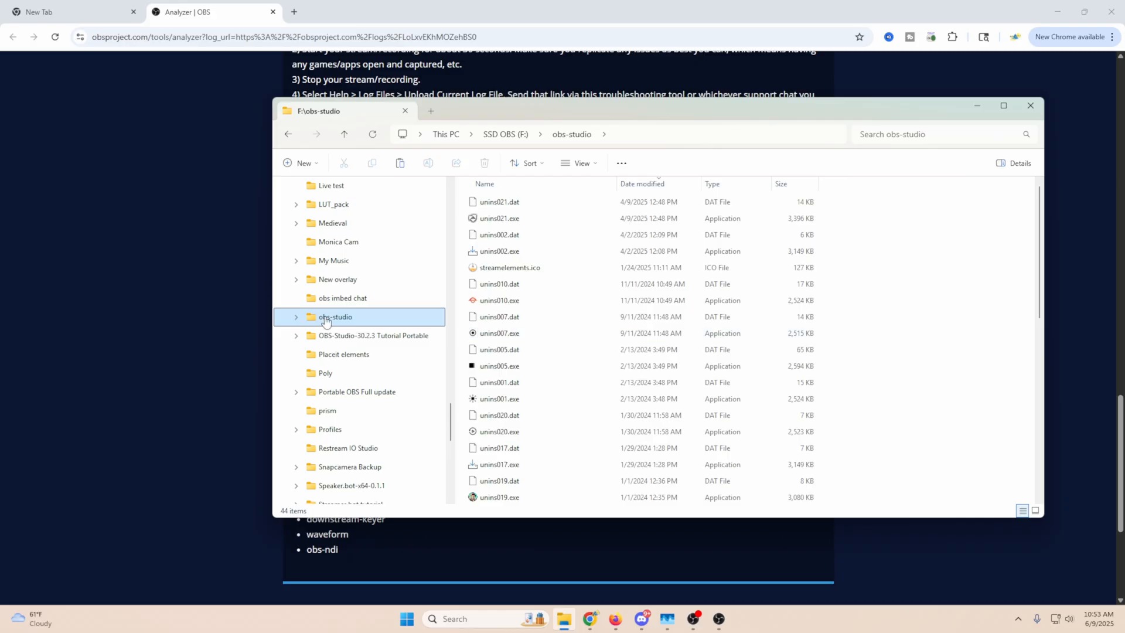
scroll("down", 3)
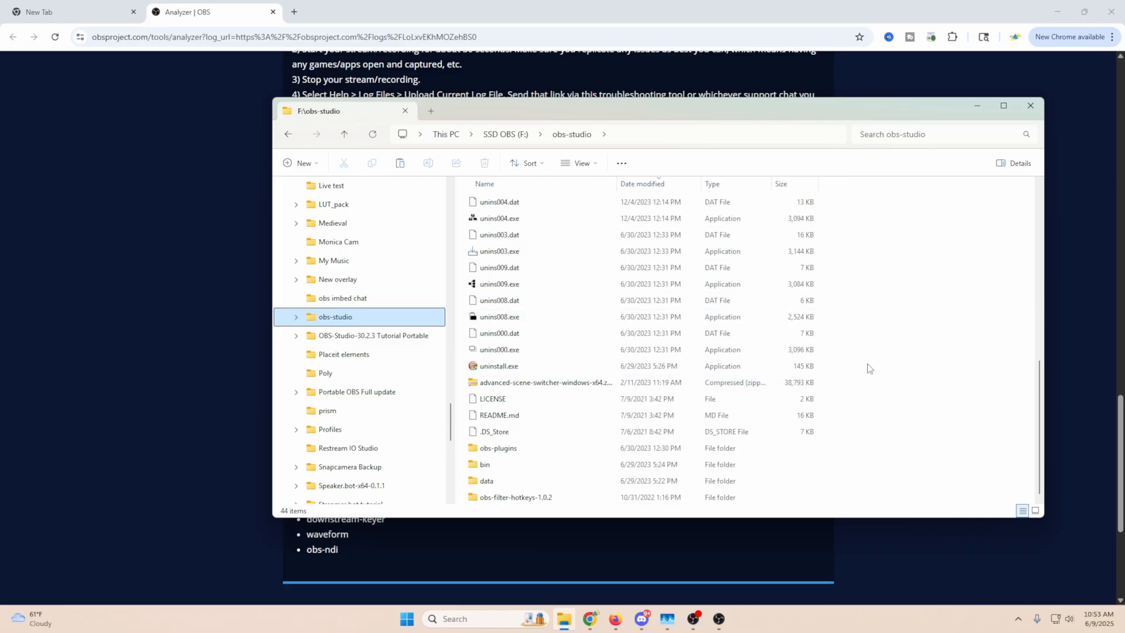
key("ctrl+a")
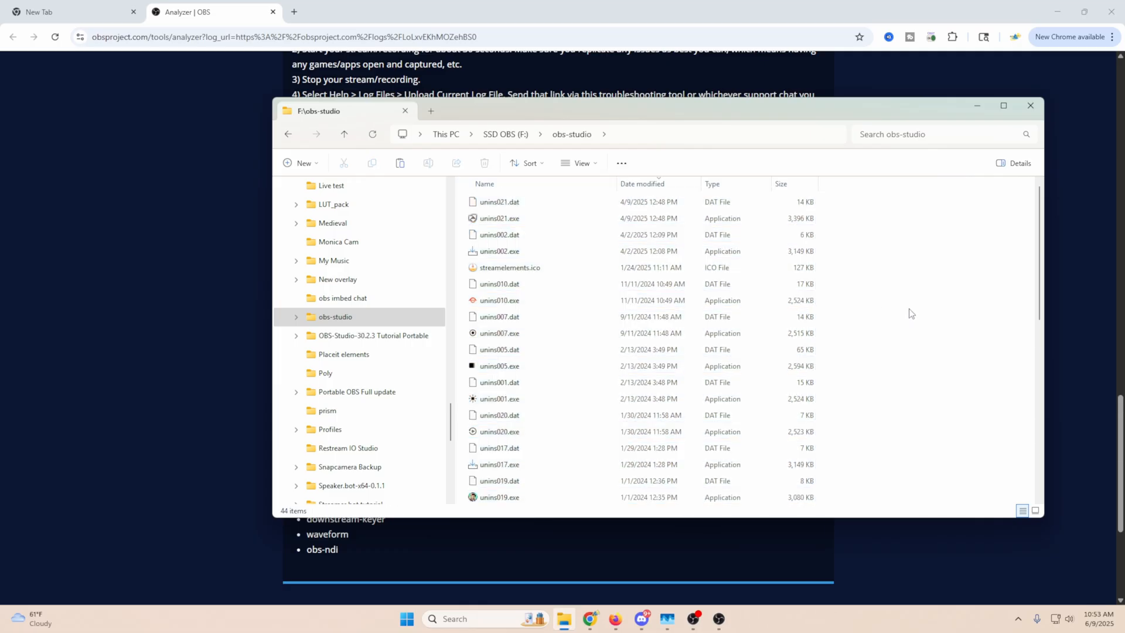
mouse_move(908, 301)
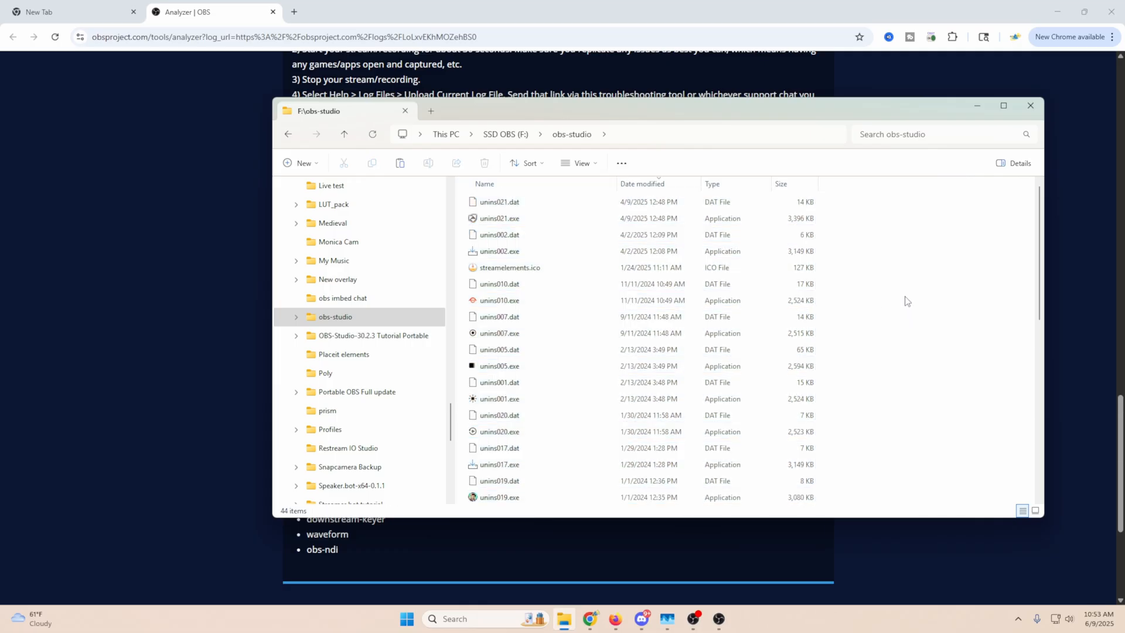
mouse_move(474, 219)
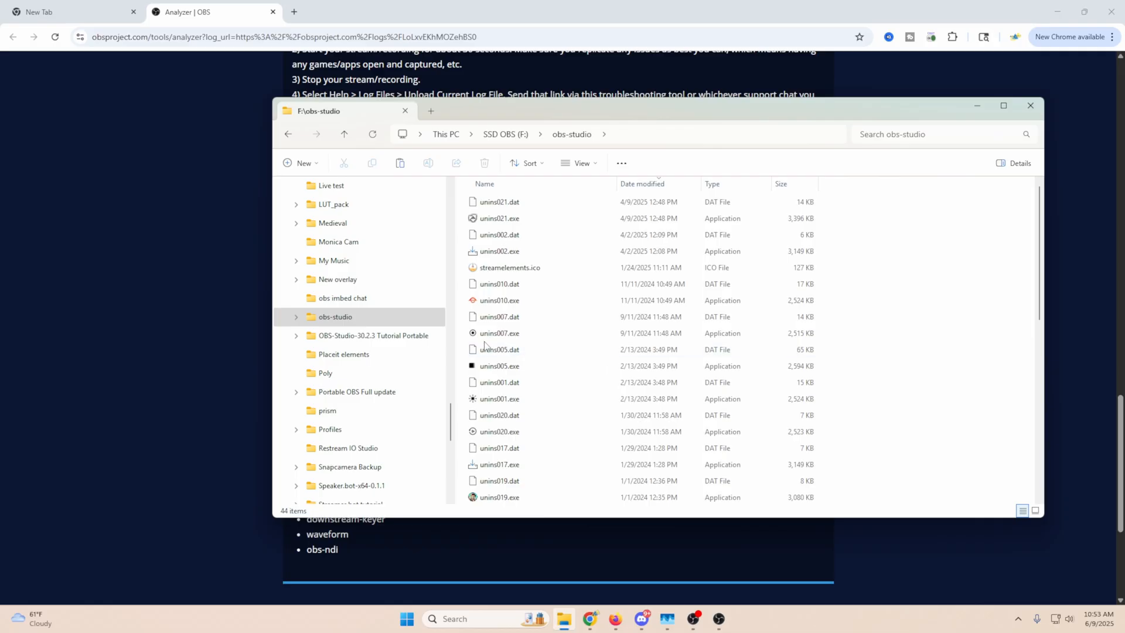
Run unins007.exe and confirm removing Source Record and all its components.
left_click(500, 333)
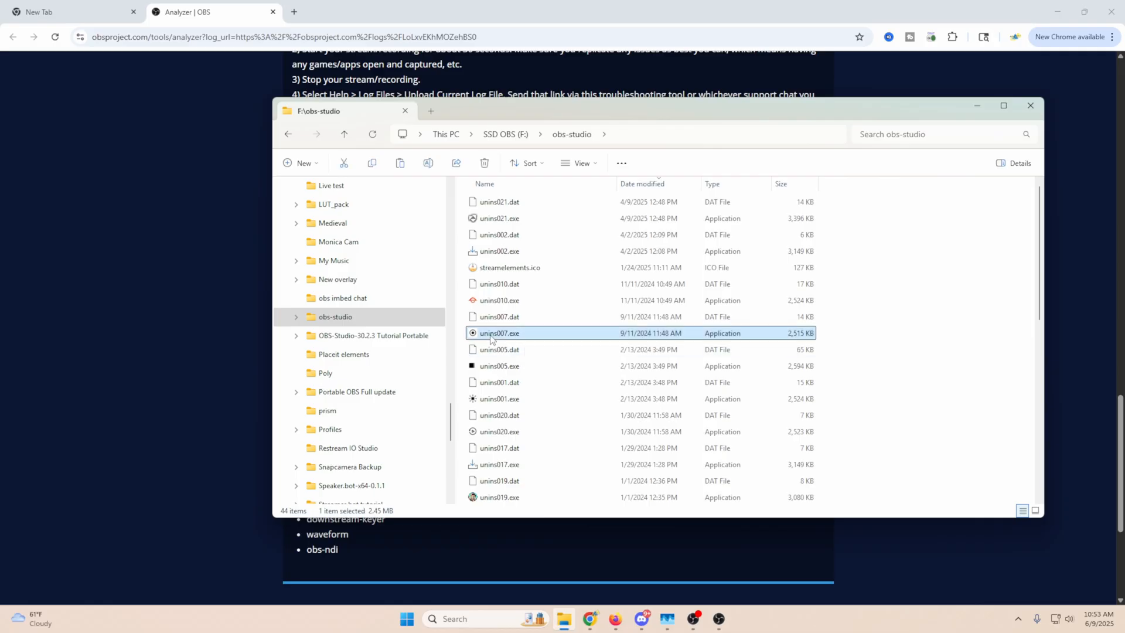
double_click(499, 332)
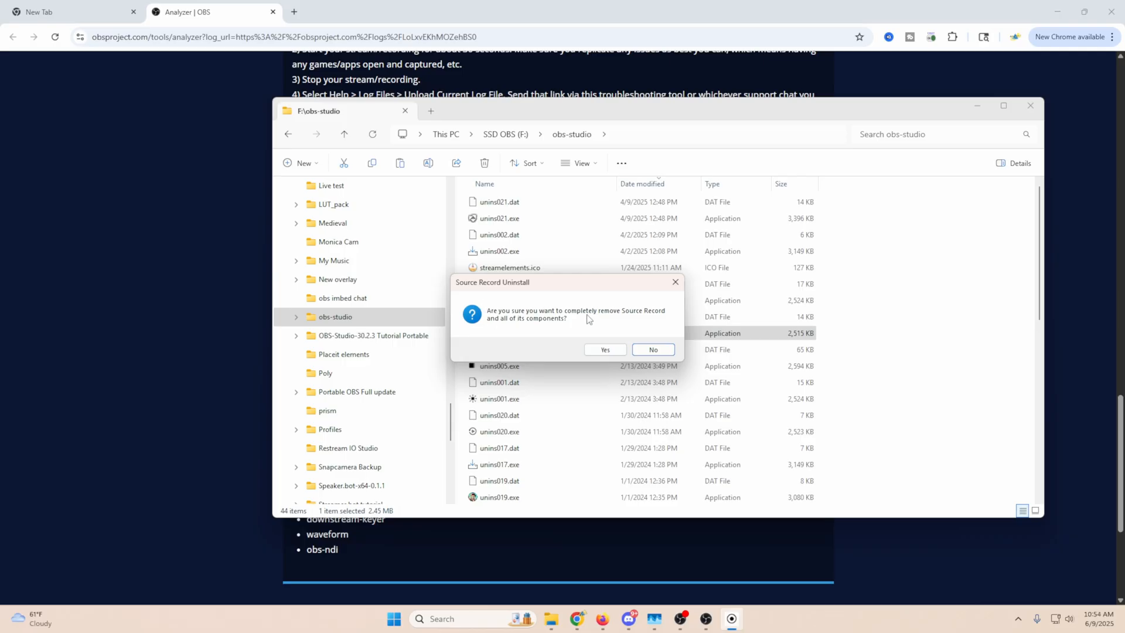
mouse_move(653, 315)
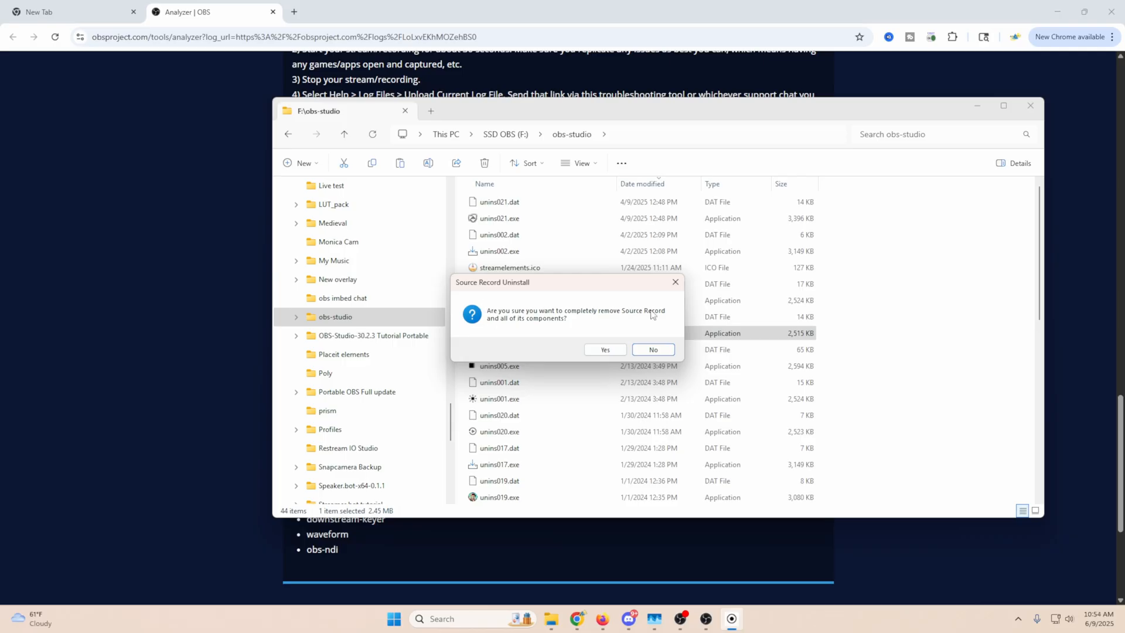
mouse_move(626, 312)
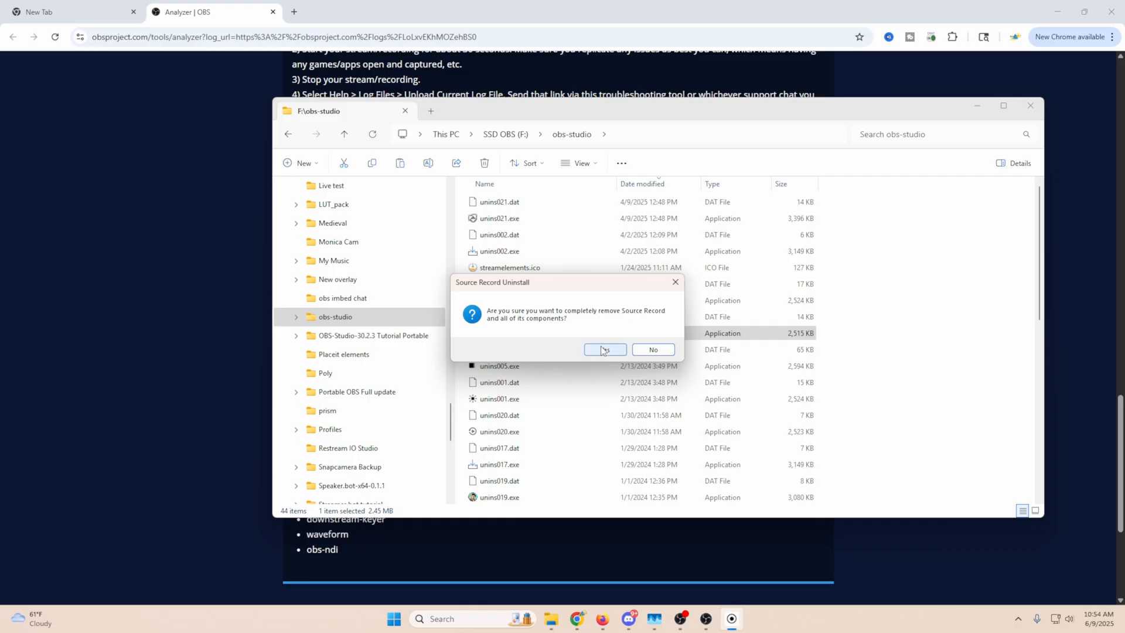
left_click(605, 349)
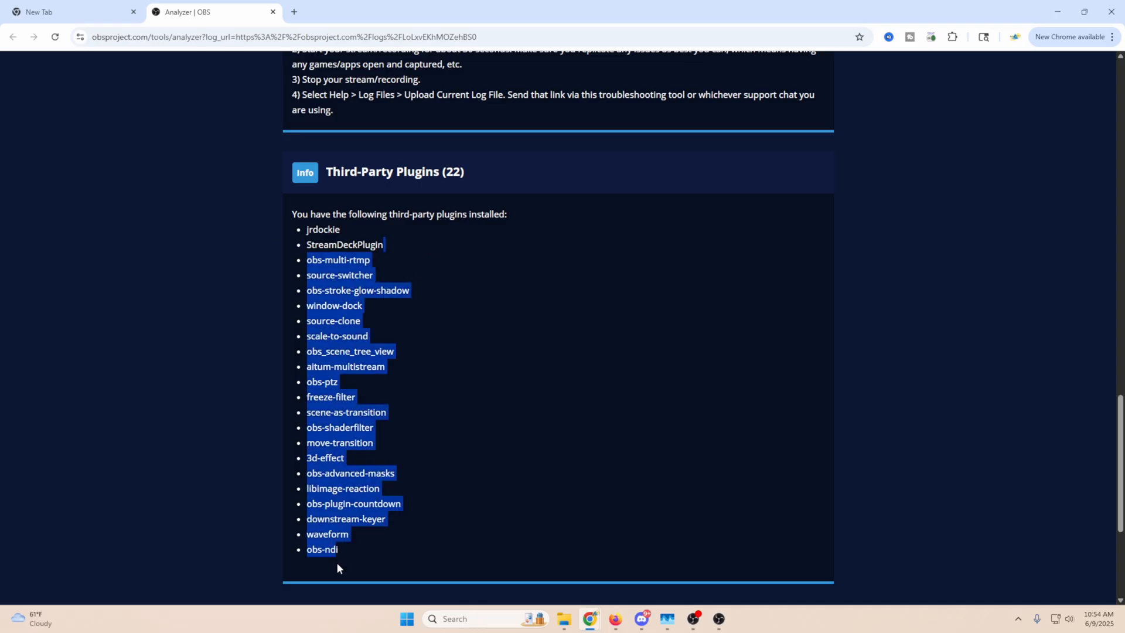
left_click(487, 400)
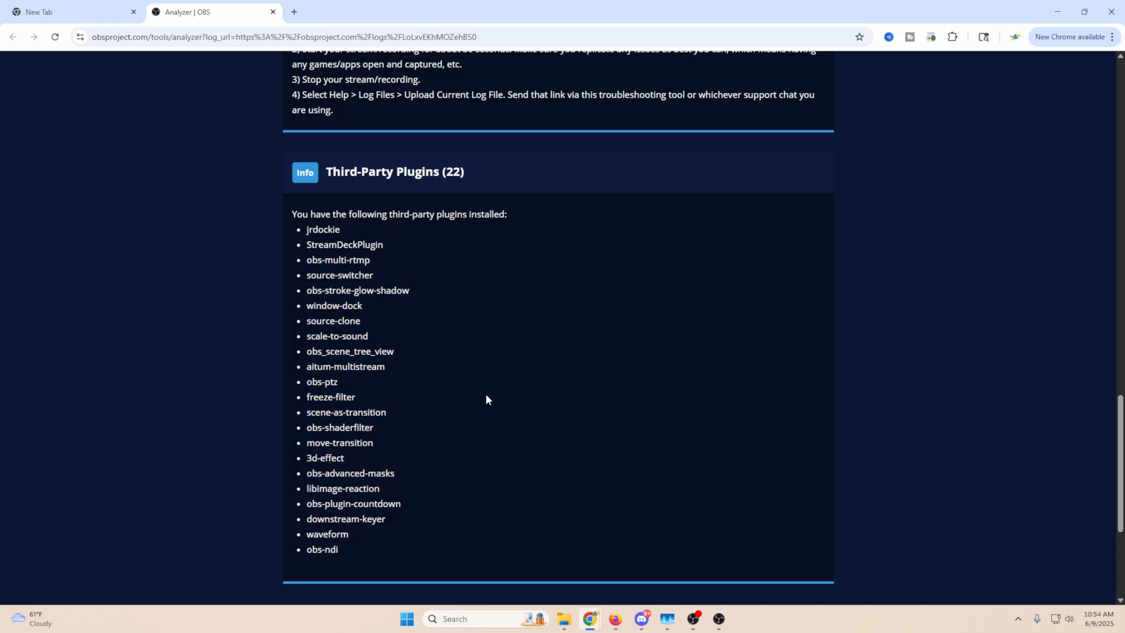
scroll("up", 3)
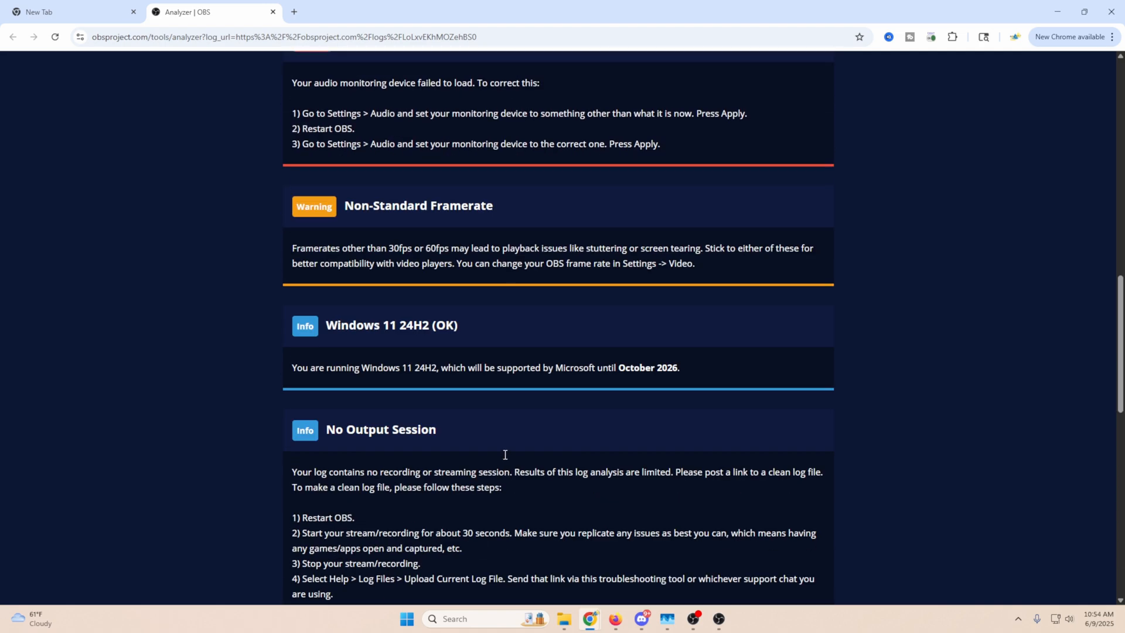
scroll("up", 3)
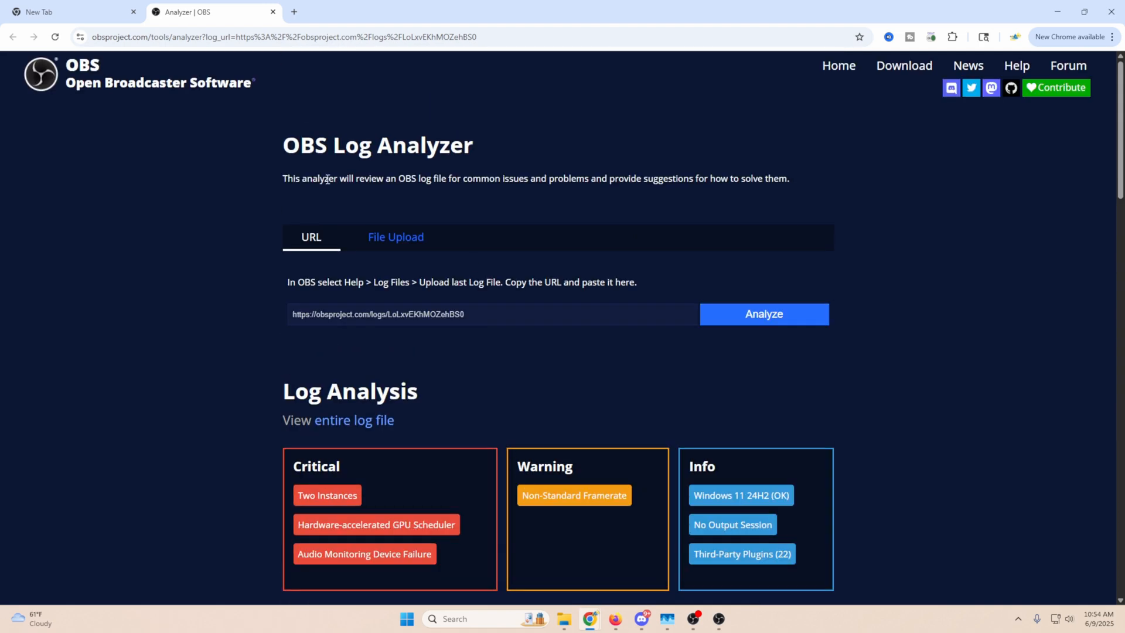
mouse_move(590, 198)
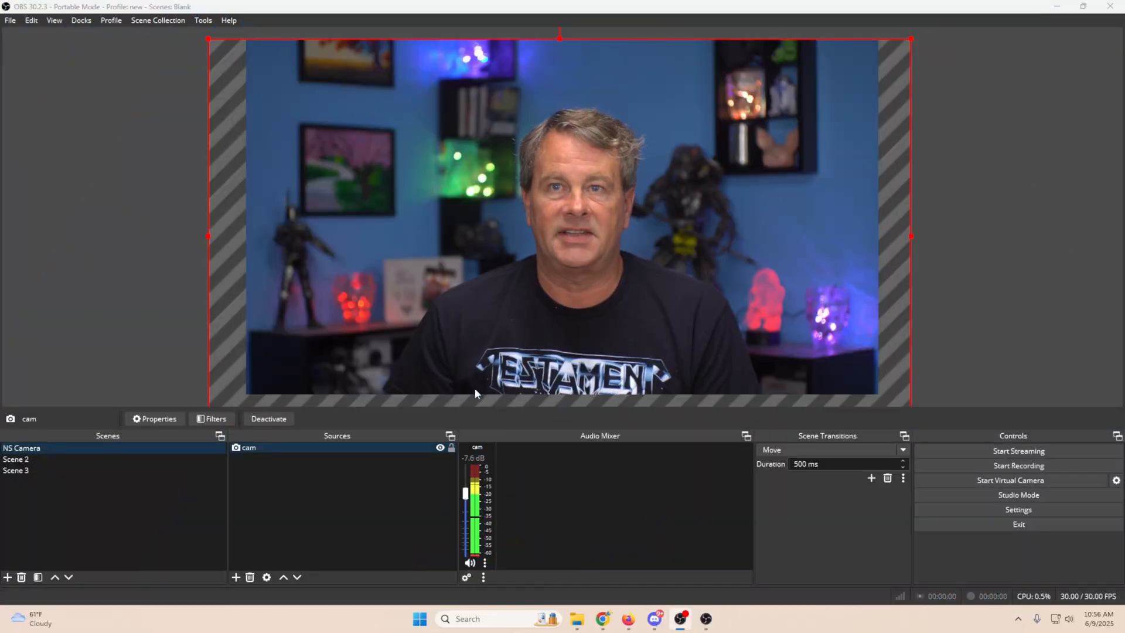
Show the Stats window from the View menu.
left_click(53, 20)
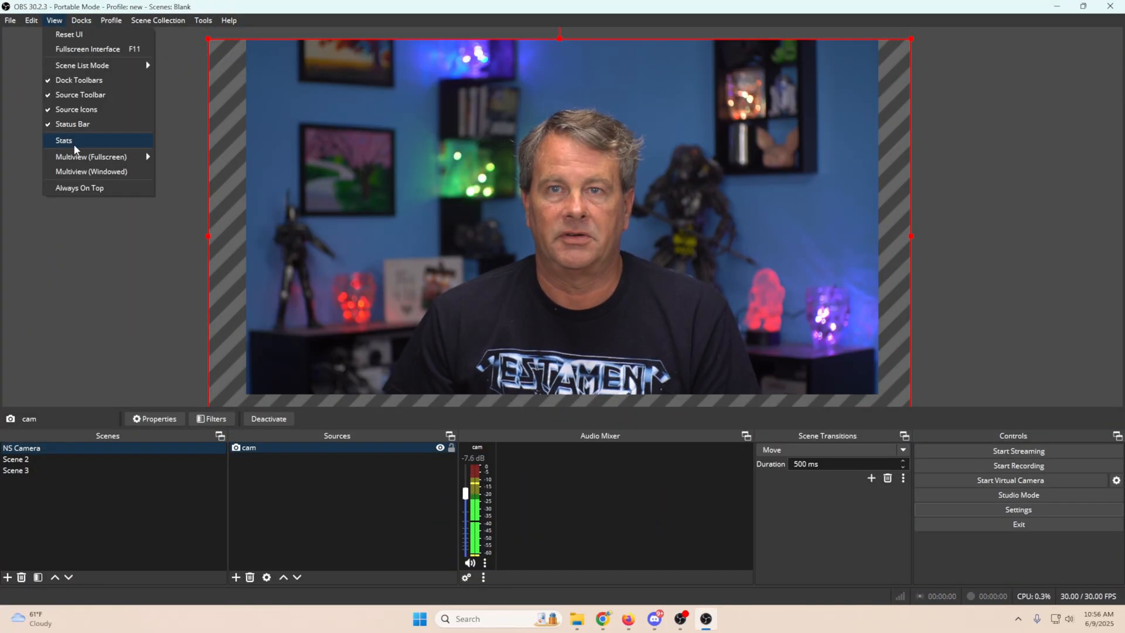
left_click(63, 140)
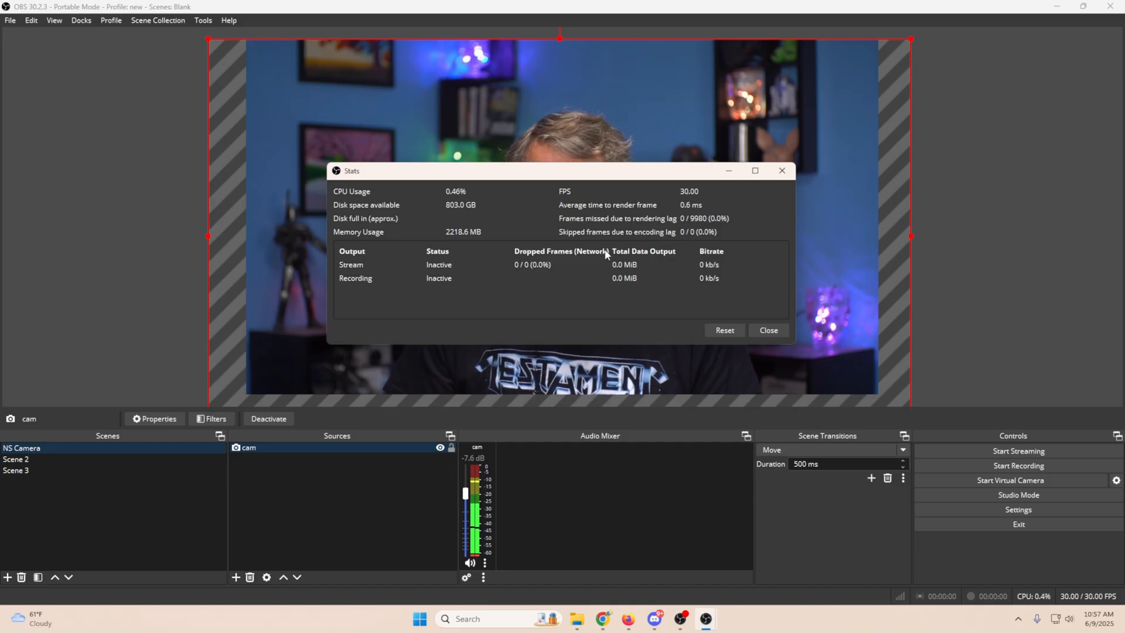
mouse_move(500, 225)
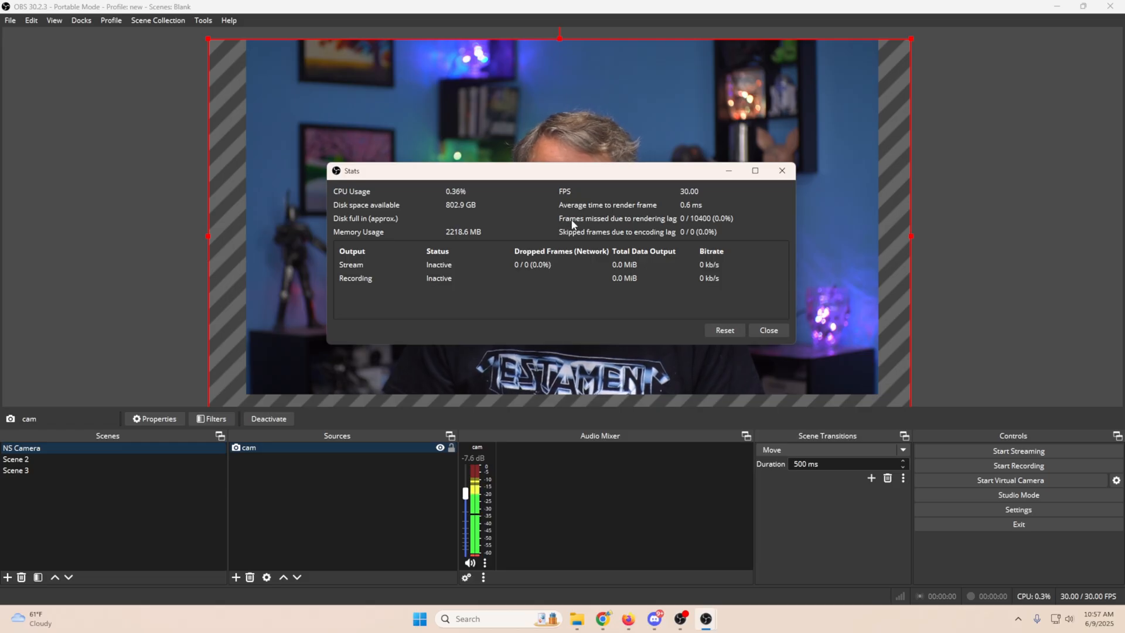
mouse_move(642, 210)
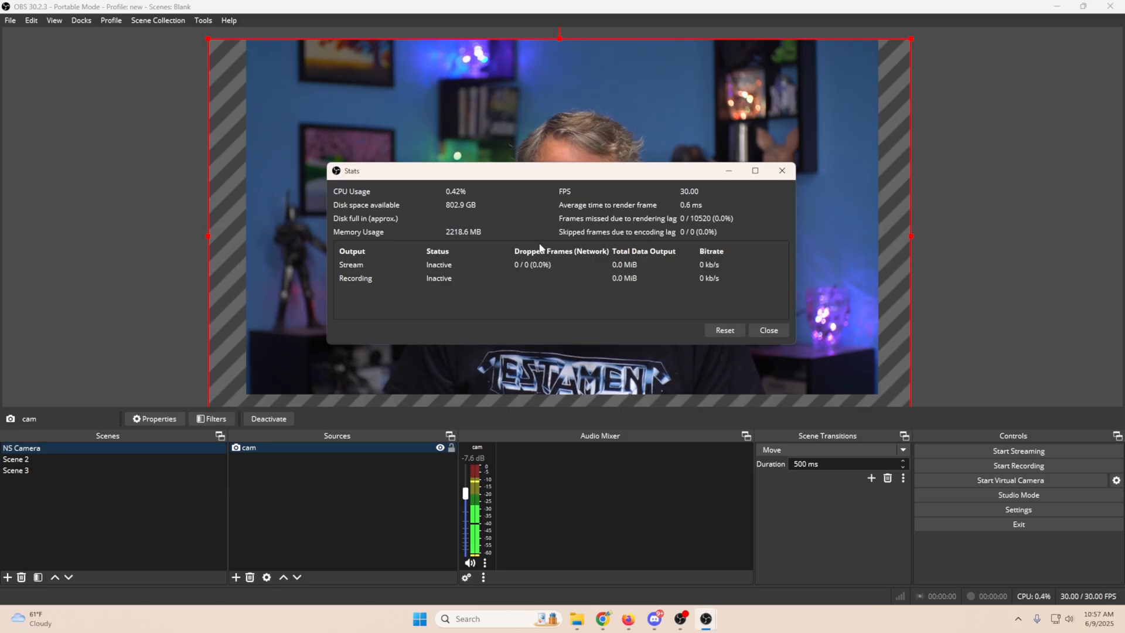
mouse_move(520, 269)
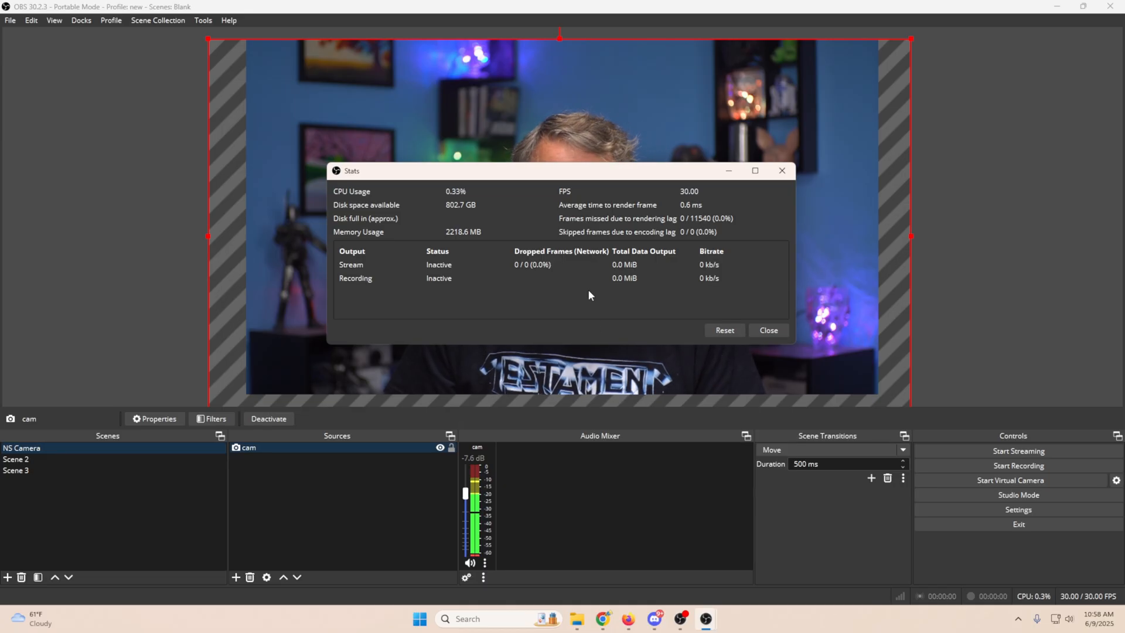
Snap the Stats window to the right half and switch between Scene 3 and Scene 2.
left_click_drag(559, 170, 567, 141)
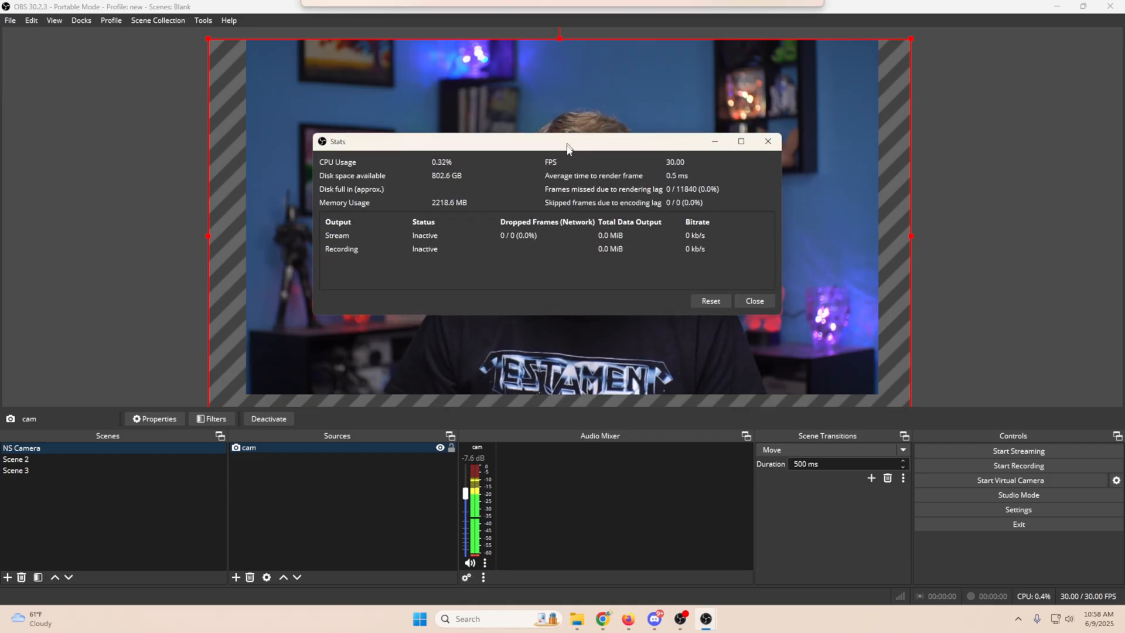
left_click_drag(569, 141, 603, 126)
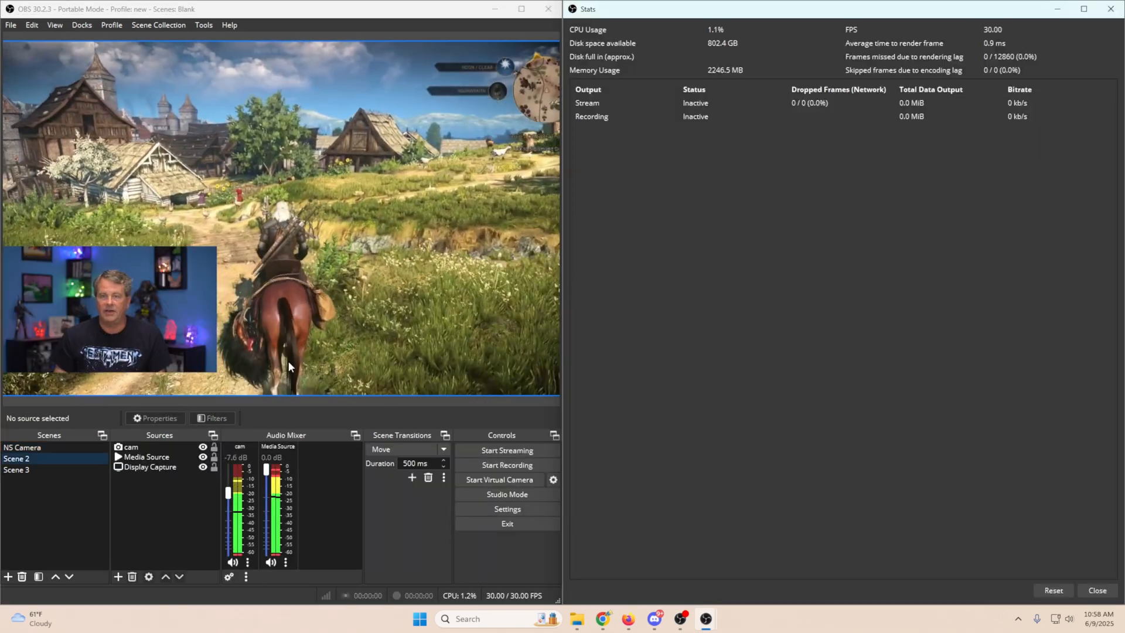
left_click(17, 470)
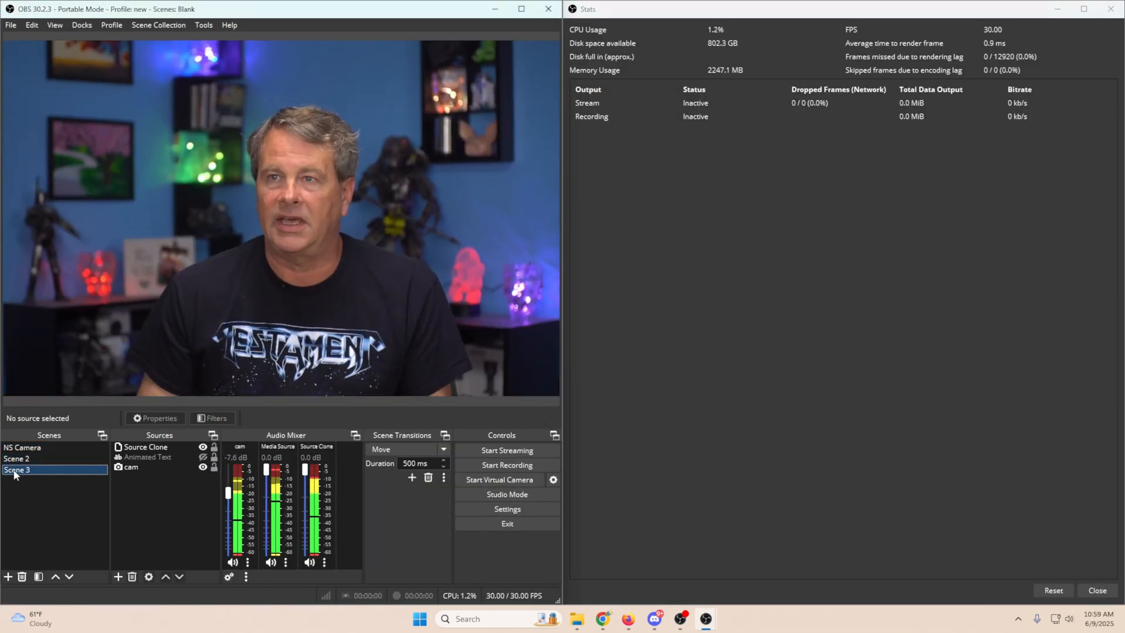
left_click(17, 457)
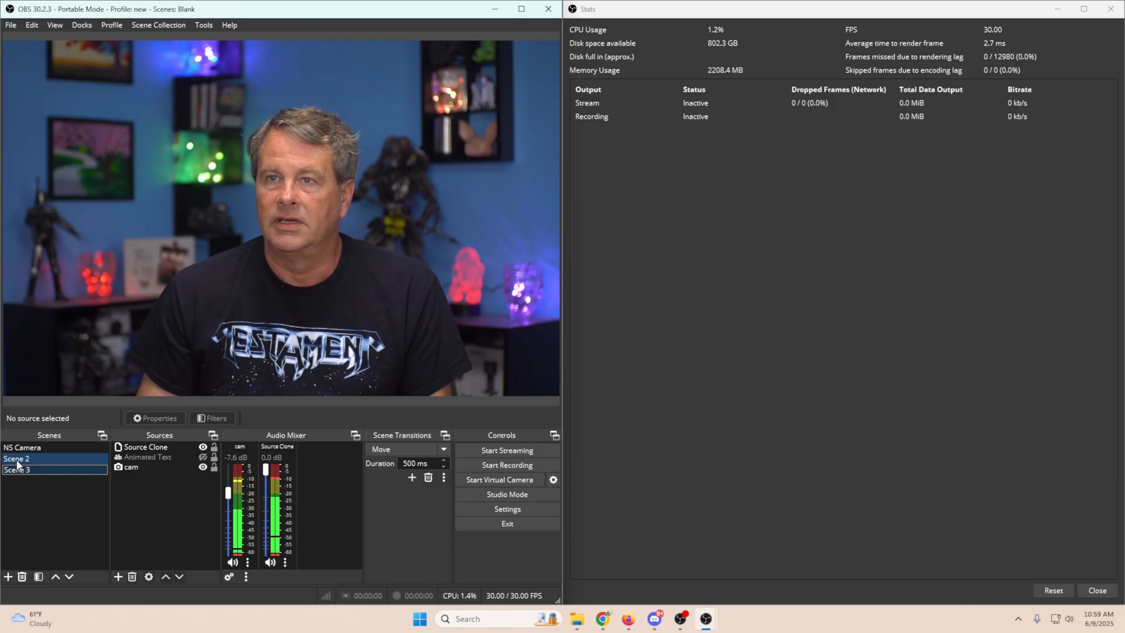
left_click(20, 458)
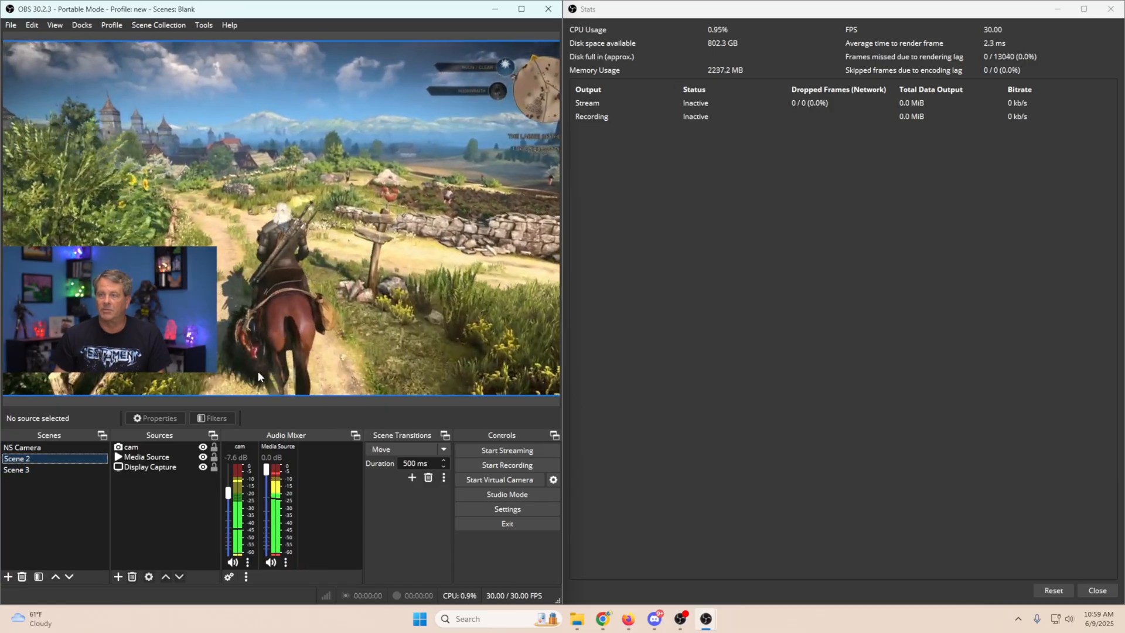
left_click(16, 470)
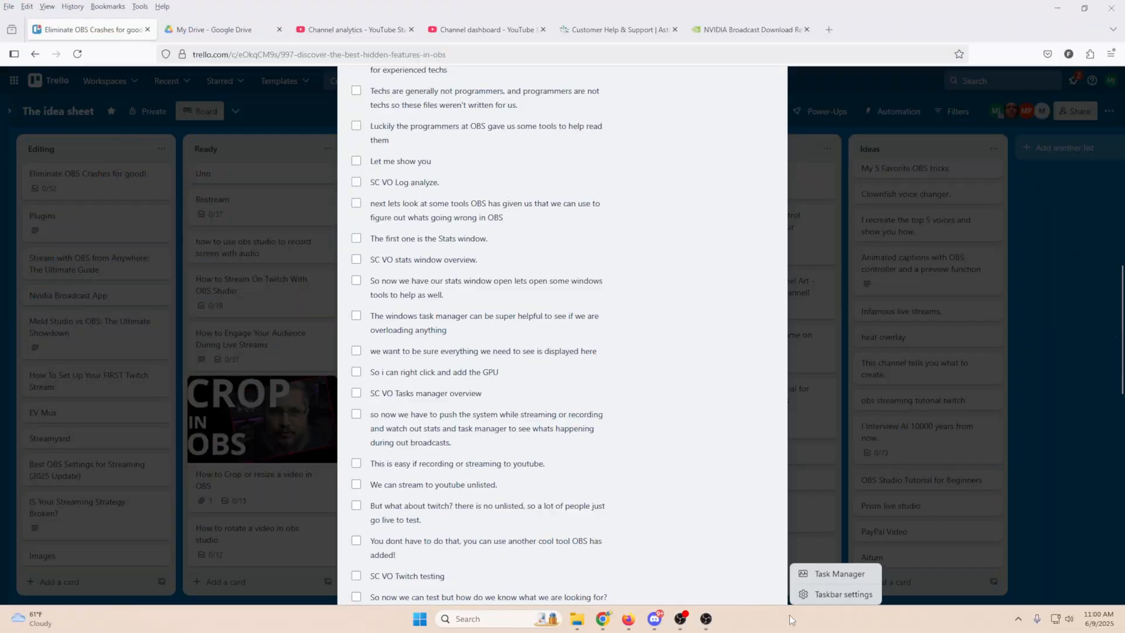
Open Task Manager and add a GPU column to see OBS's GPU usage.
left_click(840, 573)
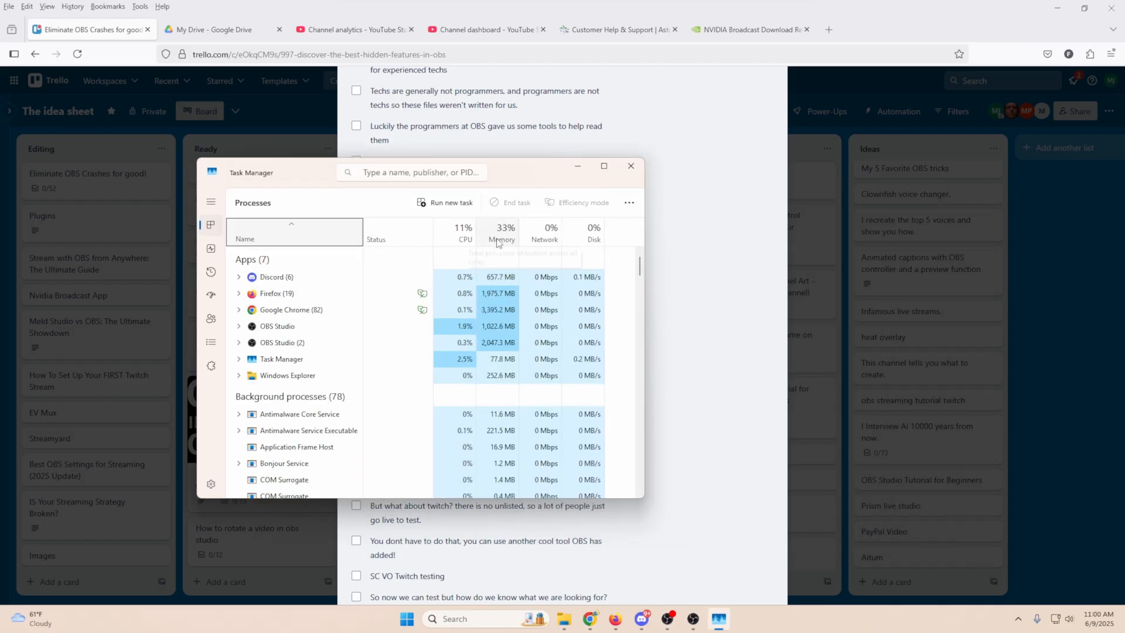
mouse_move(593, 247)
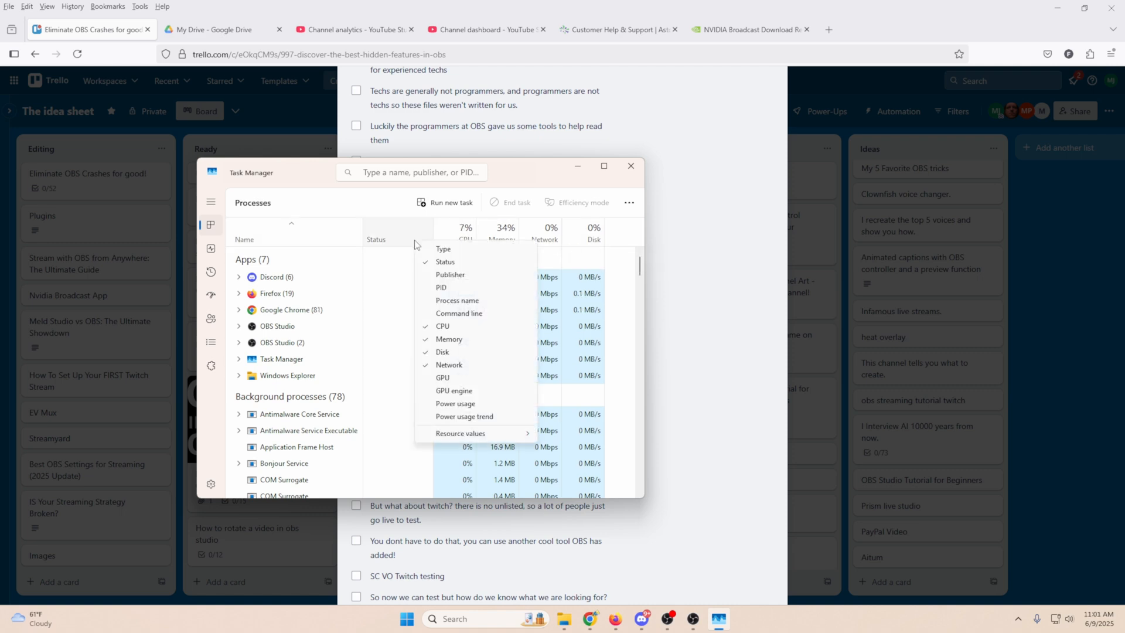
left_click(442, 378)
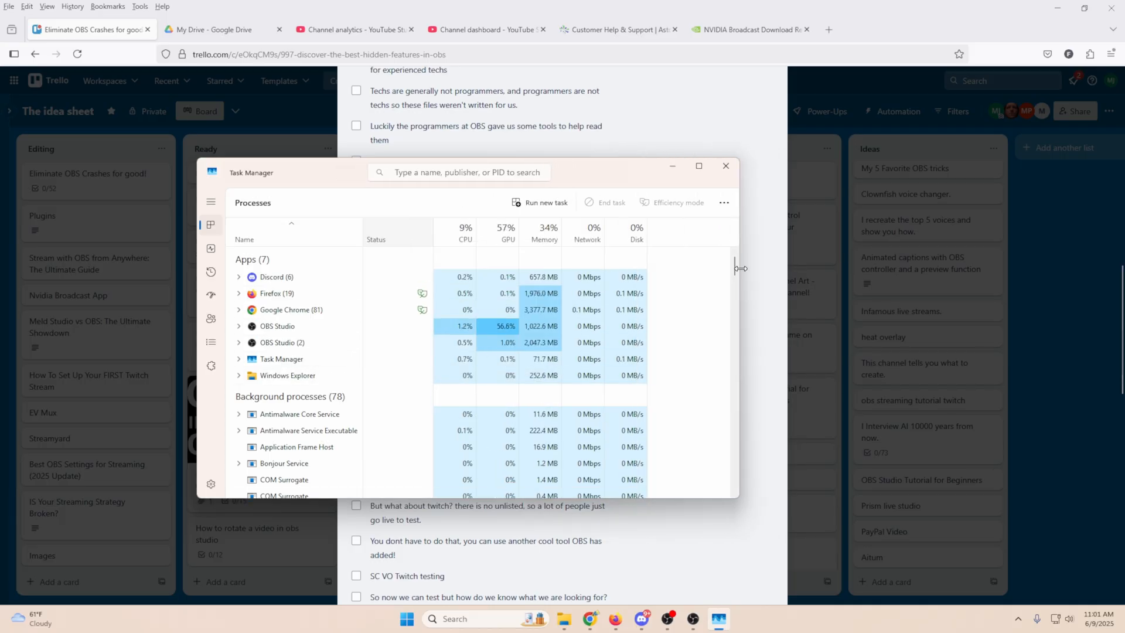
mouse_move(504, 230)
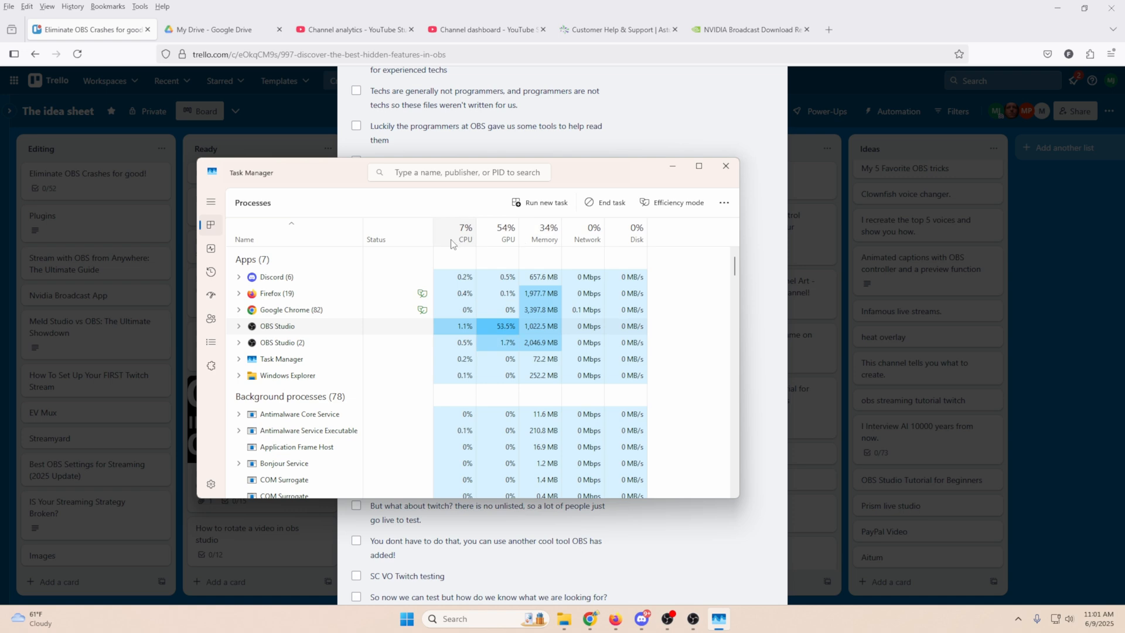
mouse_move(478, 262)
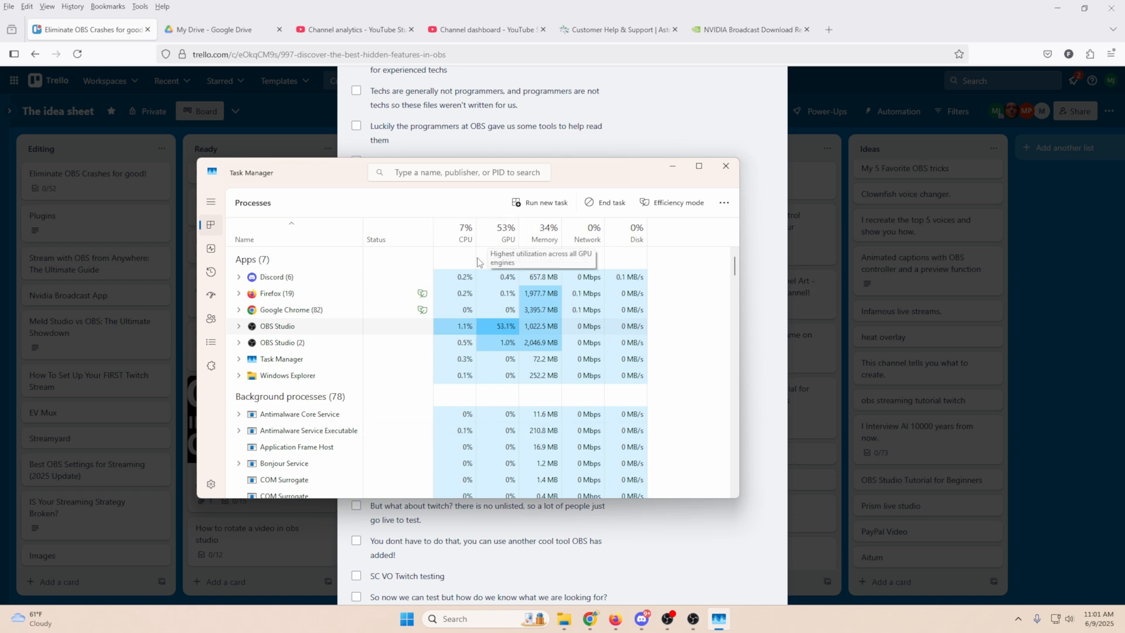
mouse_move(449, 266)
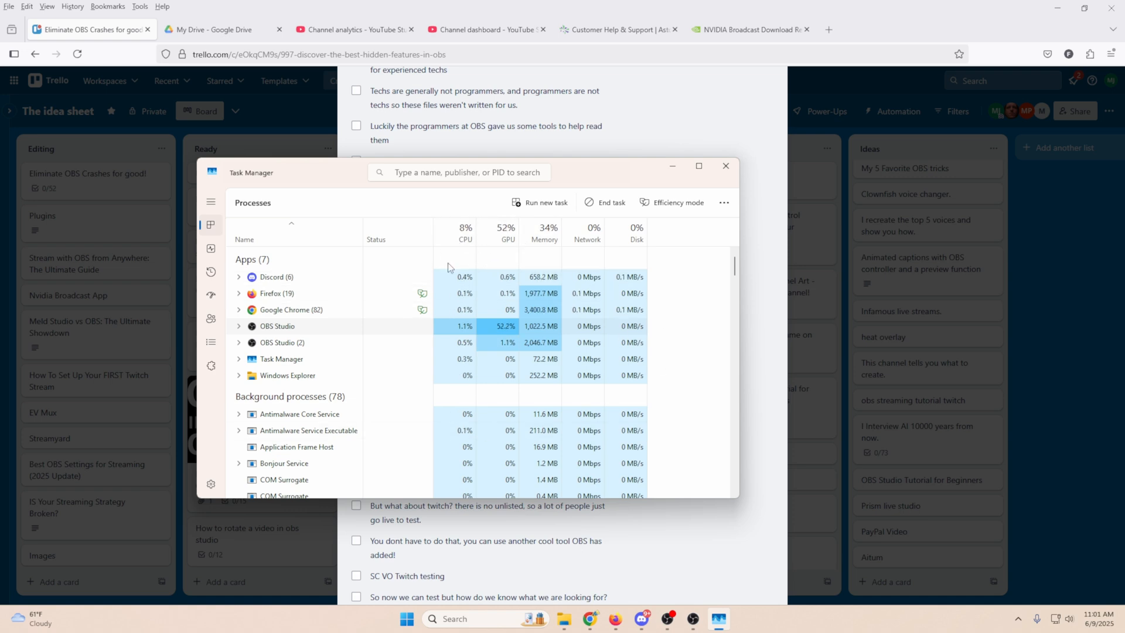
mouse_move(511, 244)
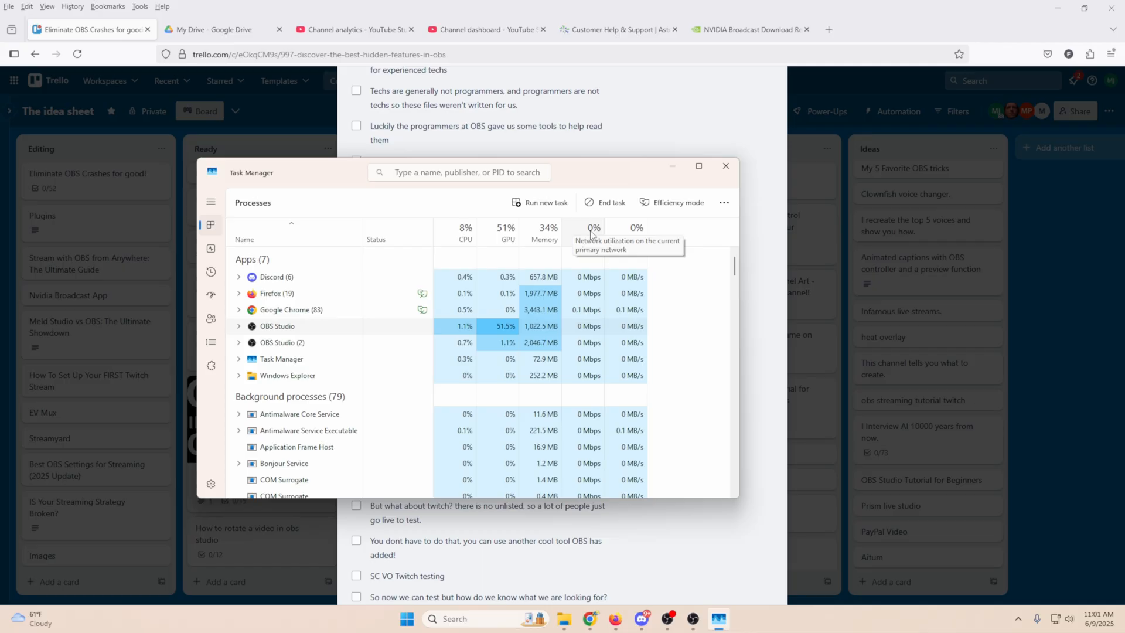
mouse_move(555, 251)
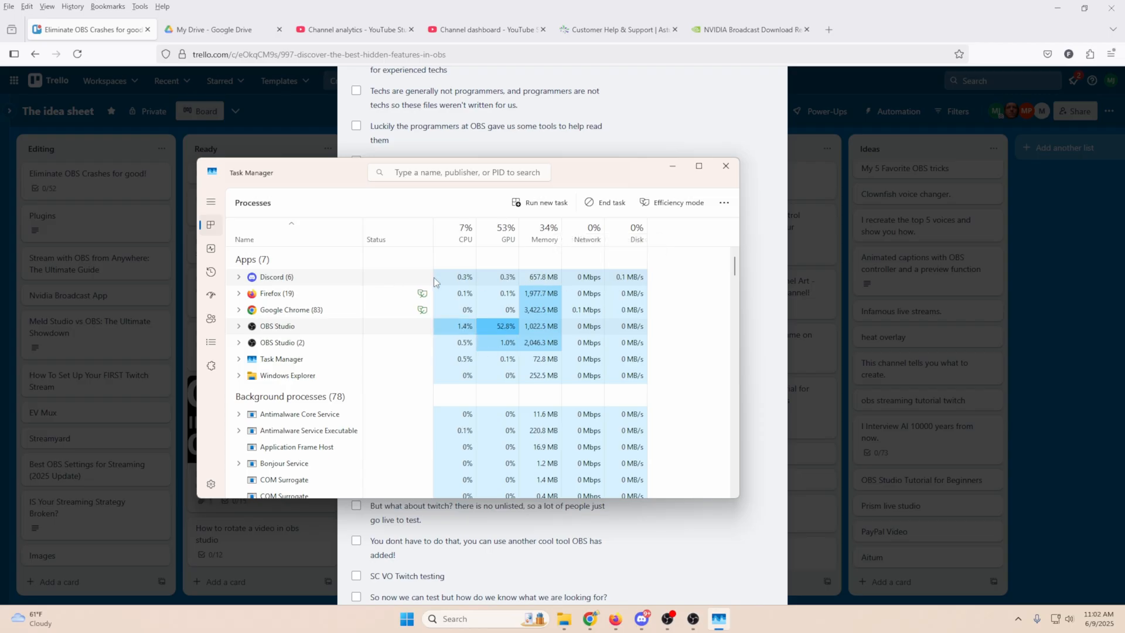
mouse_move(564, 310)
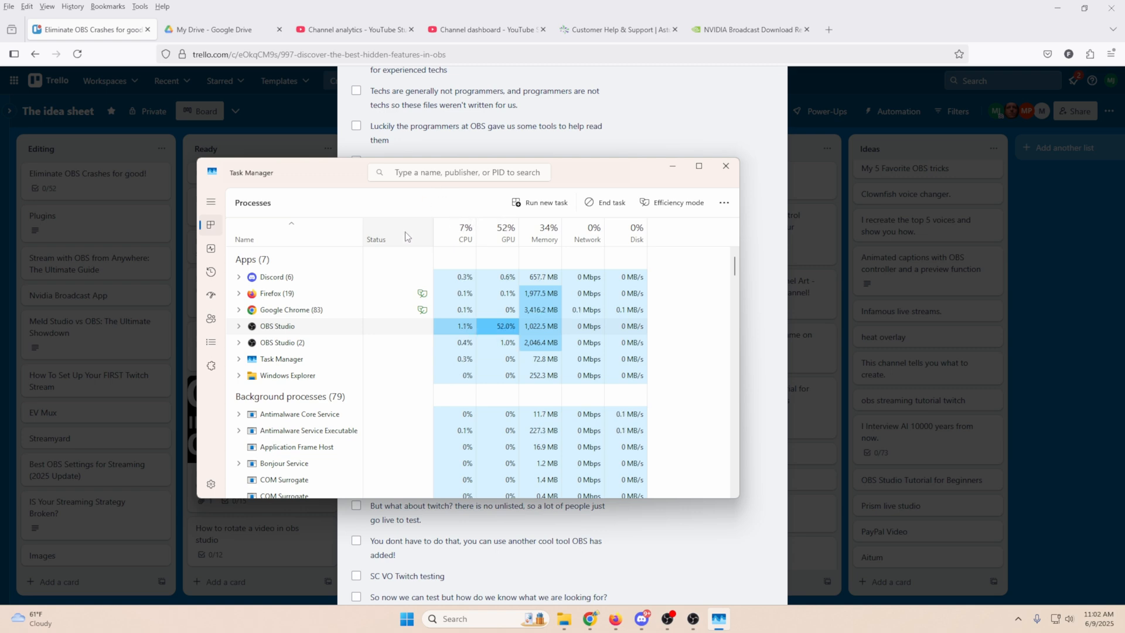
mouse_move(462, 232)
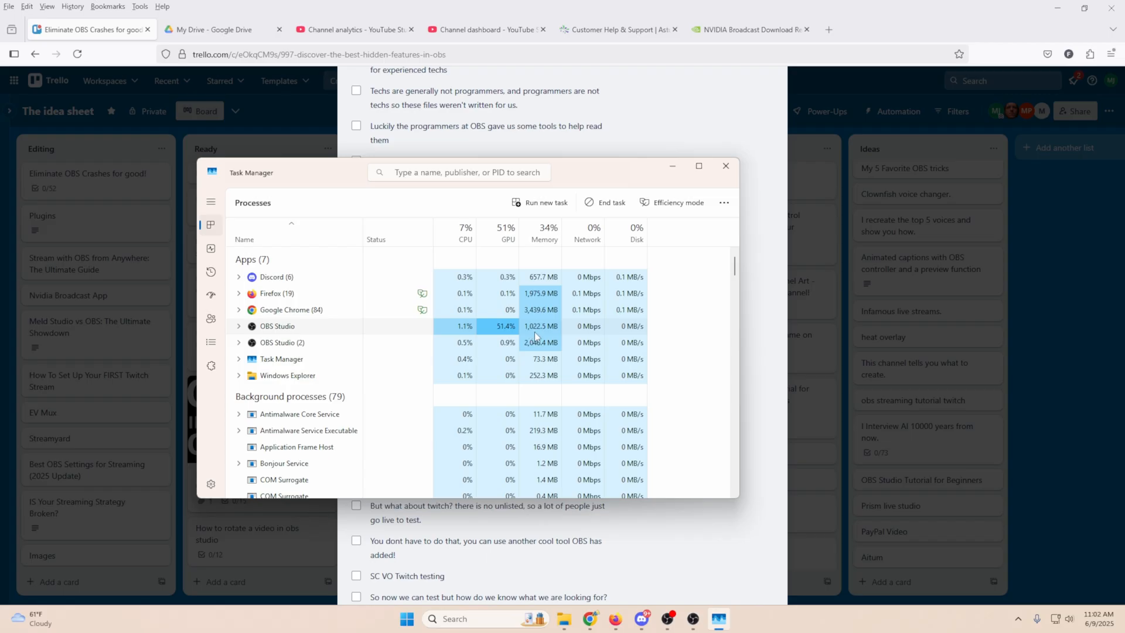
mouse_move(508, 236)
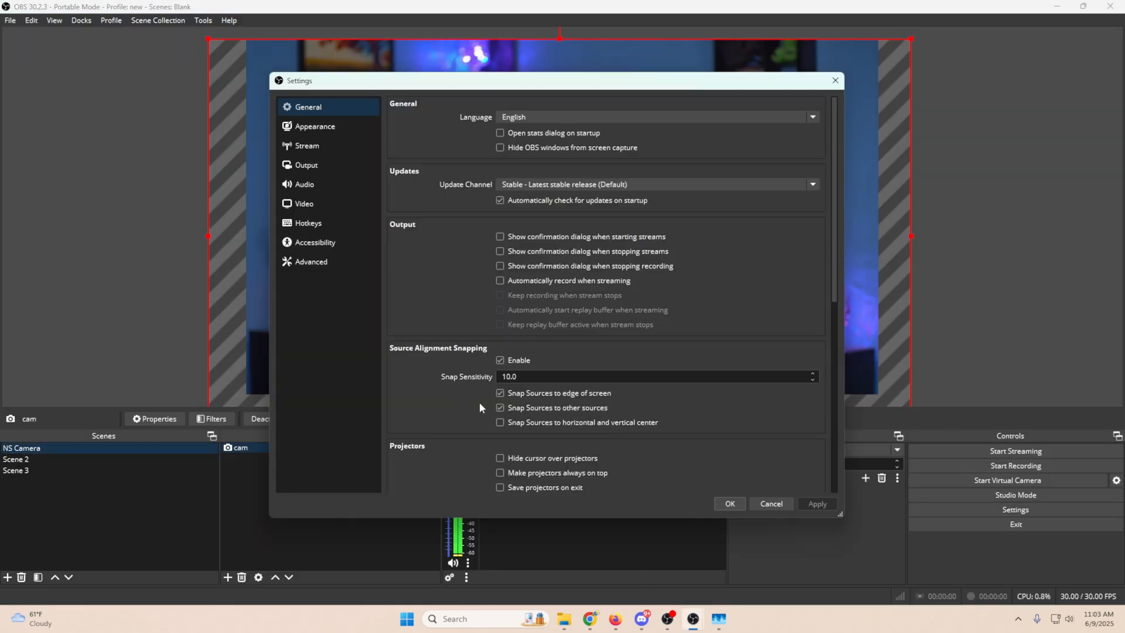
Review the NVENC H.264 streaming output: CBR at 6000 Kbps, P5 Slow preset.
left_click(307, 164)
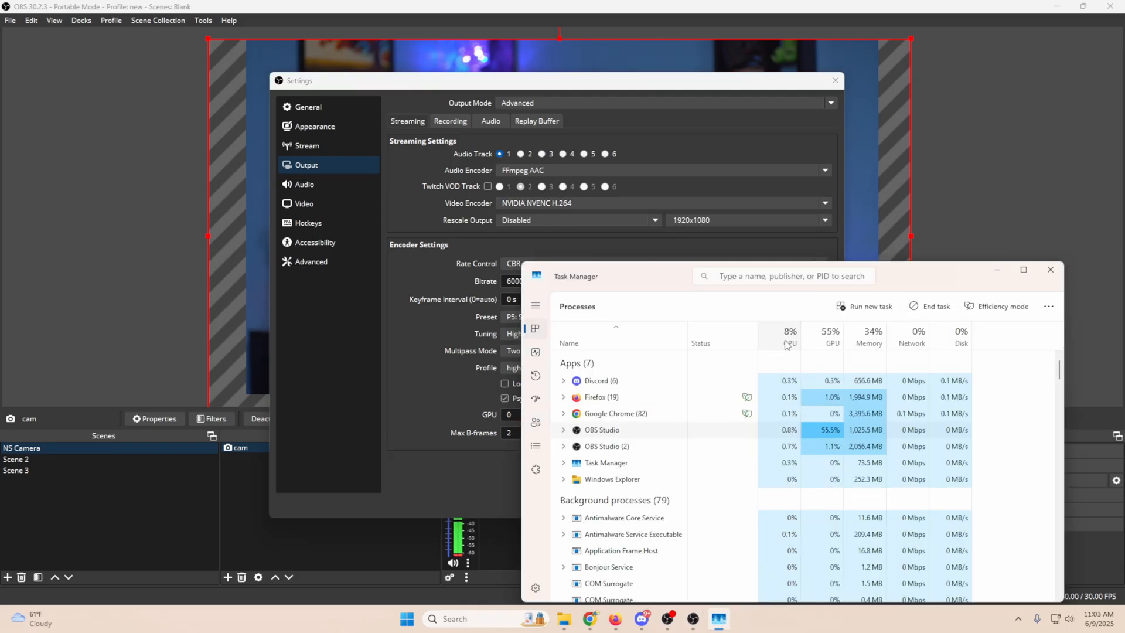
mouse_move(789, 342)
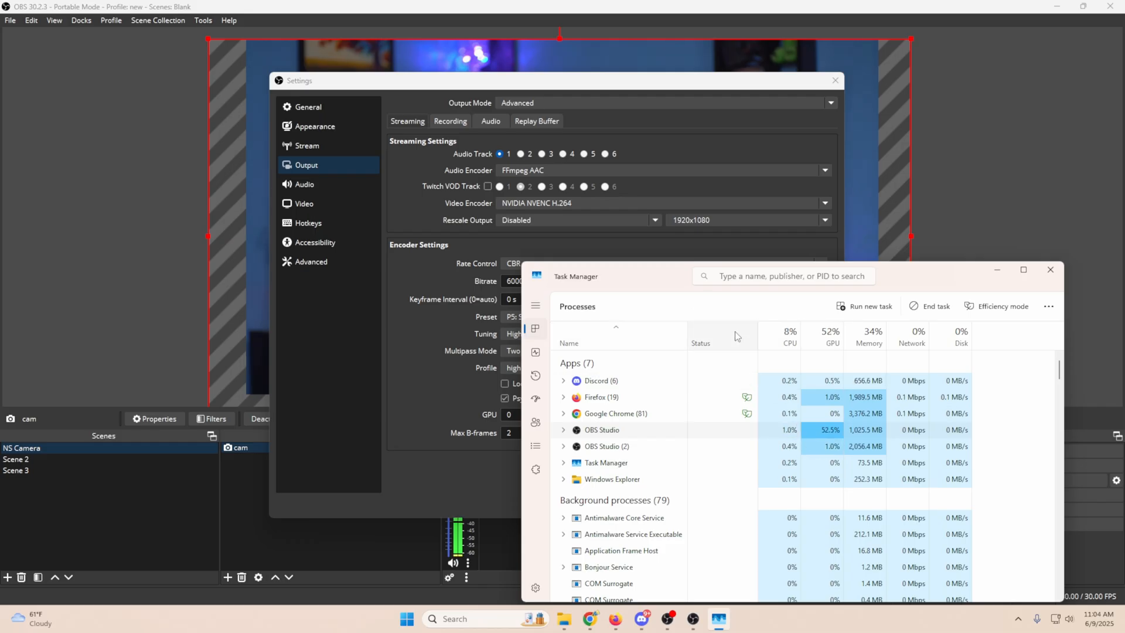
left_click(1050, 269)
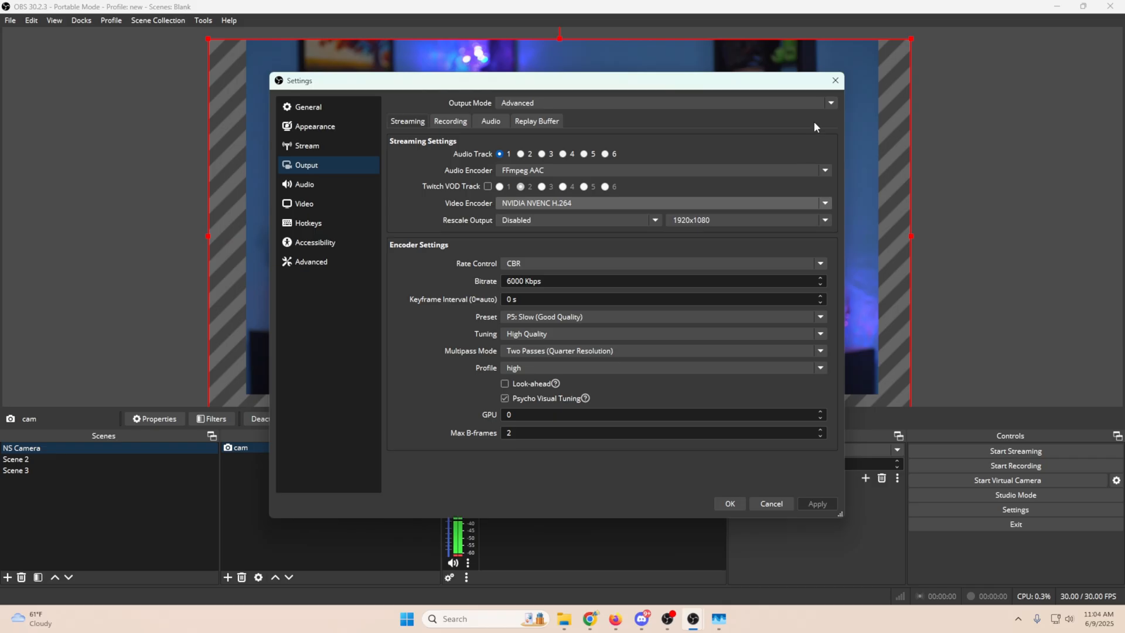
left_click(718, 620)
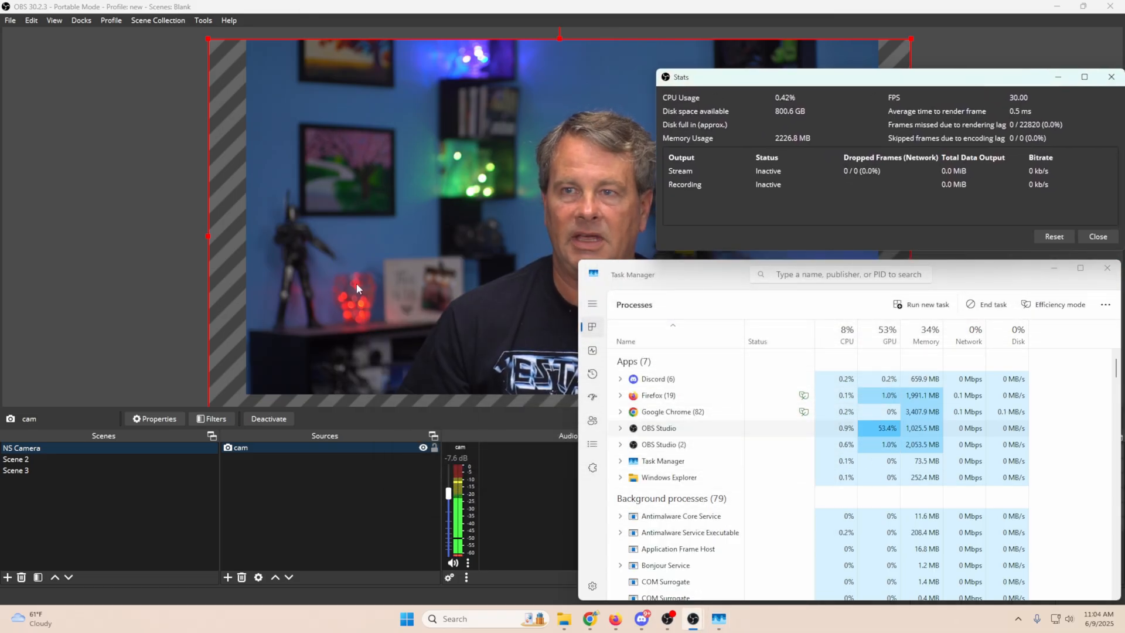
mouse_move(498, 255)
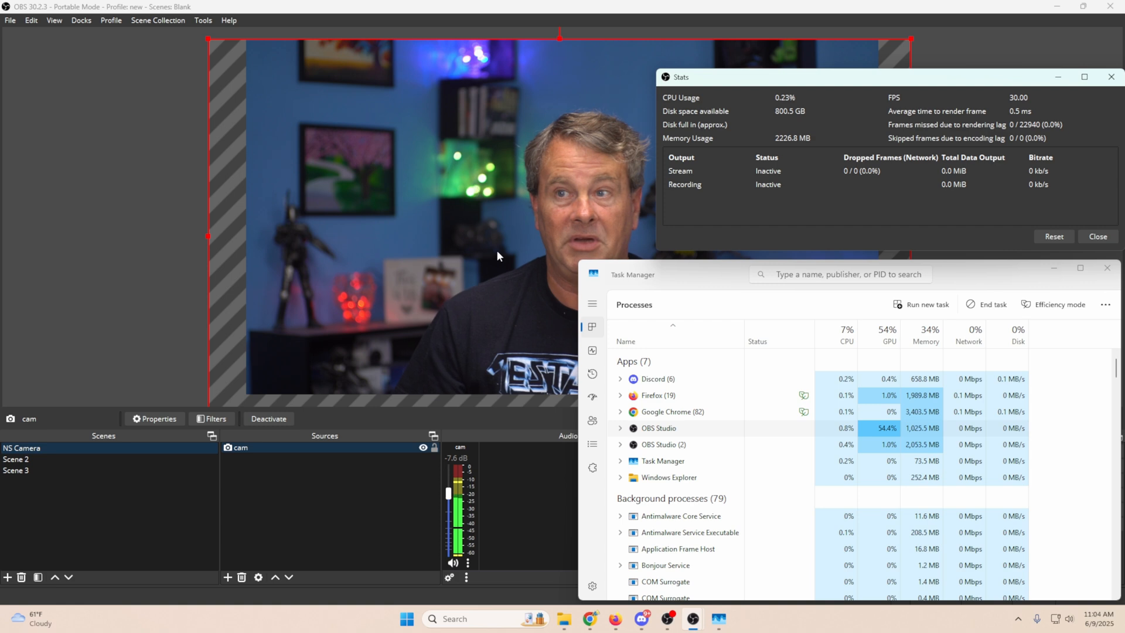
mouse_move(876, 334)
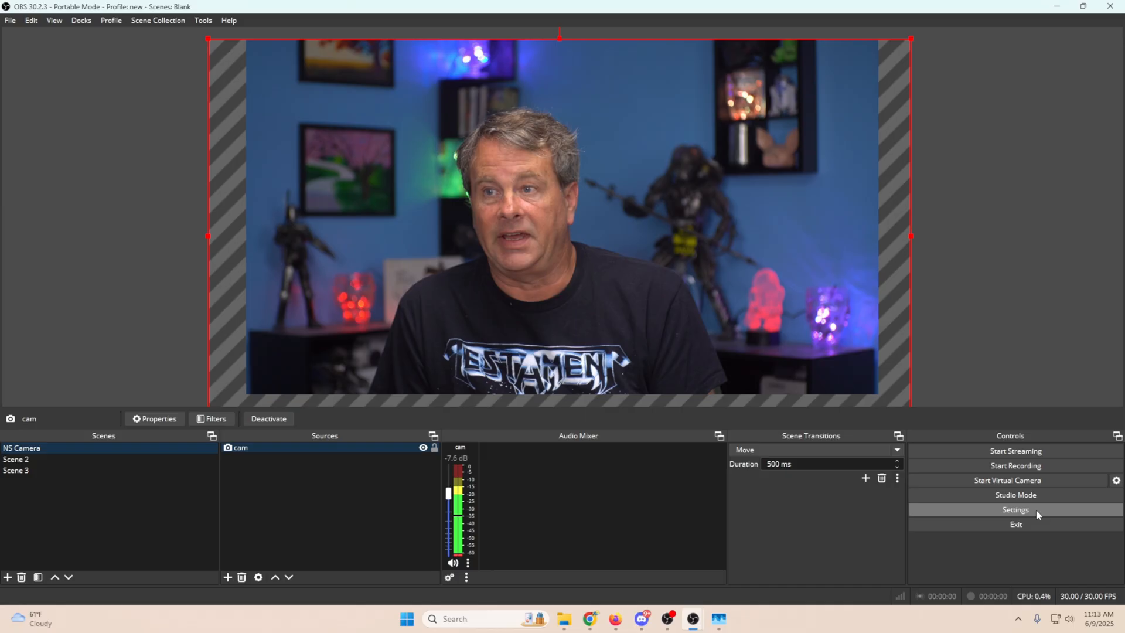
Enable bandwidth test mode in the stream settings and start streaming.
left_click(1015, 509)
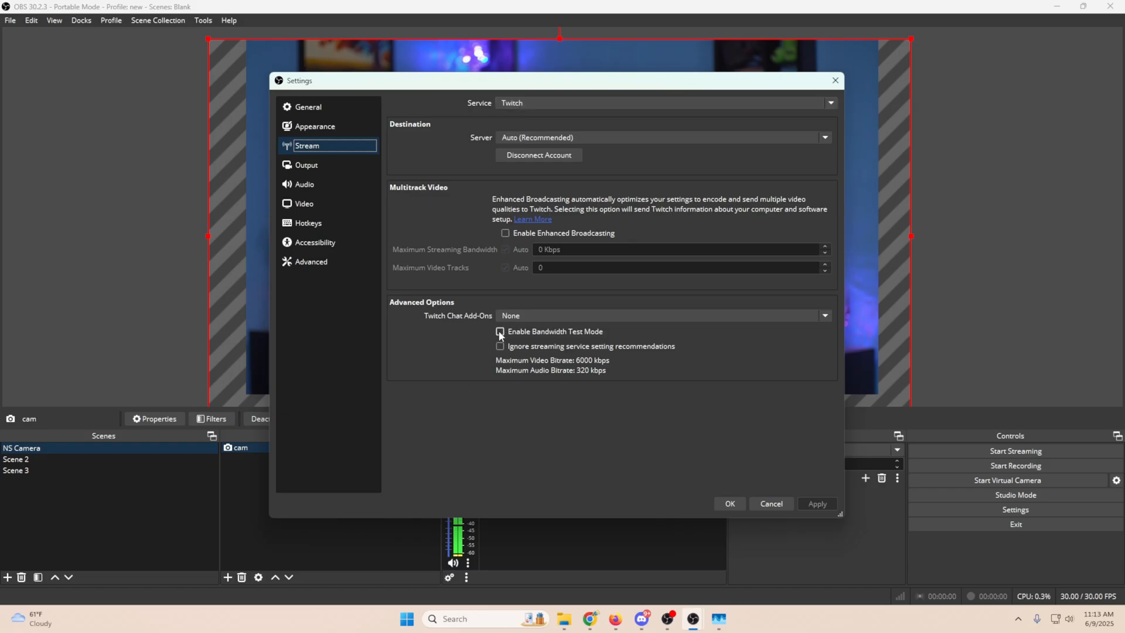
left_click(500, 331)
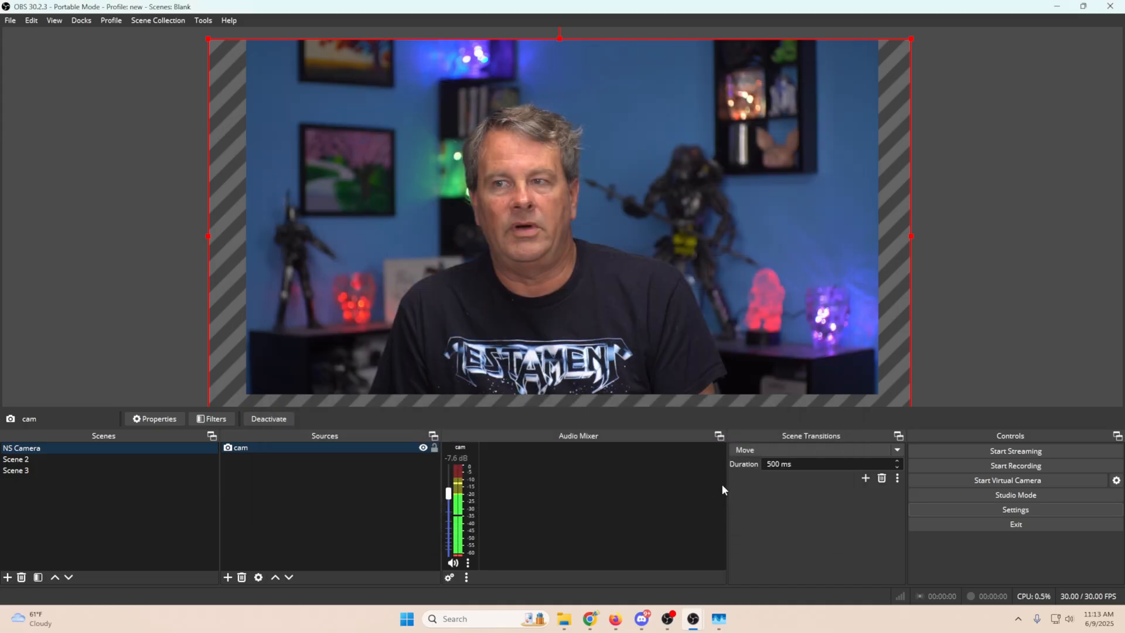
mouse_move(1021, 472)
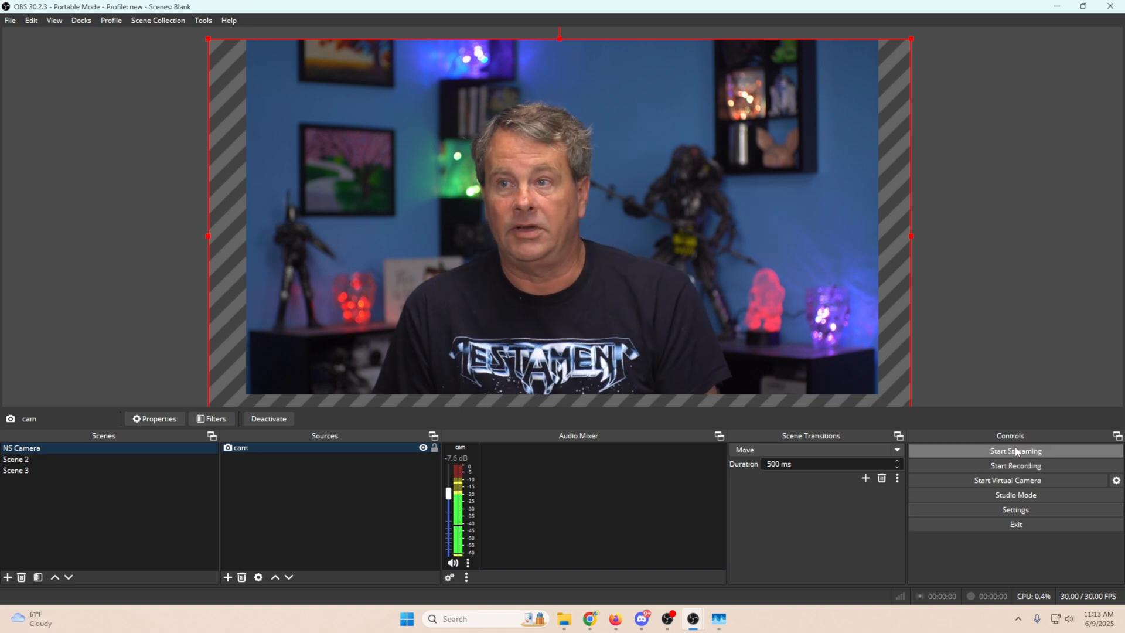
left_click(1015, 451)
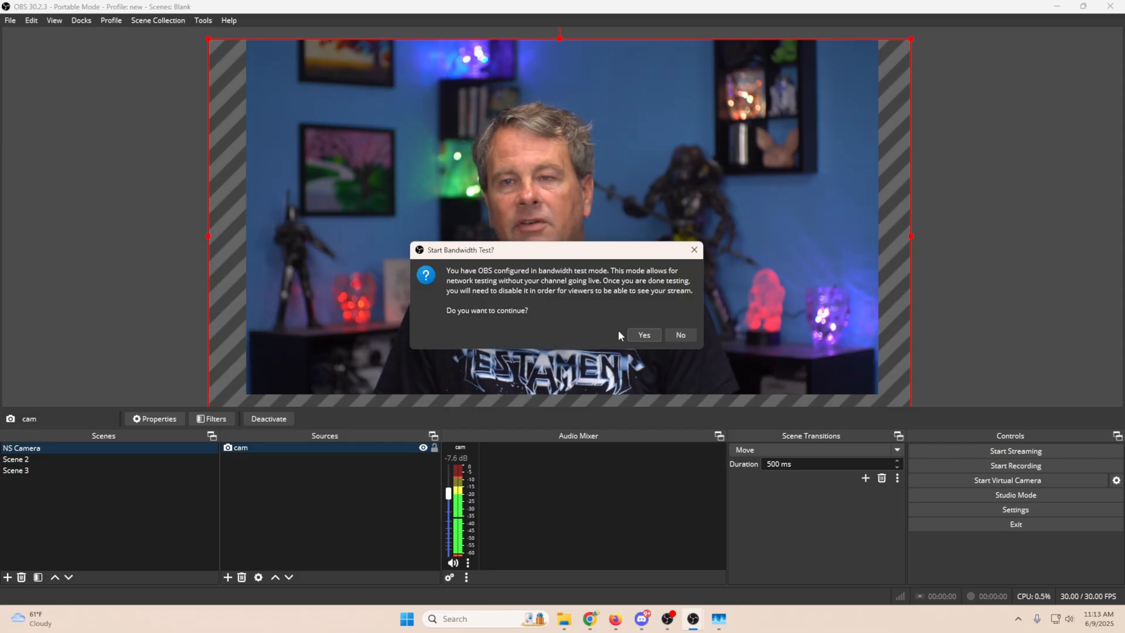
Confirm the bandwidth test so the stream goes live at about 6140 kb/s.
left_click(643, 334)
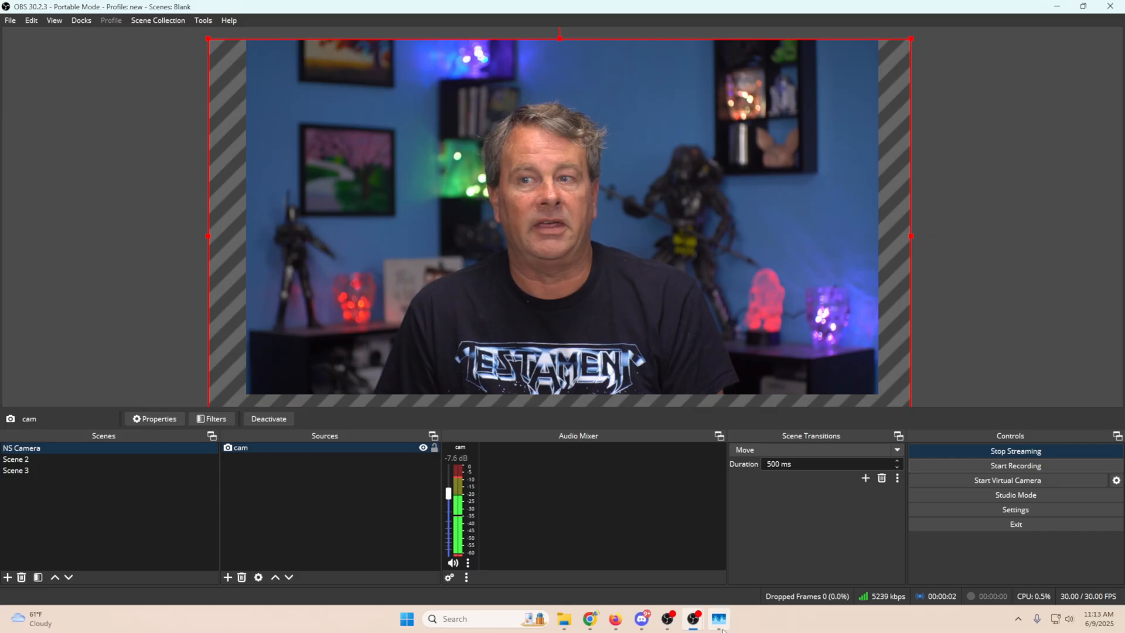
left_click(717, 618)
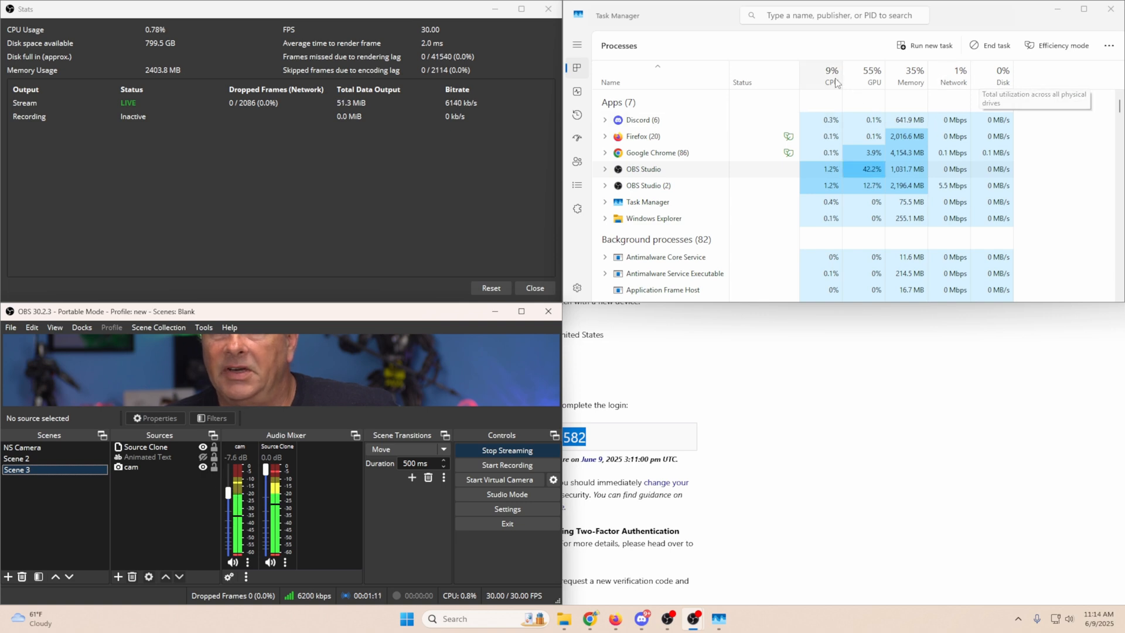
mouse_move(732, 161)
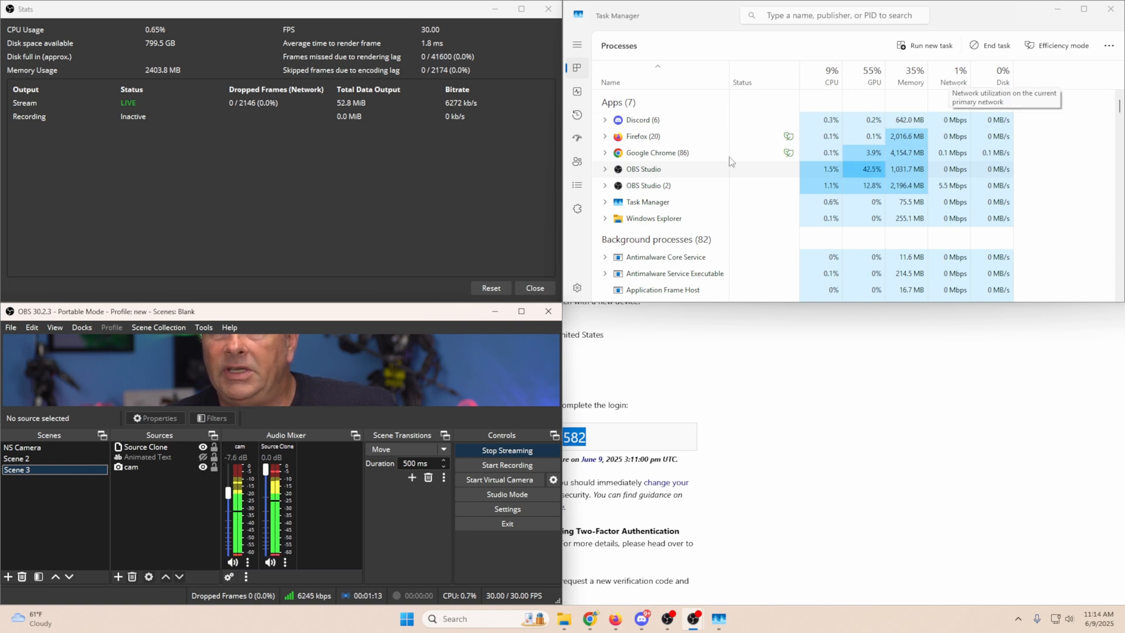
Switch between Scene 2 and Scene 3 while the test stream stays live.
left_click(21, 459)
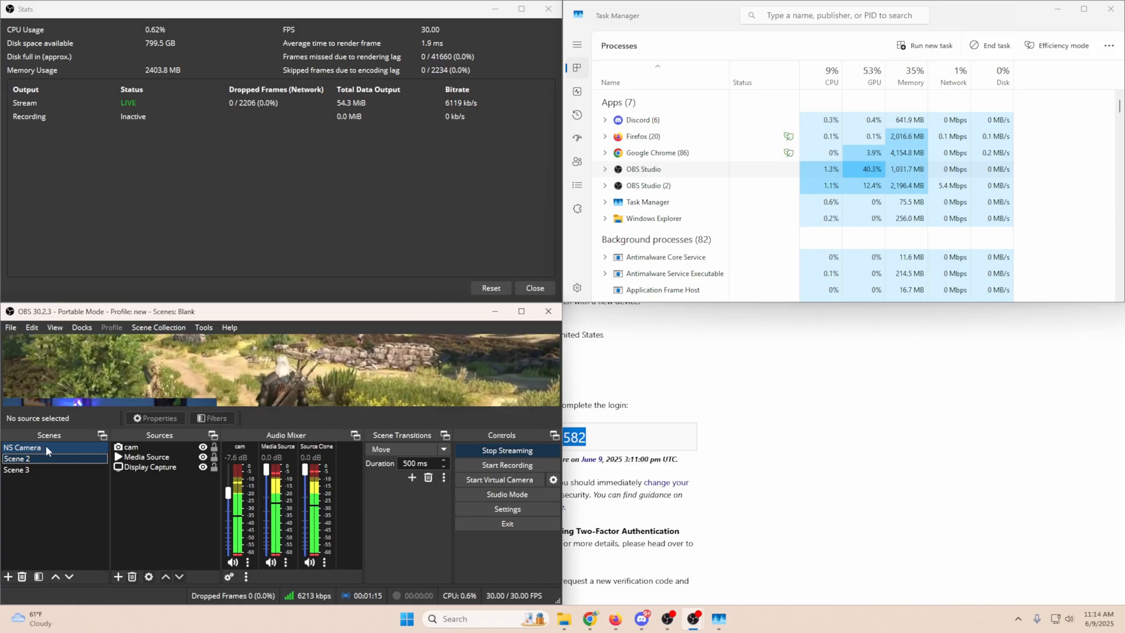
left_click(18, 459)
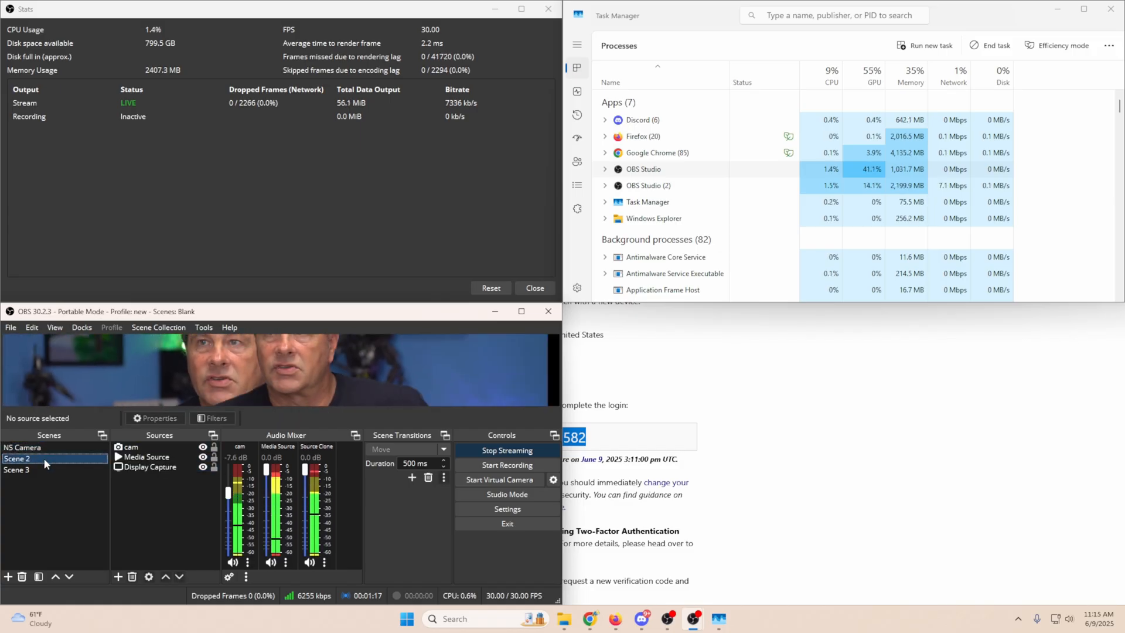
left_click(23, 470)
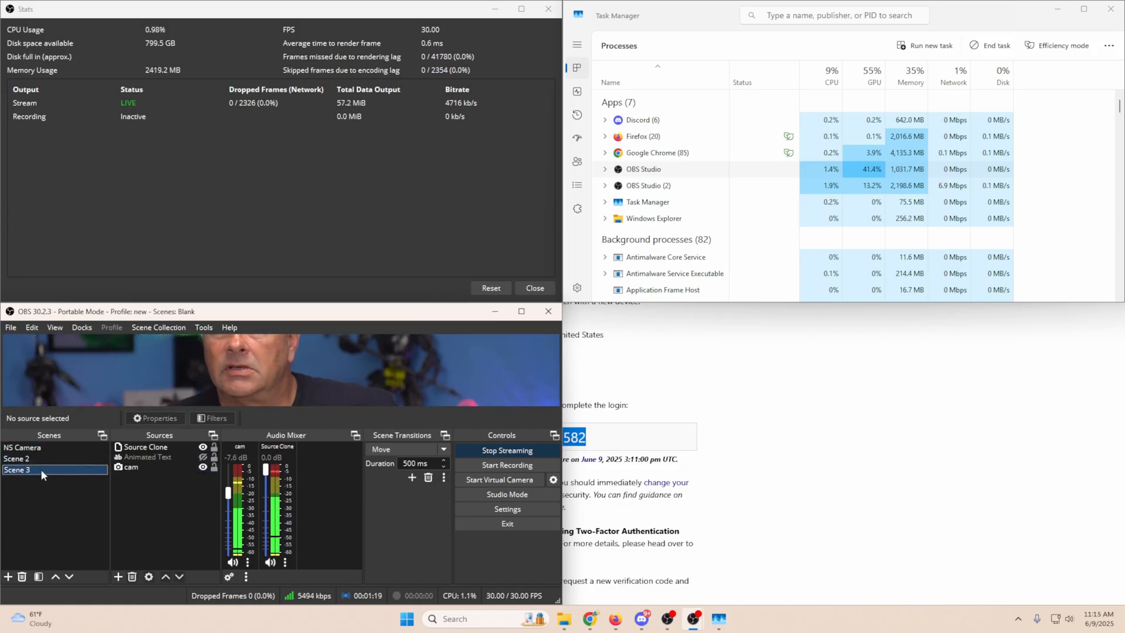
left_click(23, 447)
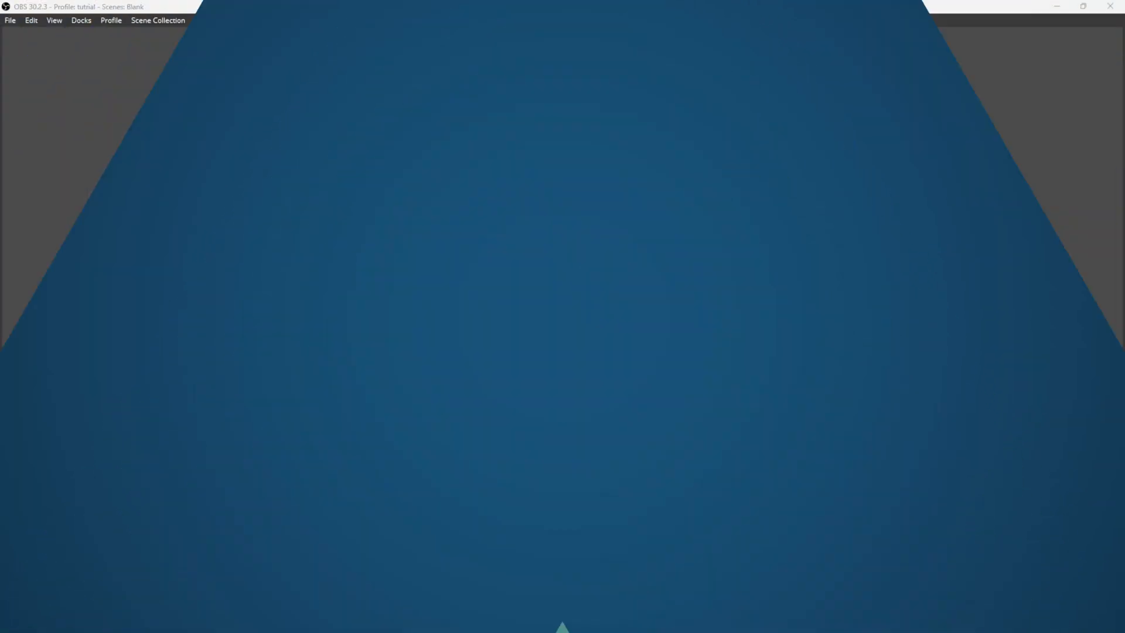
Open a windowed Multiview previewing the program output and the Talking and Game scenes.
left_click(53, 20)
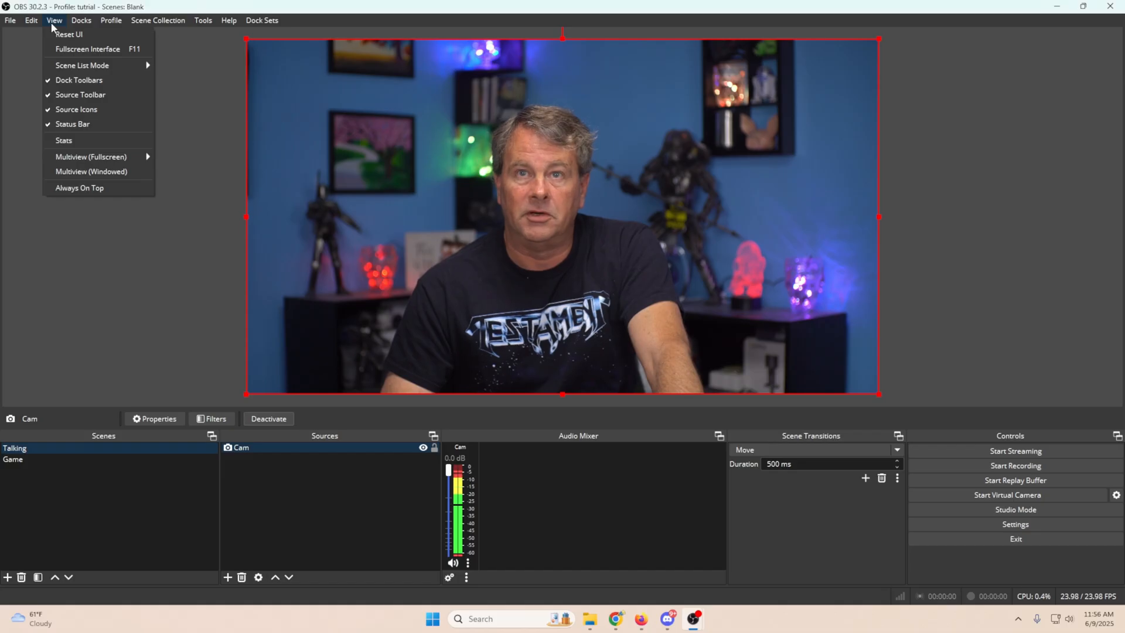
left_click(91, 171)
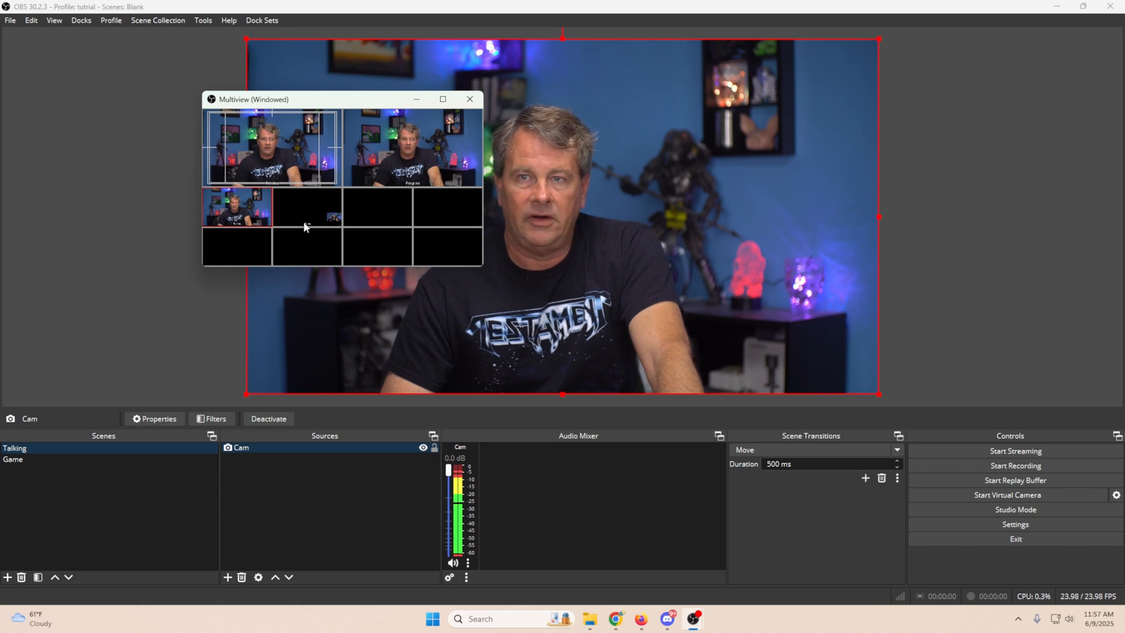
mouse_move(292, 221)
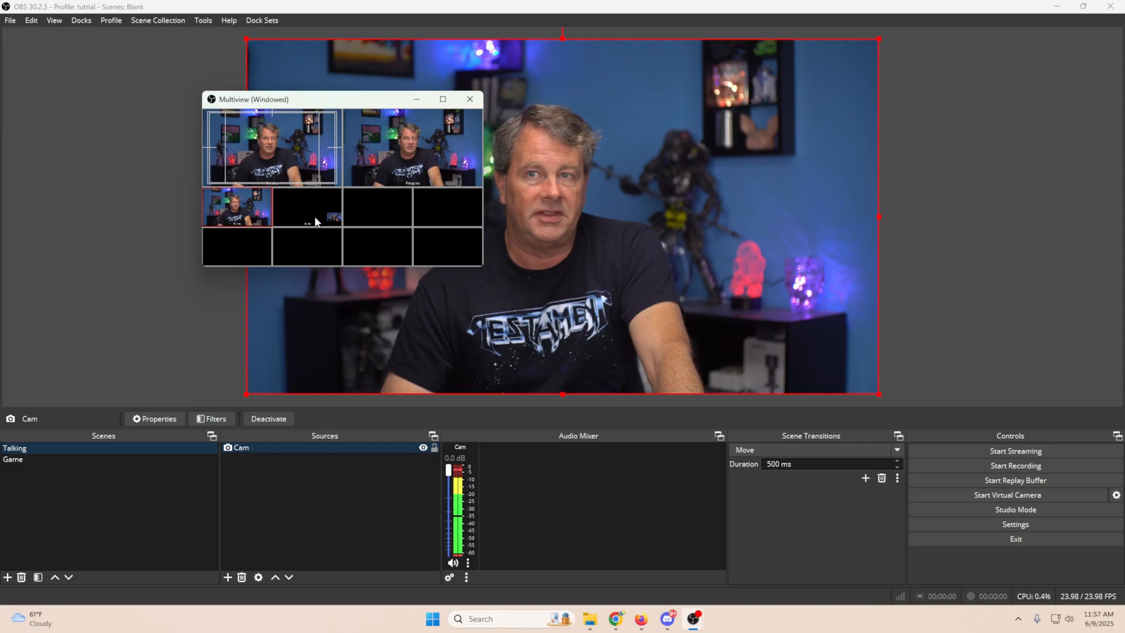
mouse_move(293, 247)
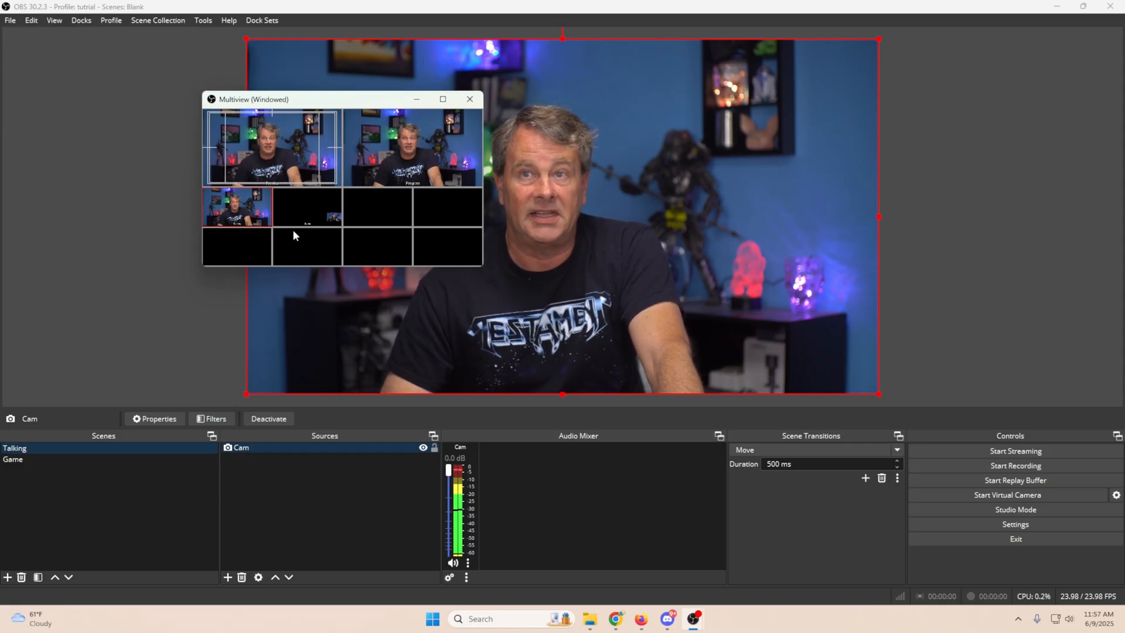
left_click(13, 460)
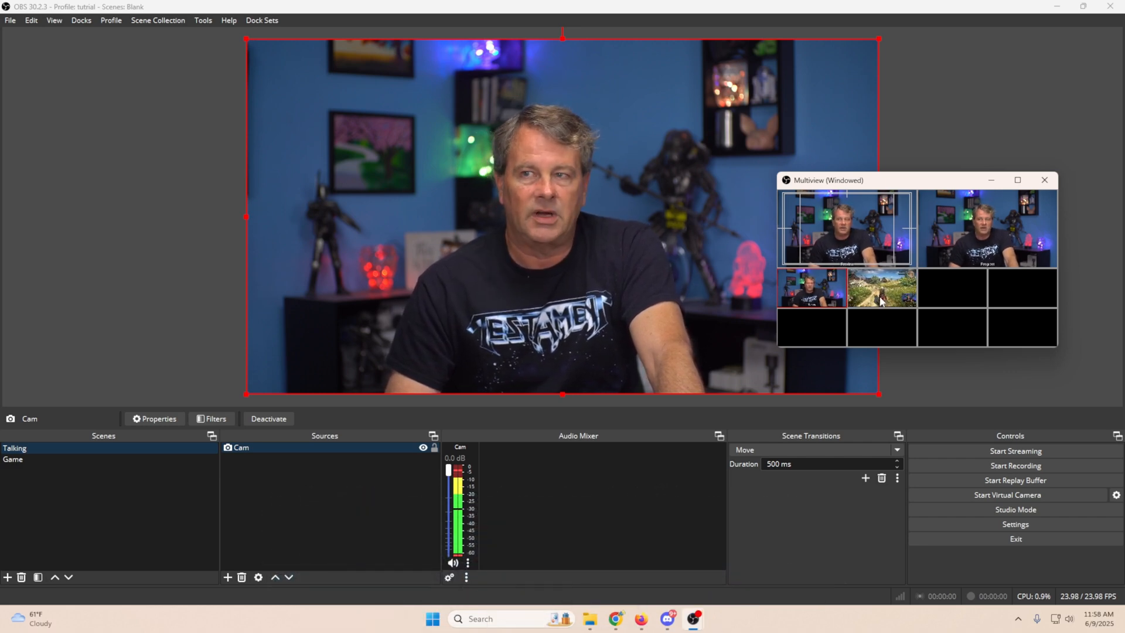
left_click(13, 461)
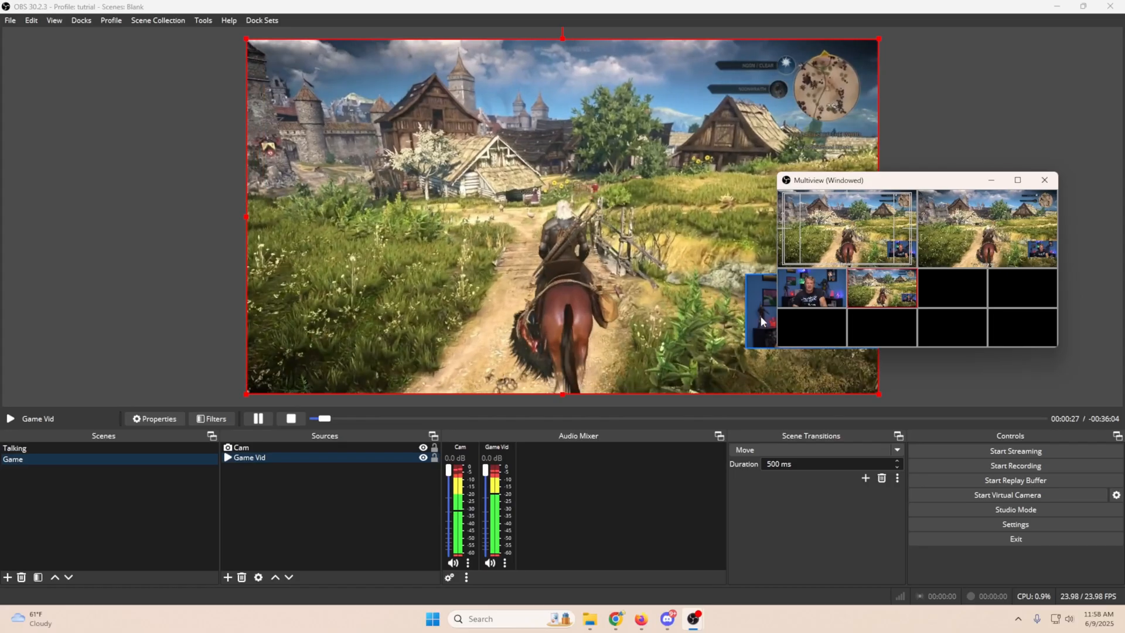
left_click(154, 419)
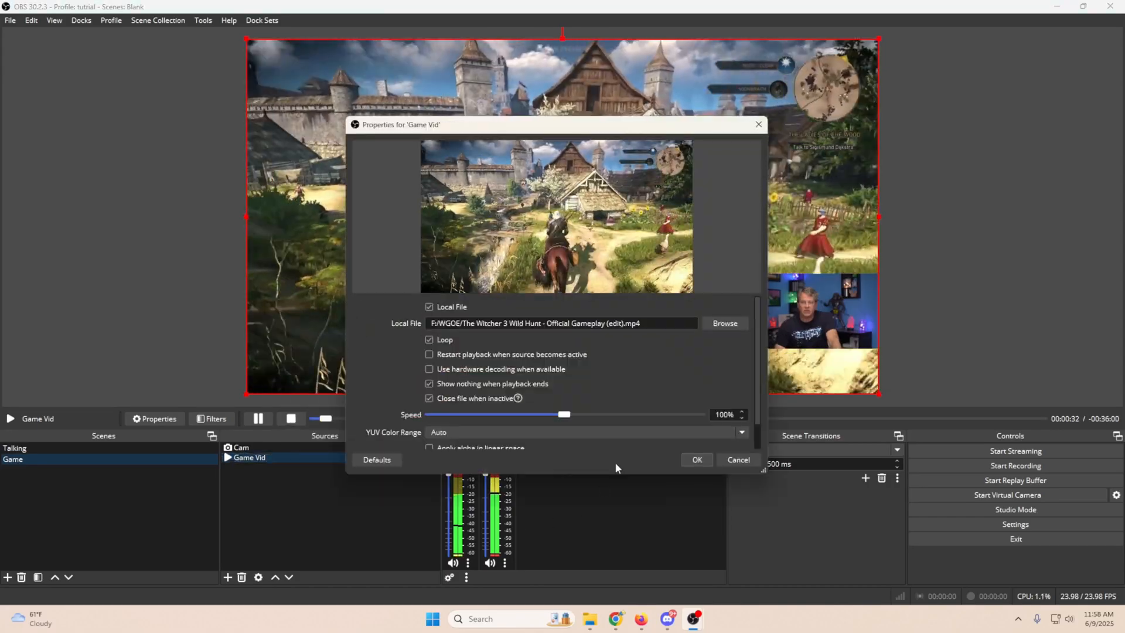
left_click(429, 354)
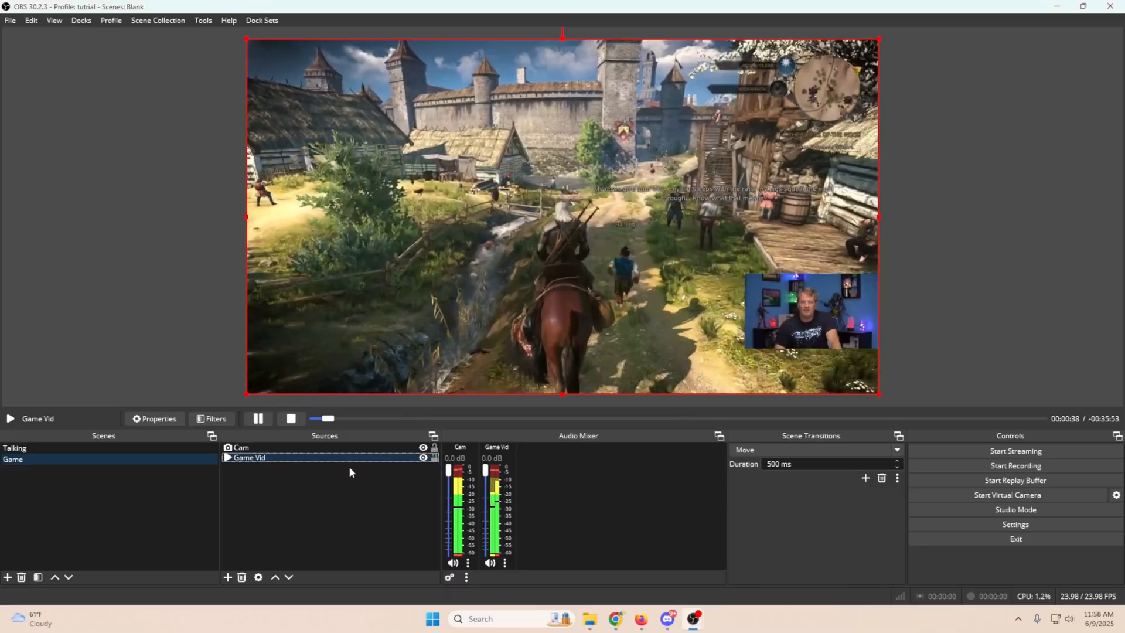
right_click(249, 458)
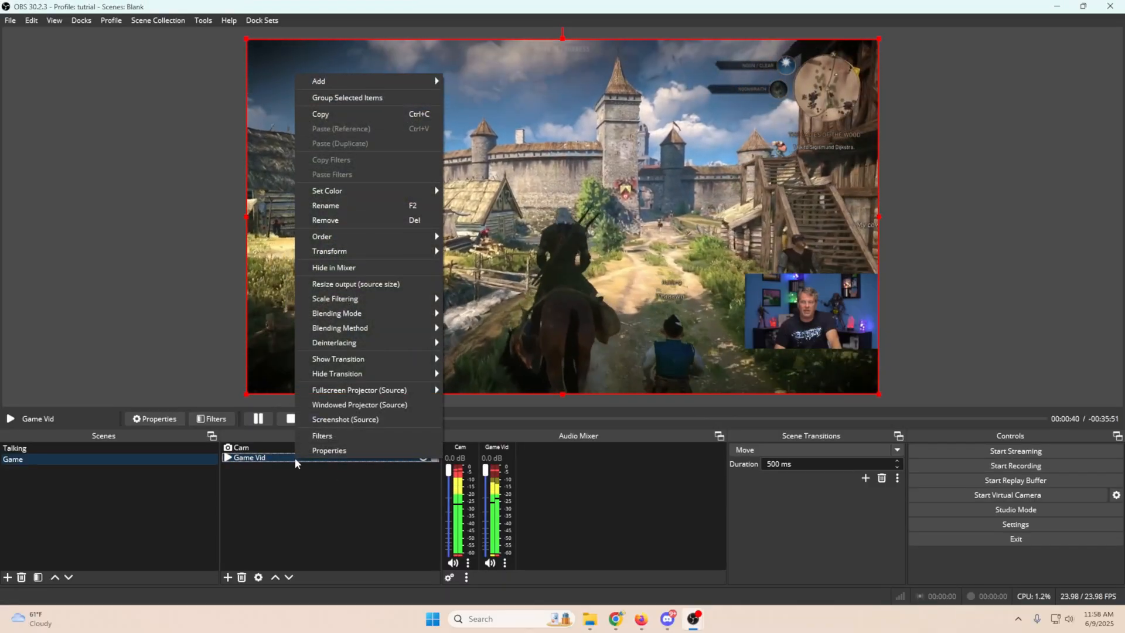
left_click(359, 405)
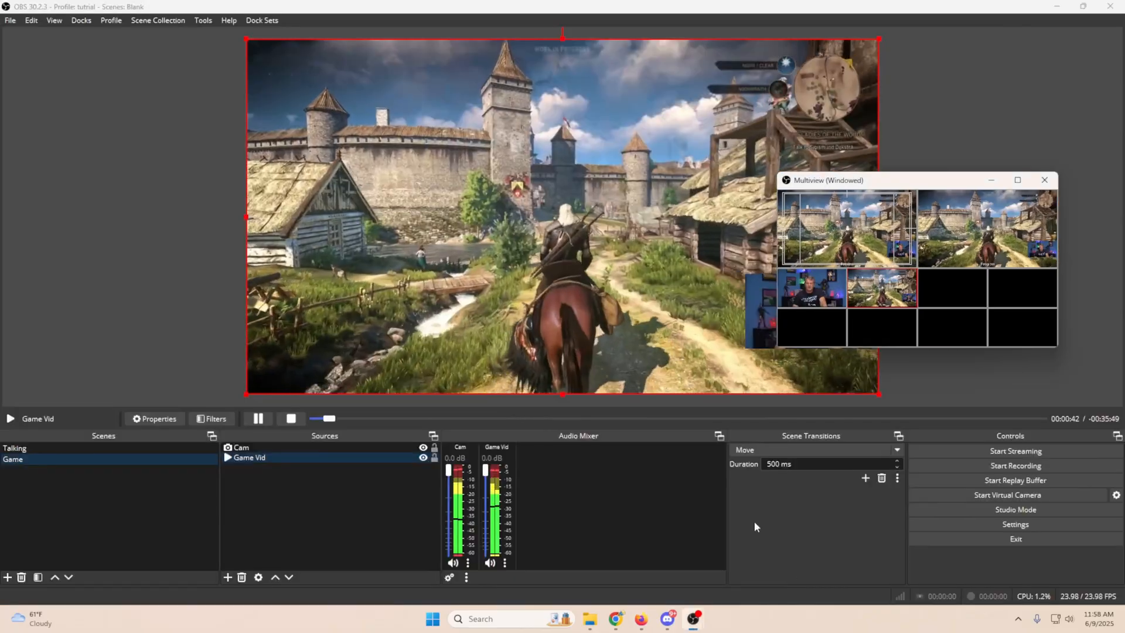
left_click(14, 448)
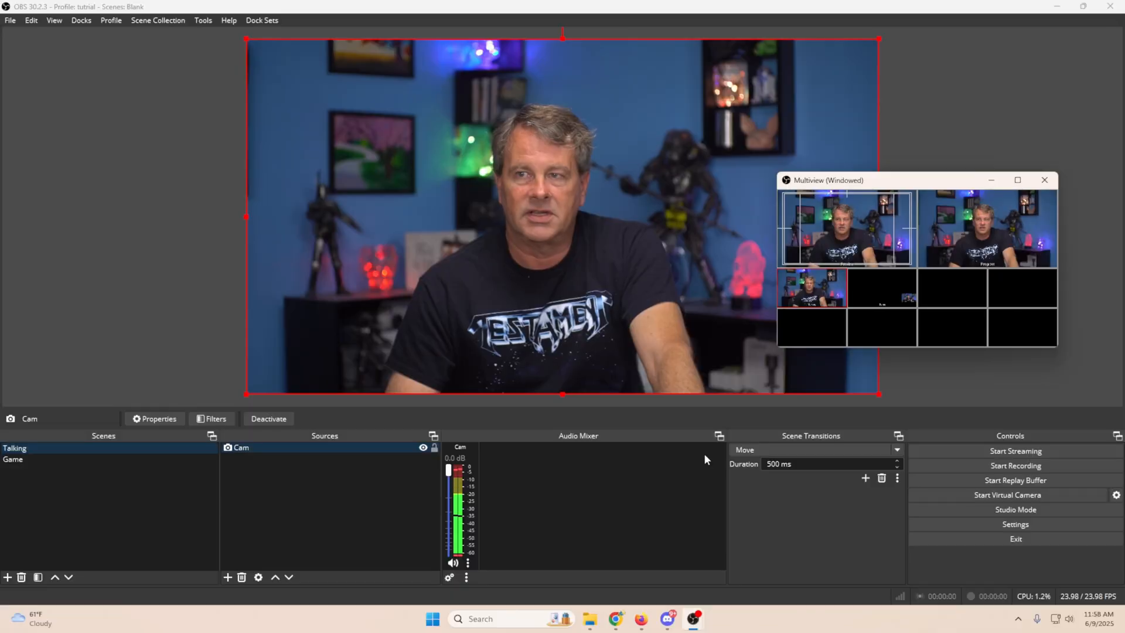
left_click(12, 459)
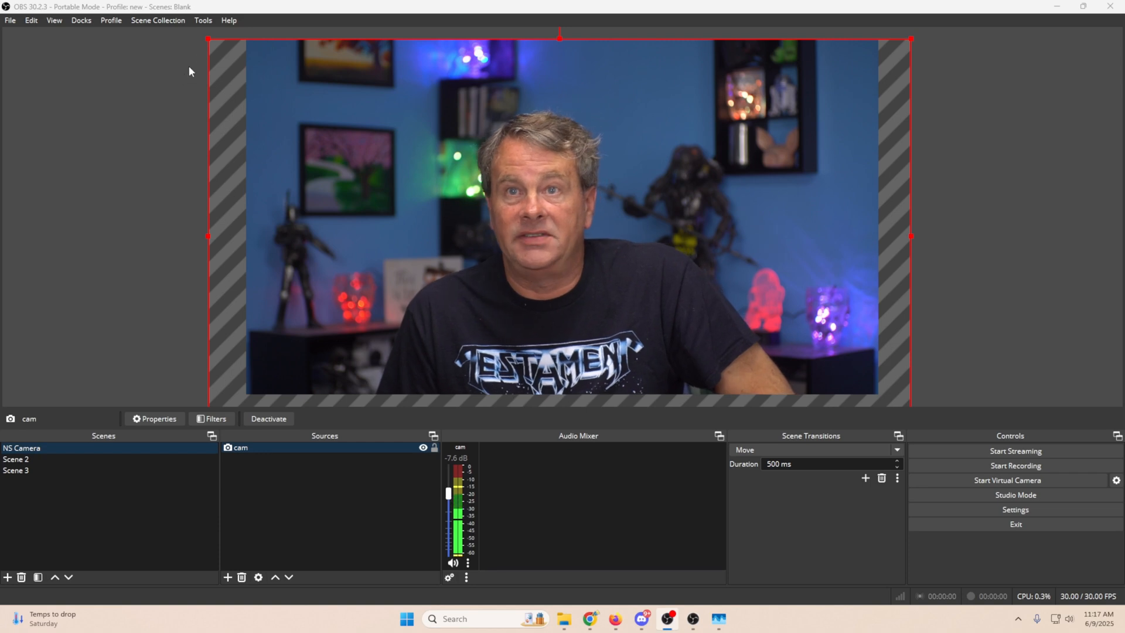
Show the folder of 17 saved crash reports from Help > Crash Reports.
left_click(202, 20)
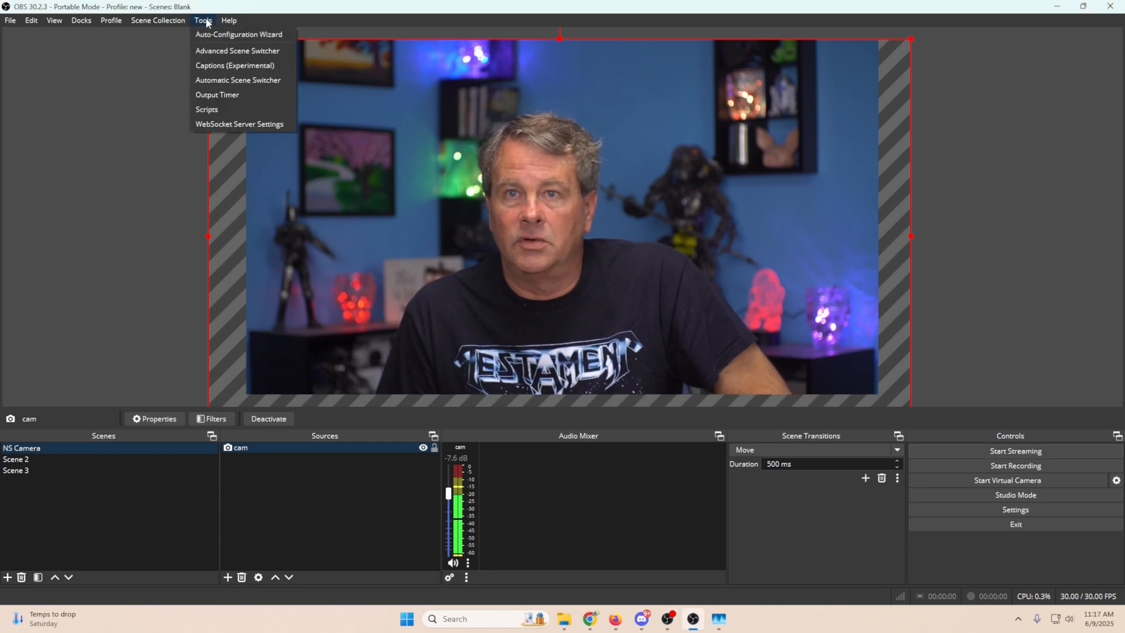
left_click(226, 20)
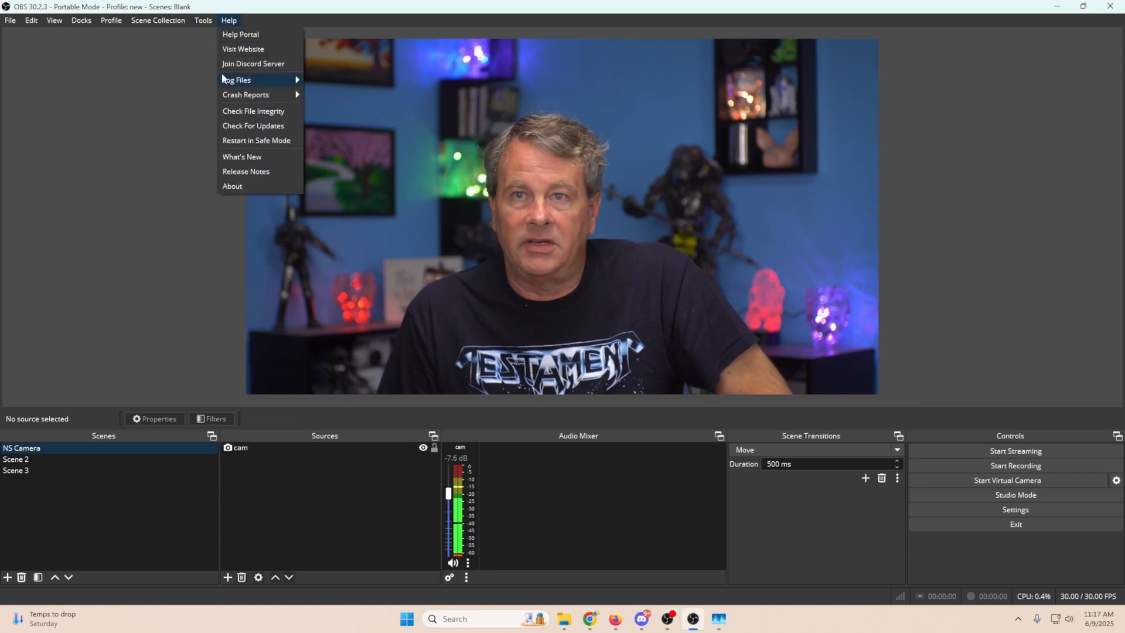
mouse_move(242, 101)
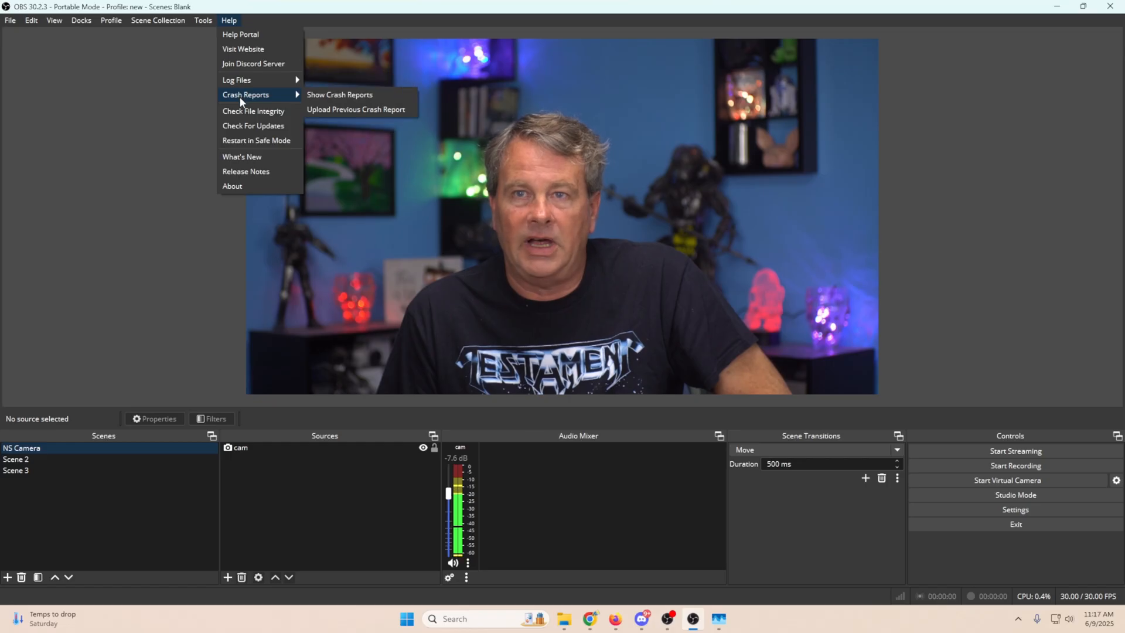
mouse_move(246, 99)
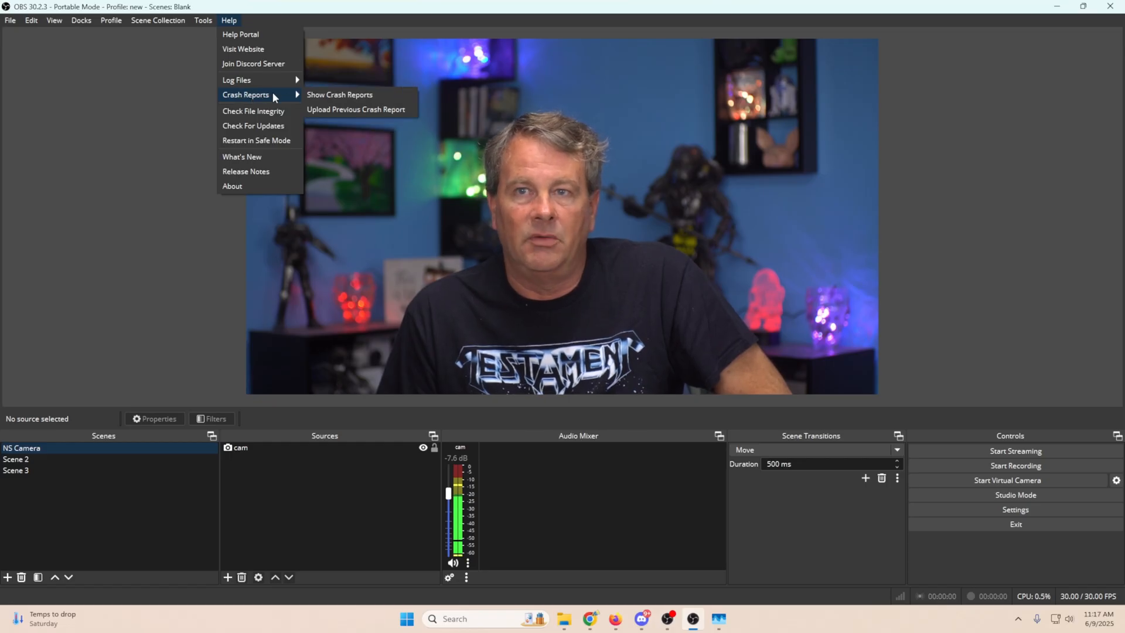
mouse_move(326, 98)
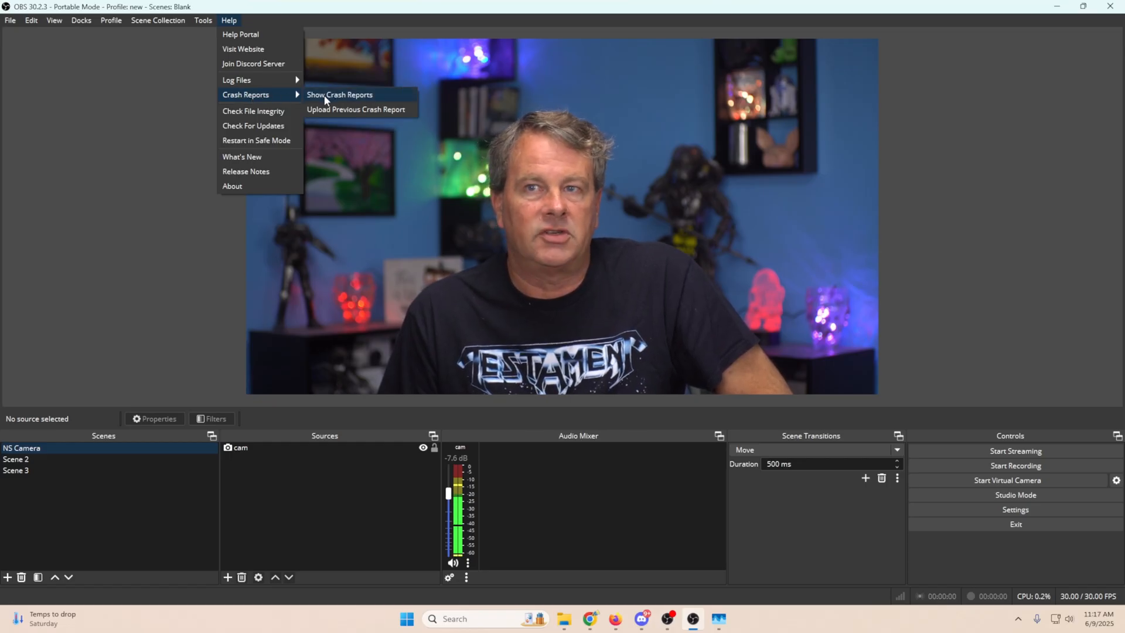
left_click(339, 95)
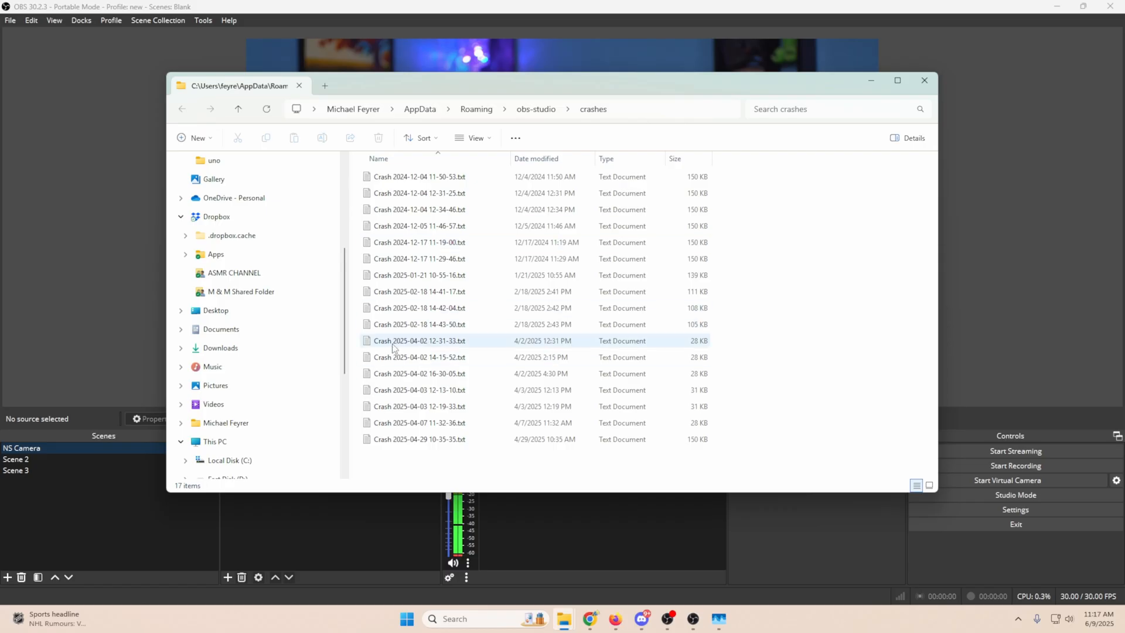
double_click(413, 341)
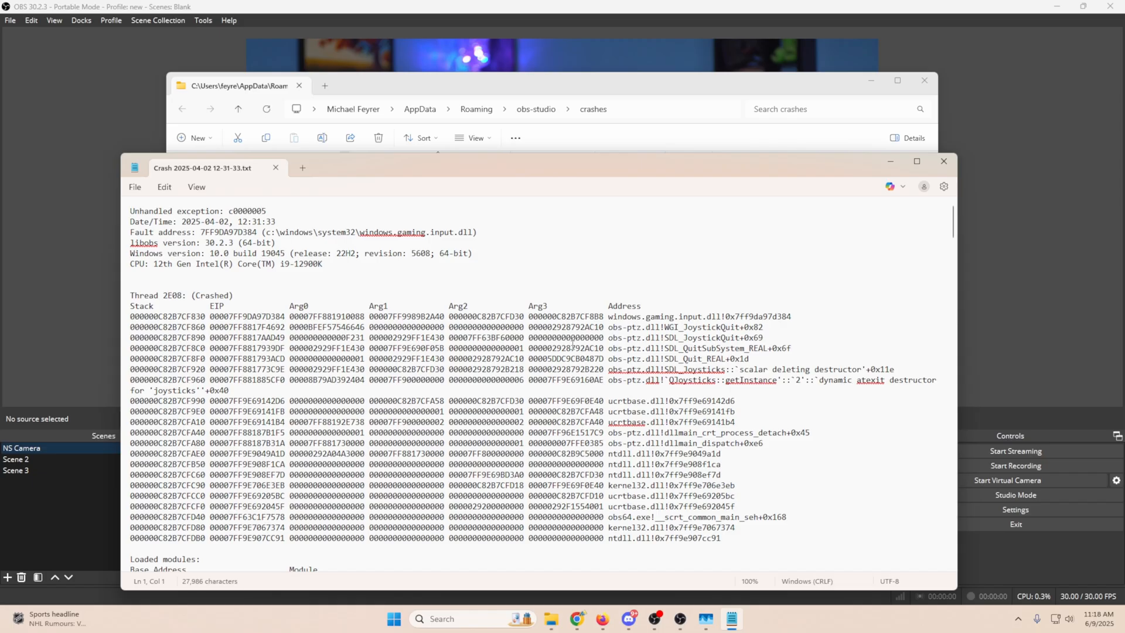
scroll("down", 3)
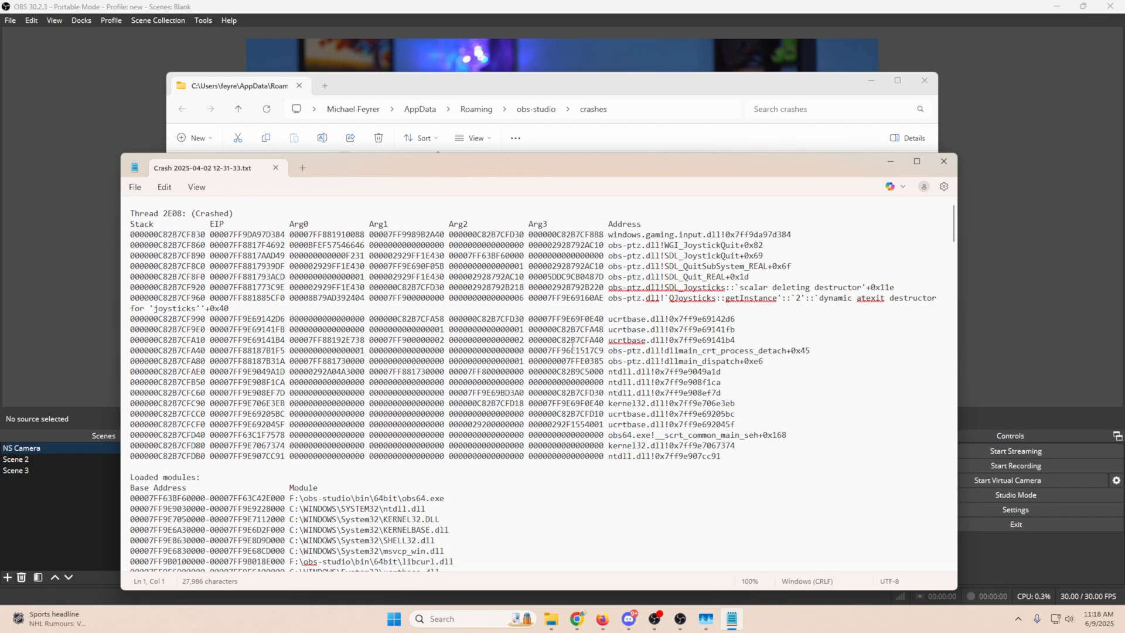
scroll("down", 3)
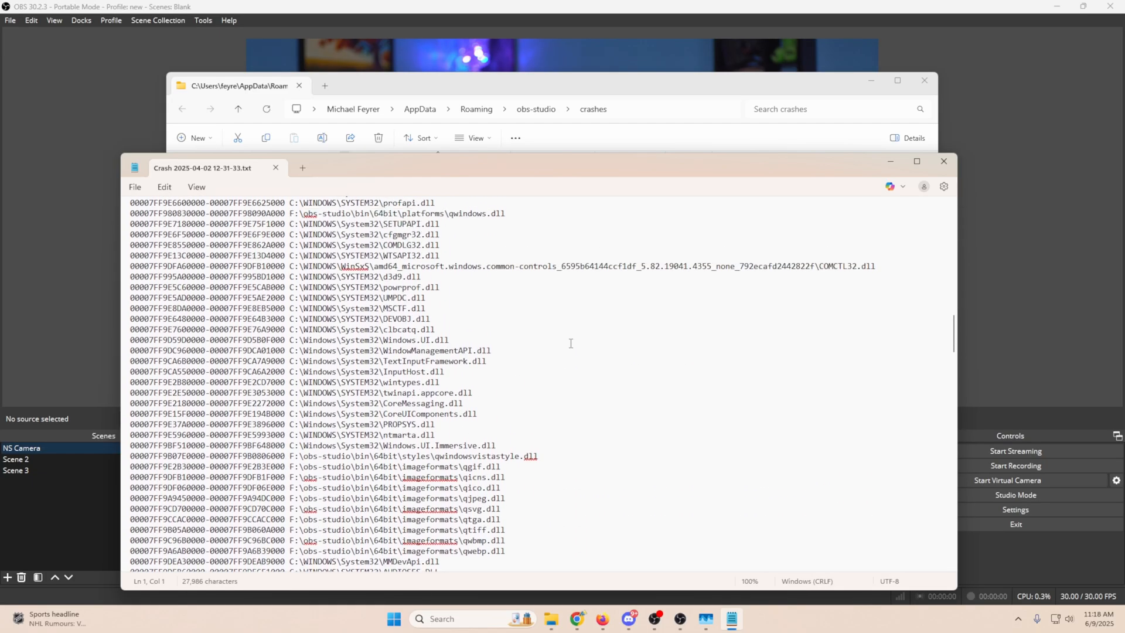
scroll("down", 3)
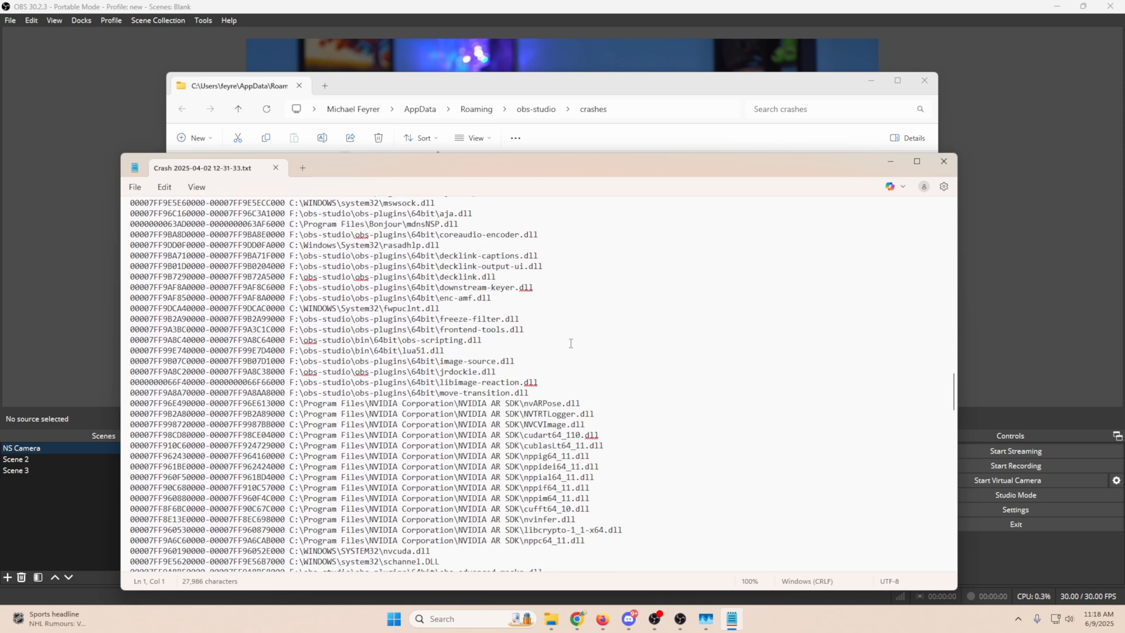
scroll("down", 3)
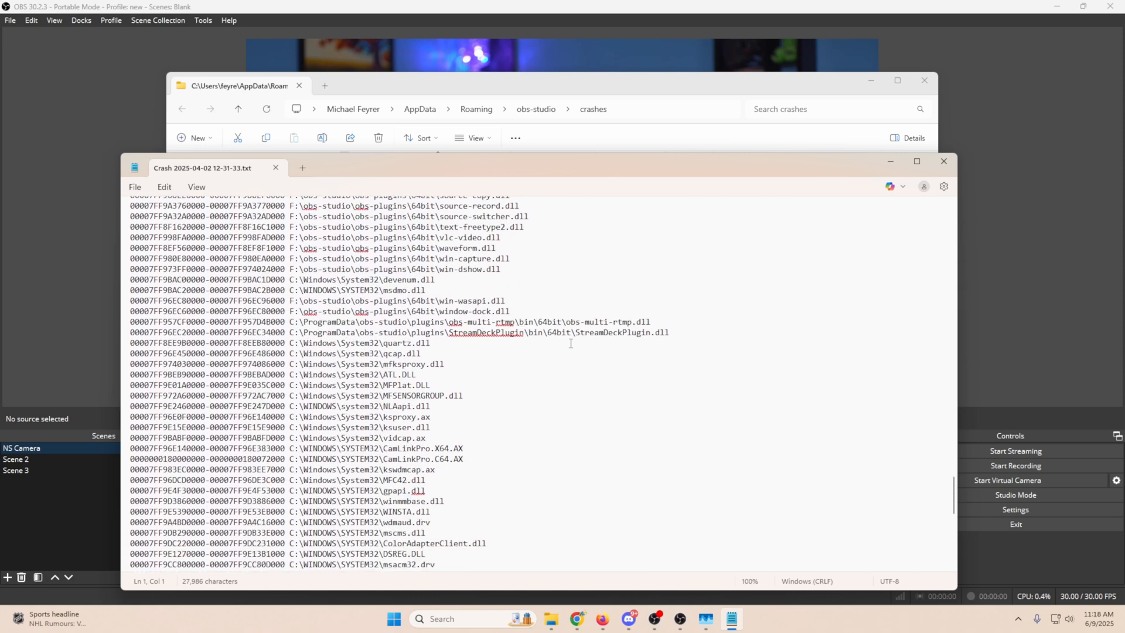
scroll("down", 3)
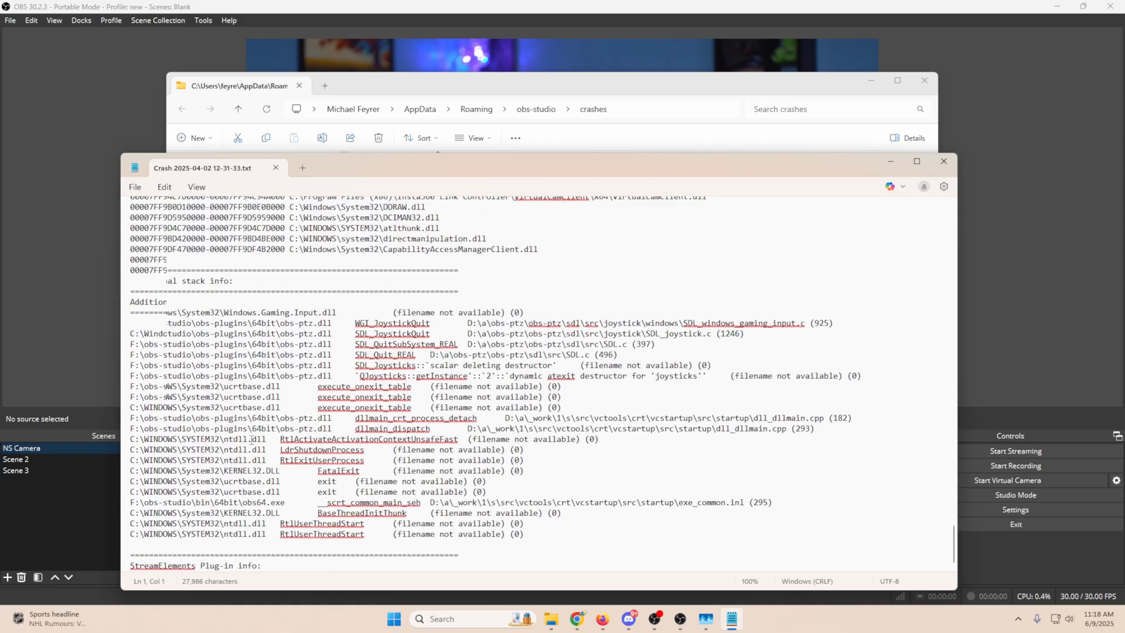
scroll("down", 3)
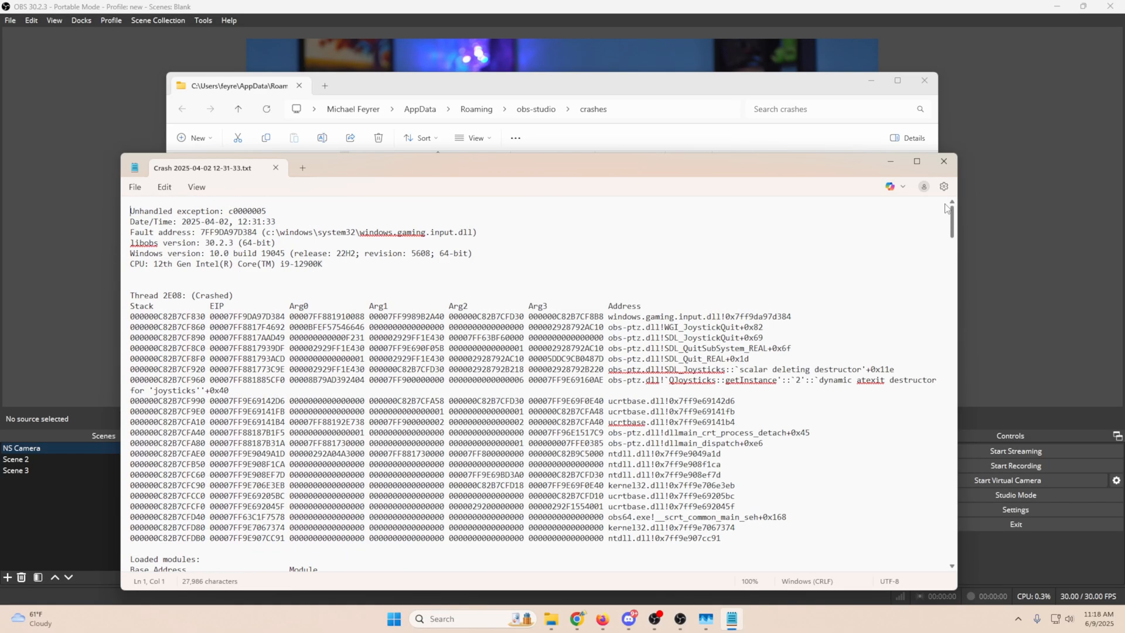
mouse_move(944, 162)
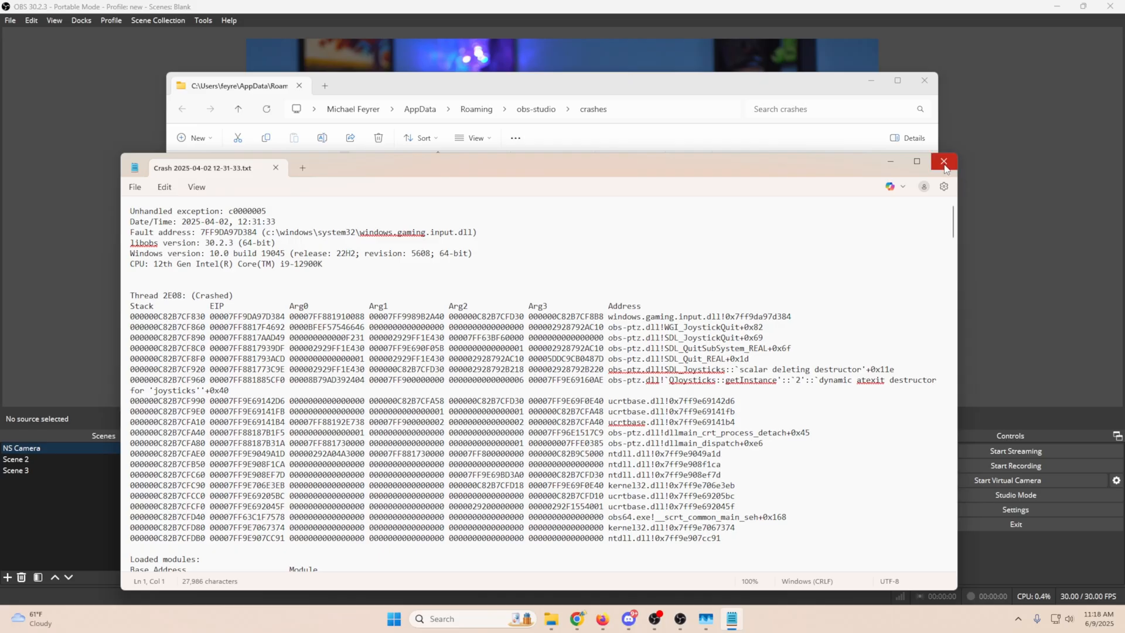
left_click(944, 161)
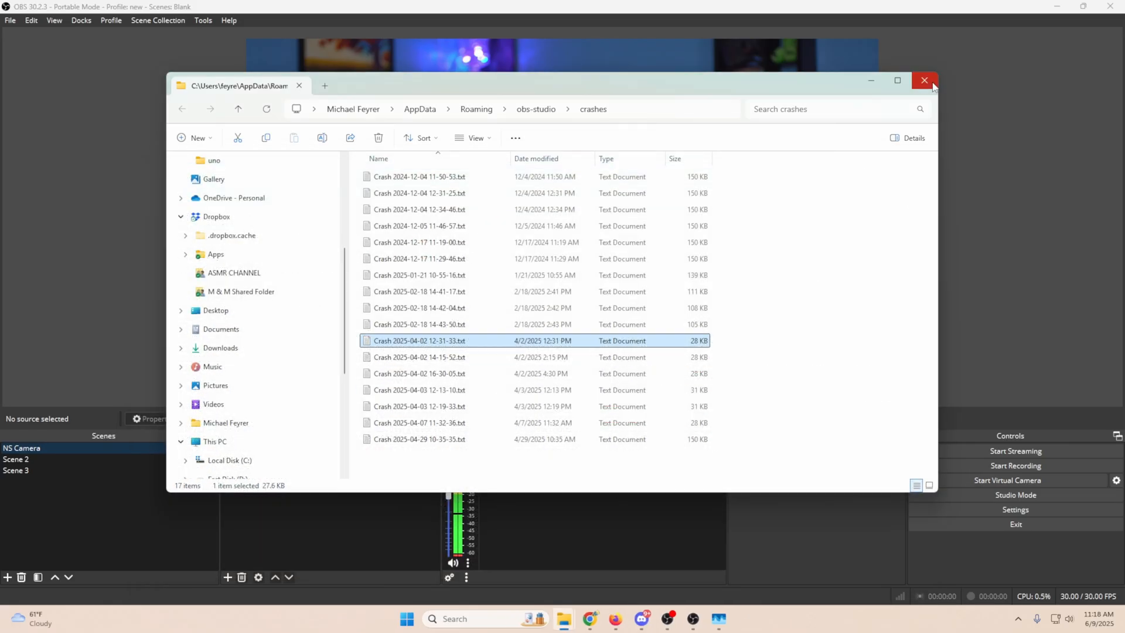
Close the crashes folder and bring up OBS's Help log file options.
left_click(925, 81)
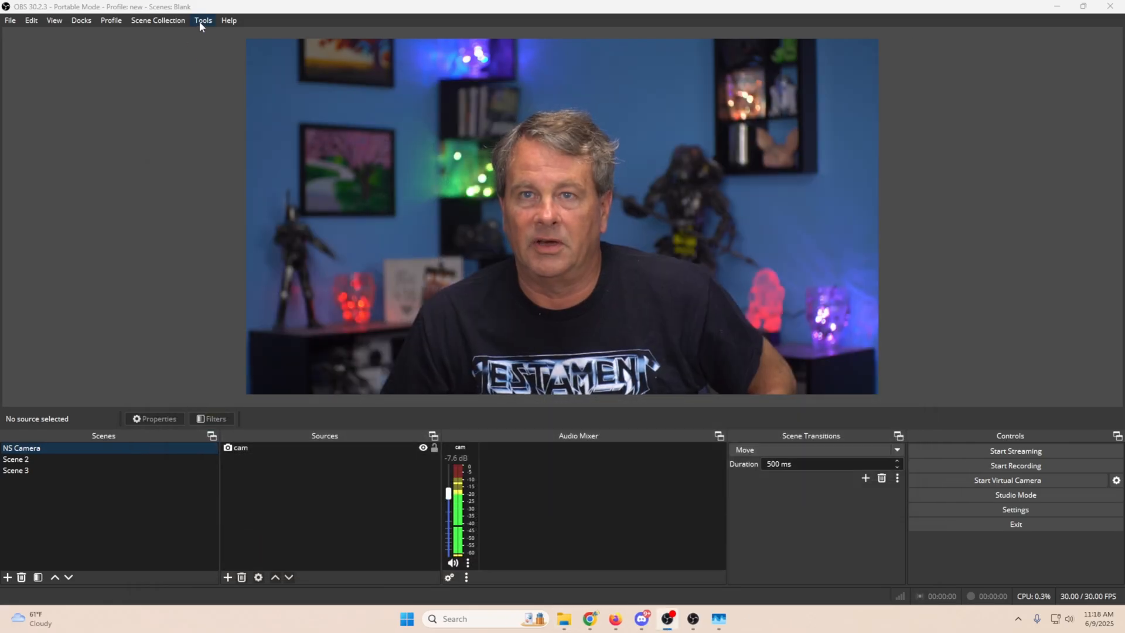
left_click(229, 21)
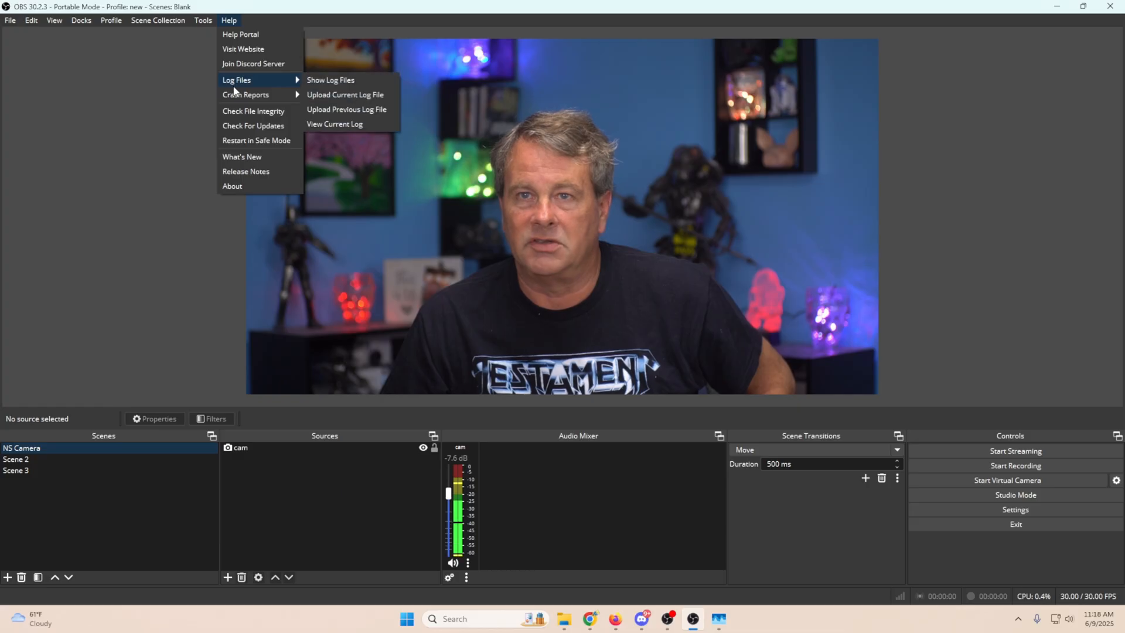
mouse_move(245, 94)
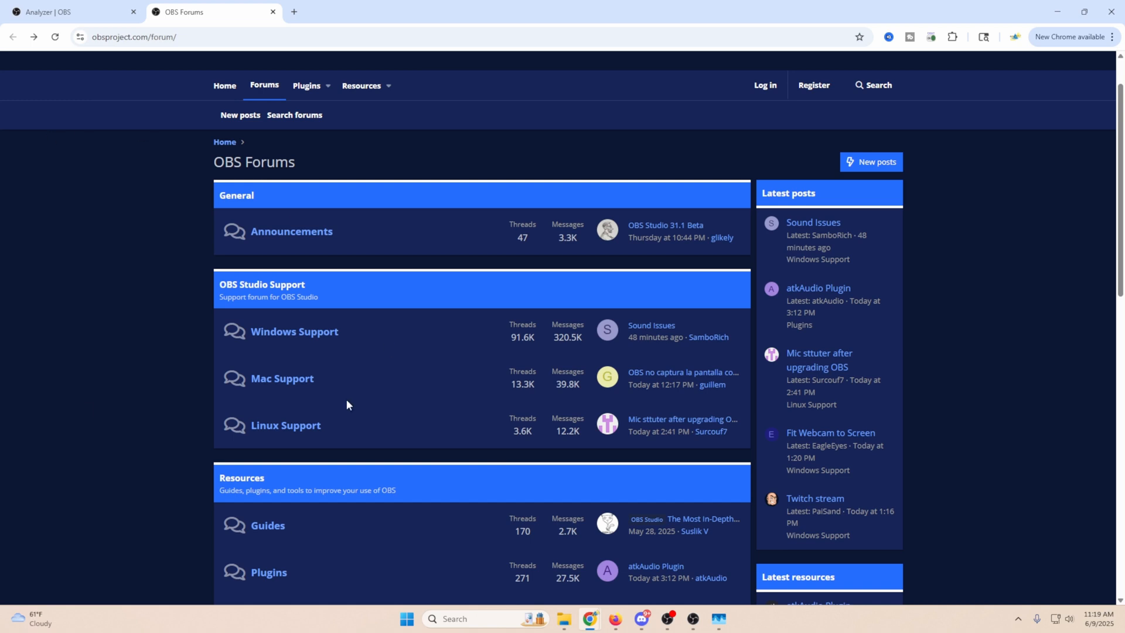
mouse_move(103, 338)
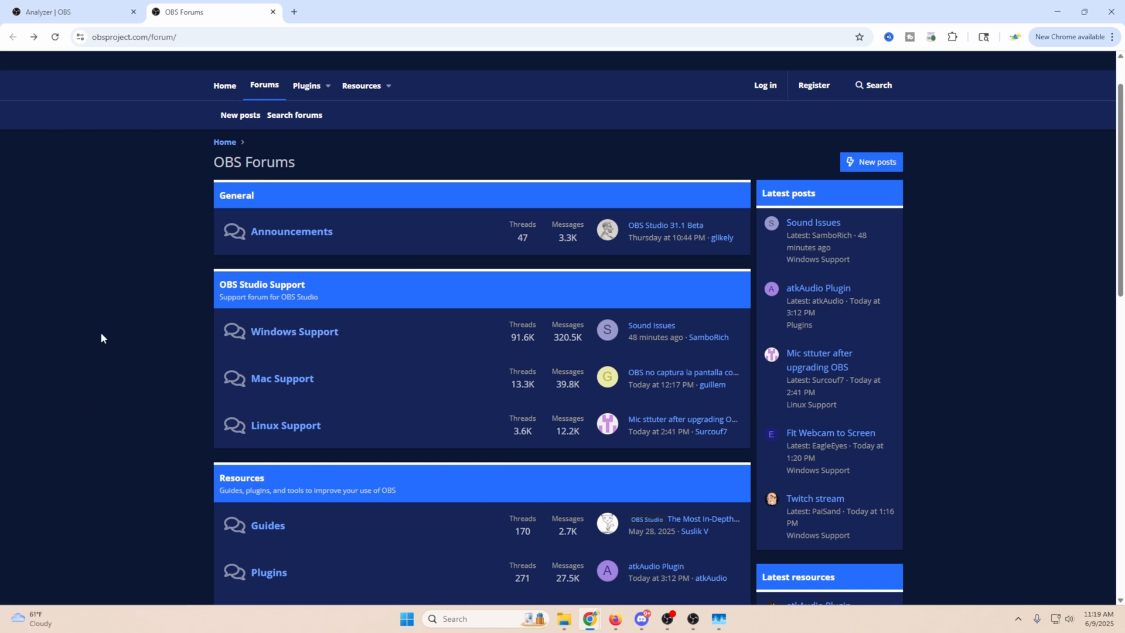
mouse_move(297, 433)
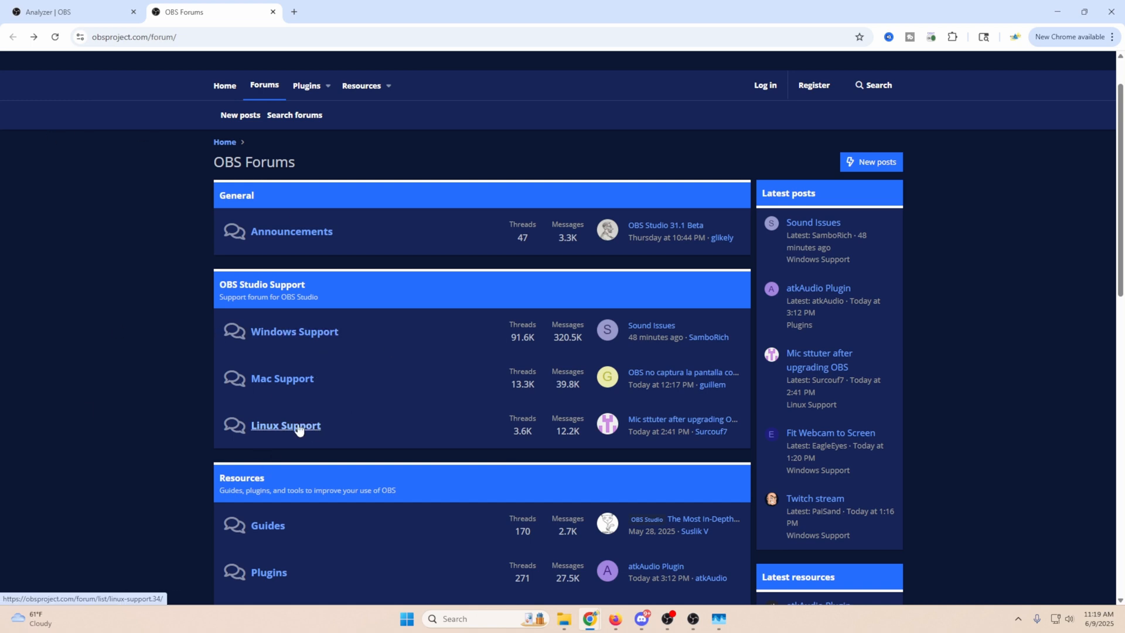
Go to the Windows Support section of the OBS Forums.
left_click(294, 331)
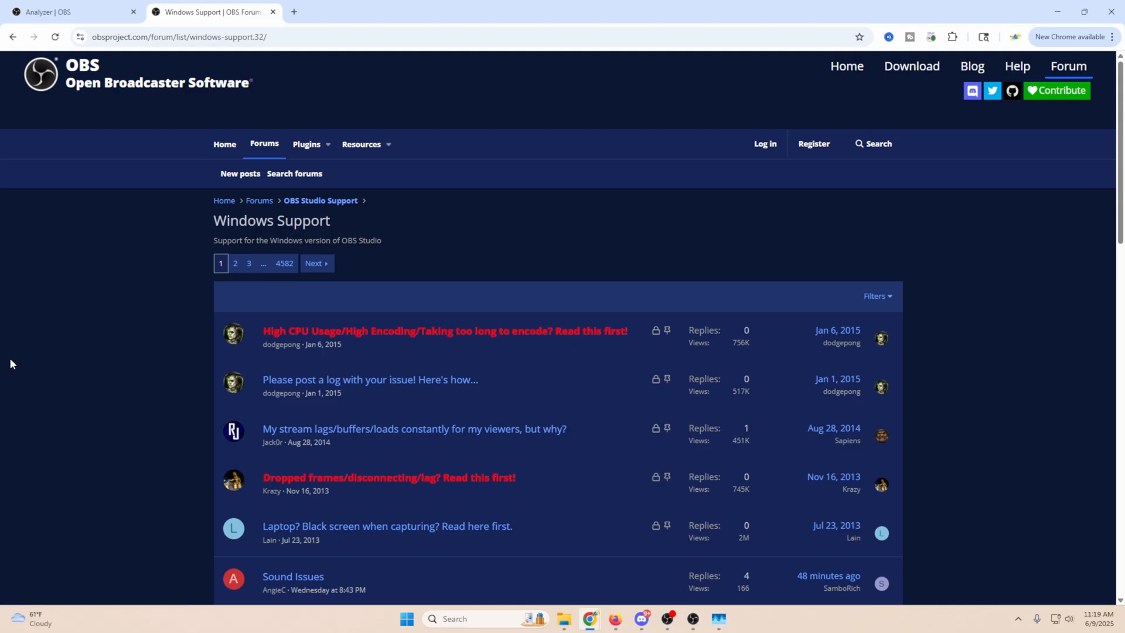
mouse_move(764, 314)
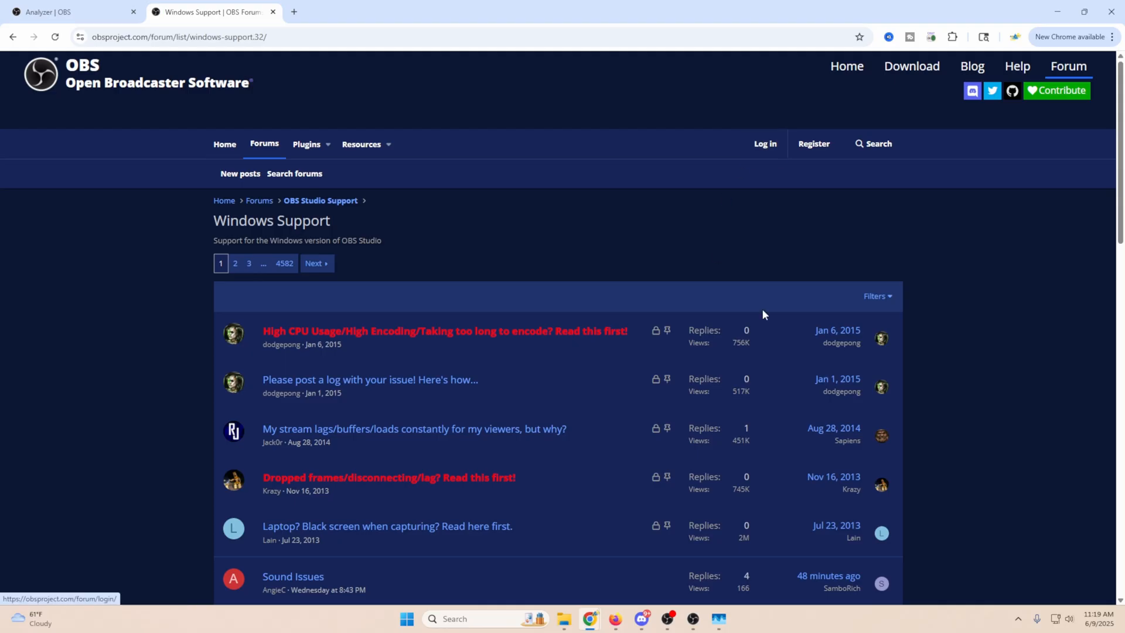
mouse_move(446, 331)
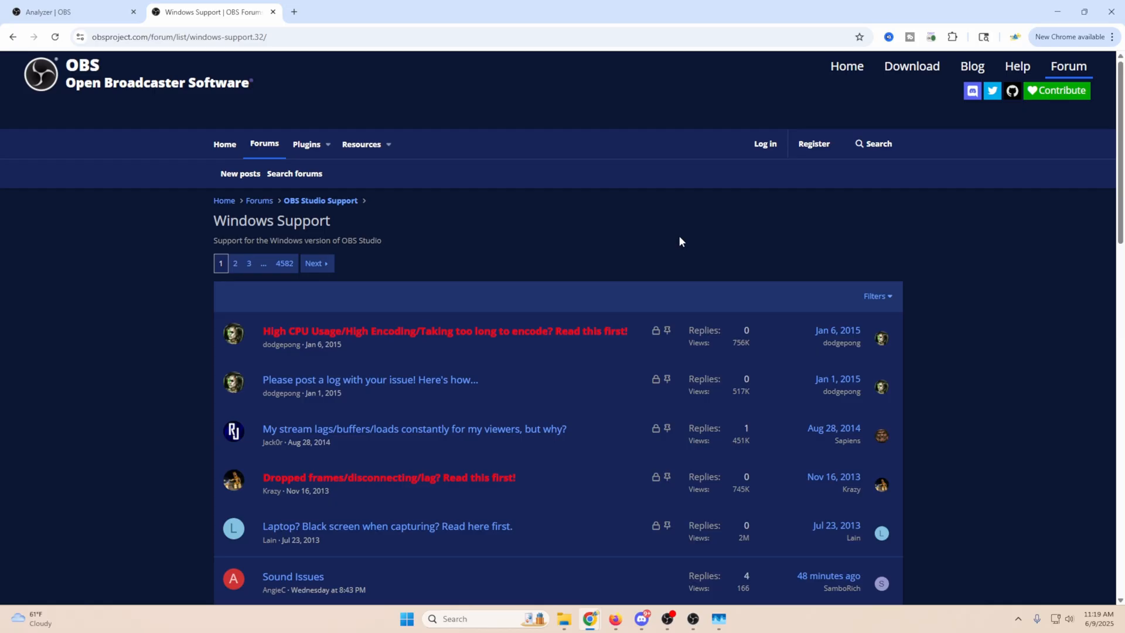
mouse_move(673, 244)
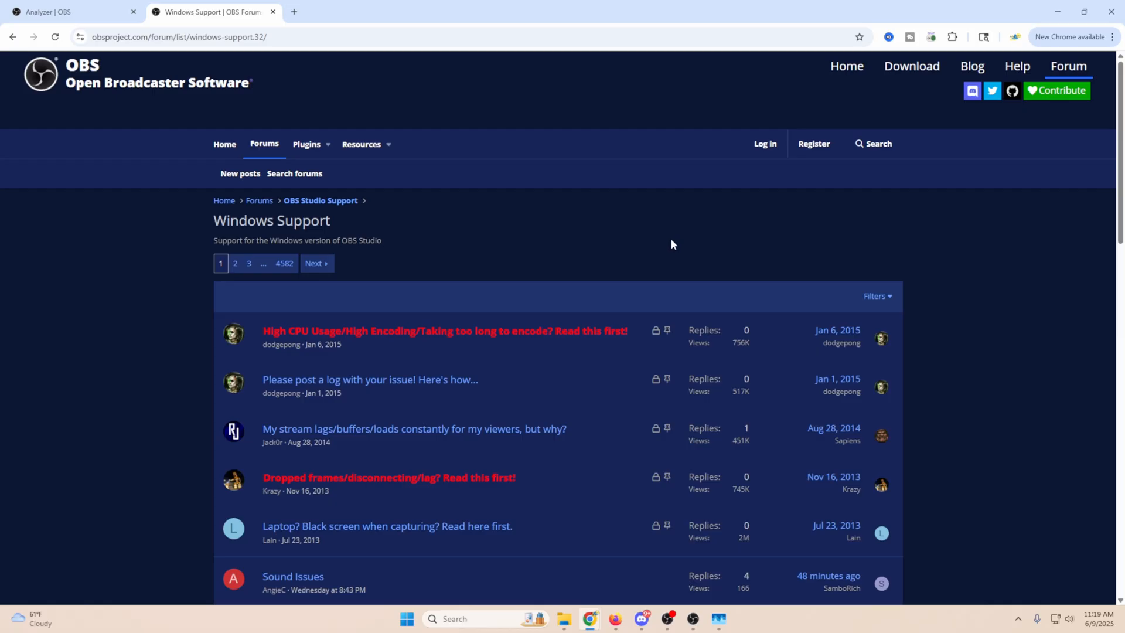
mouse_move(782, 180)
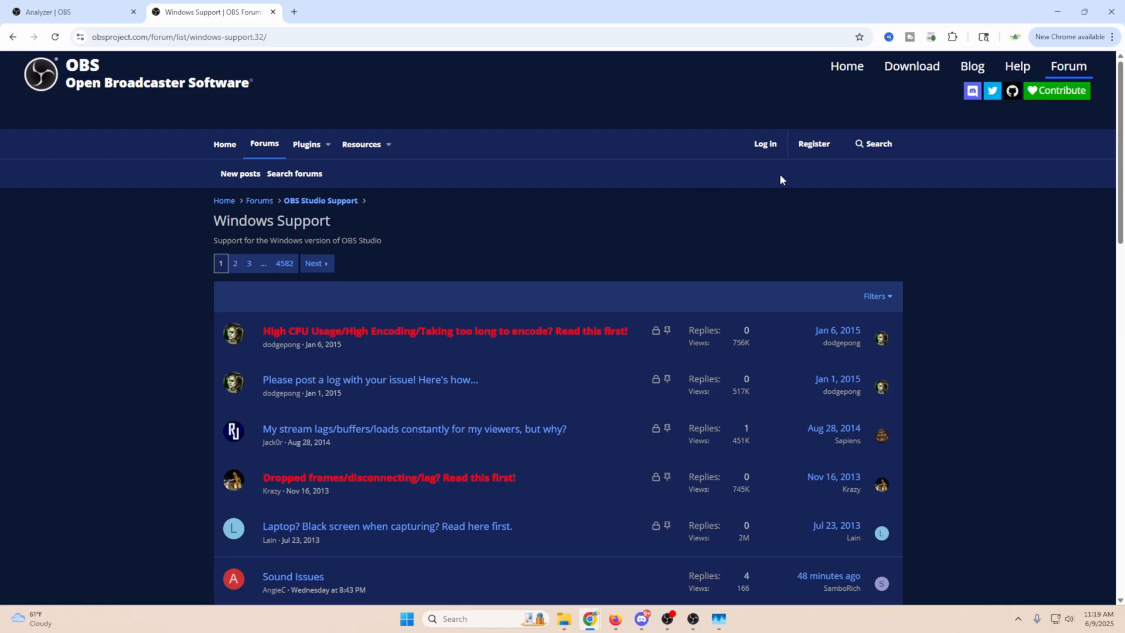
mouse_move(796, 150)
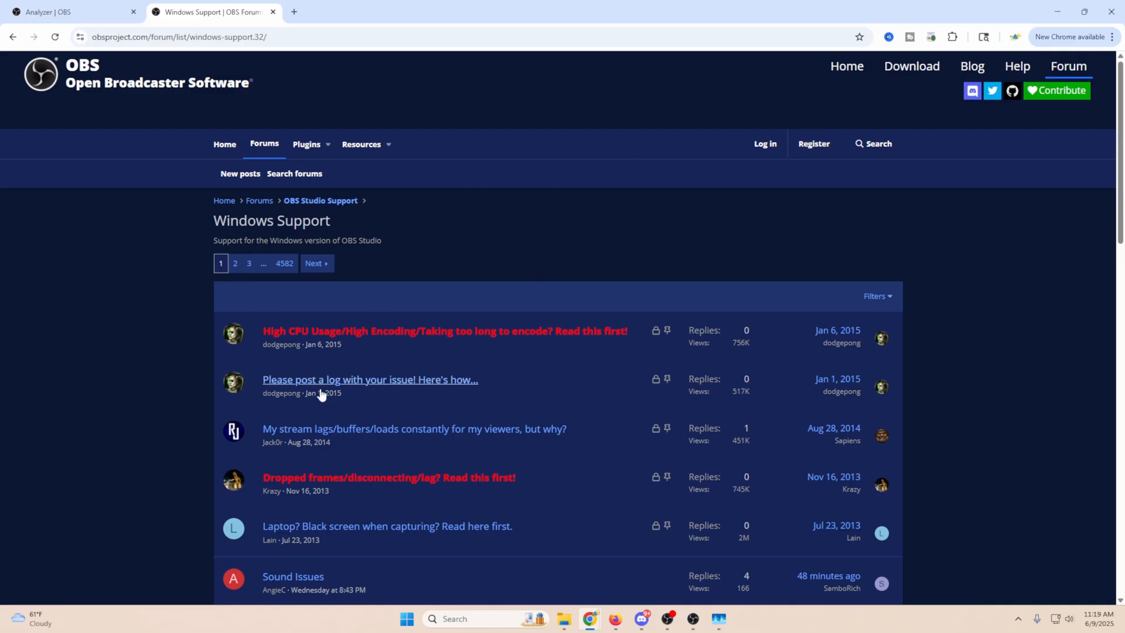
mouse_move(579, 246)
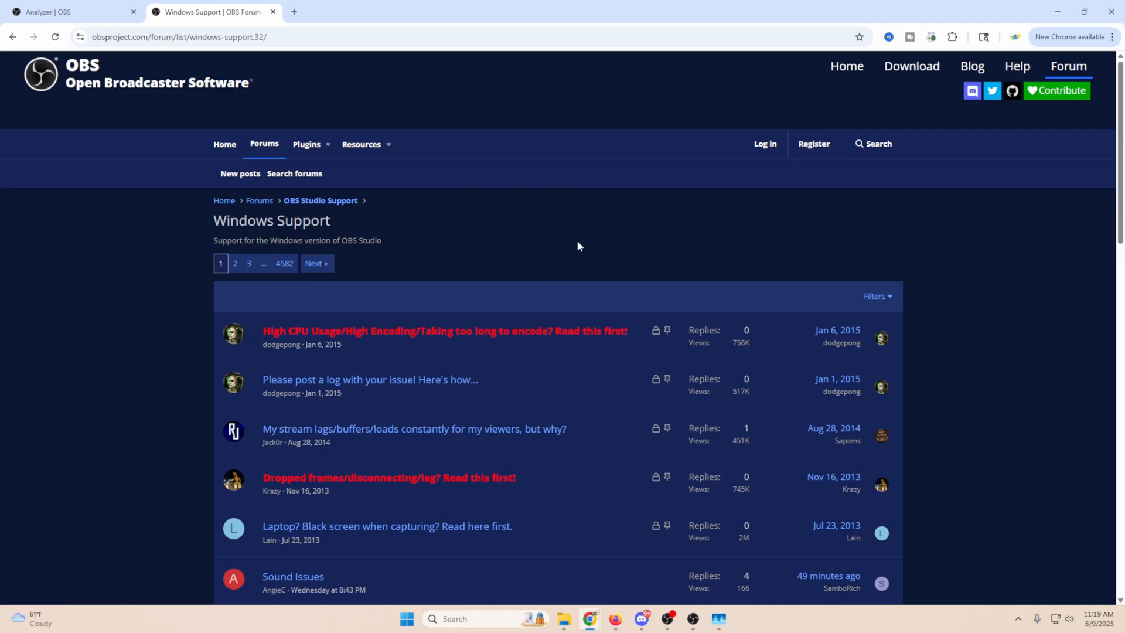
mouse_move(565, 338)
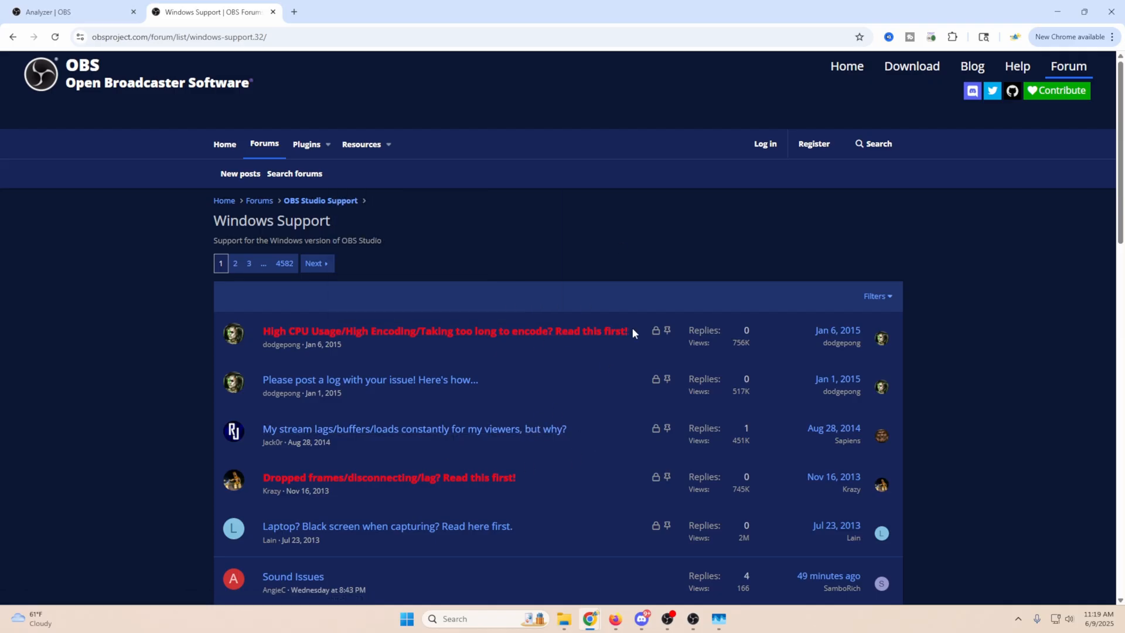
mouse_move(597, 237)
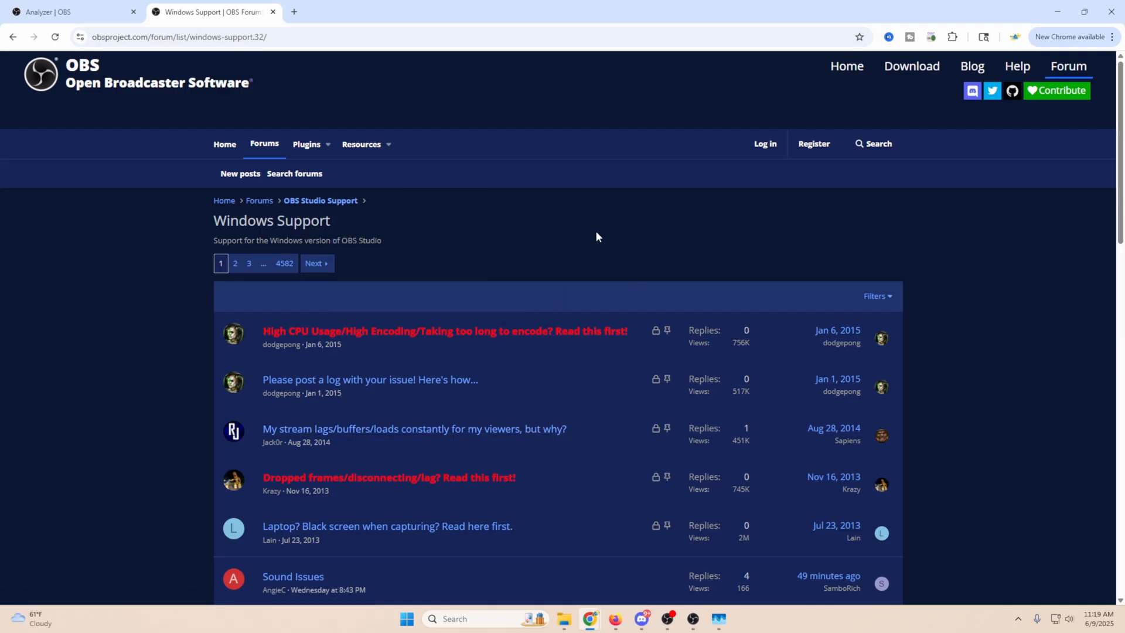
mouse_move(136, 478)
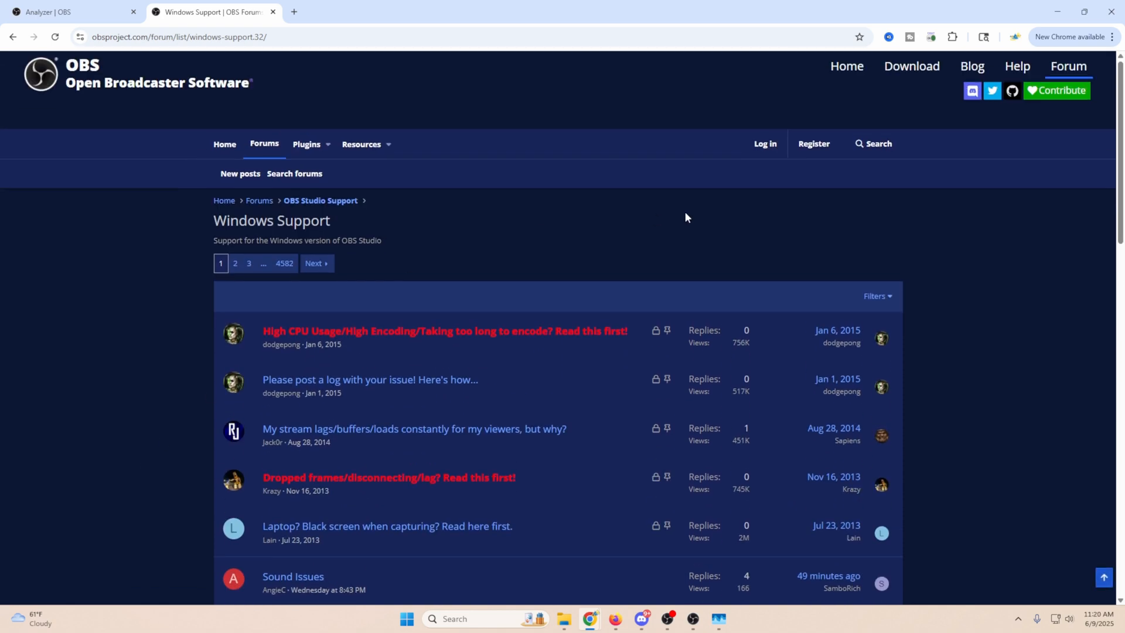
Go to the OBS Help Portal from the obsproject.com Help link.
left_click(1017, 66)
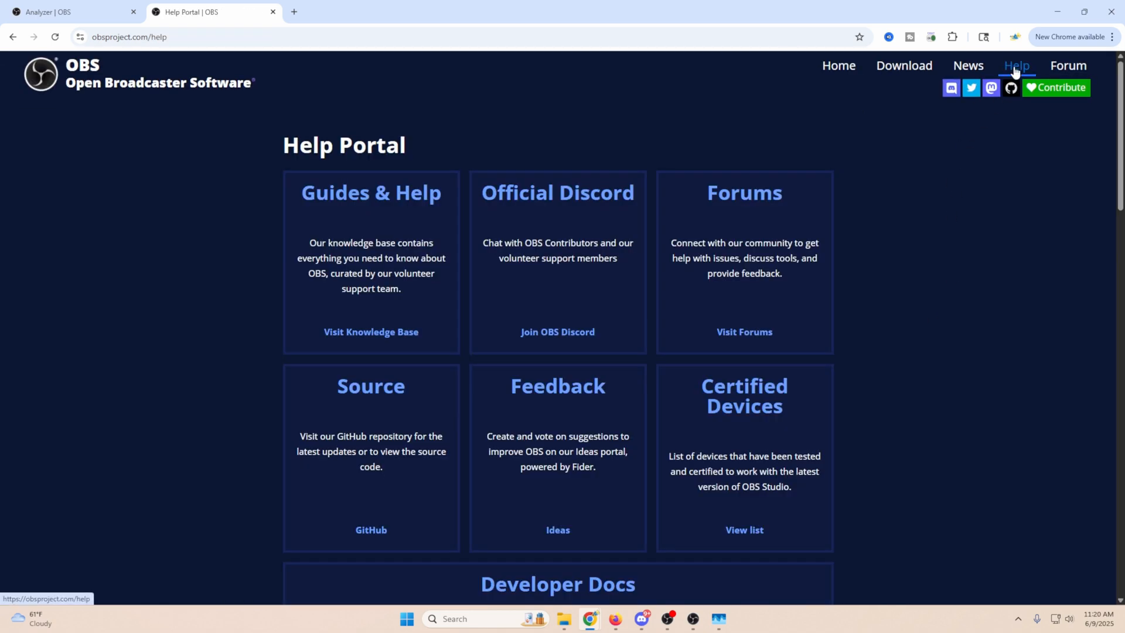
mouse_move(507, 302)
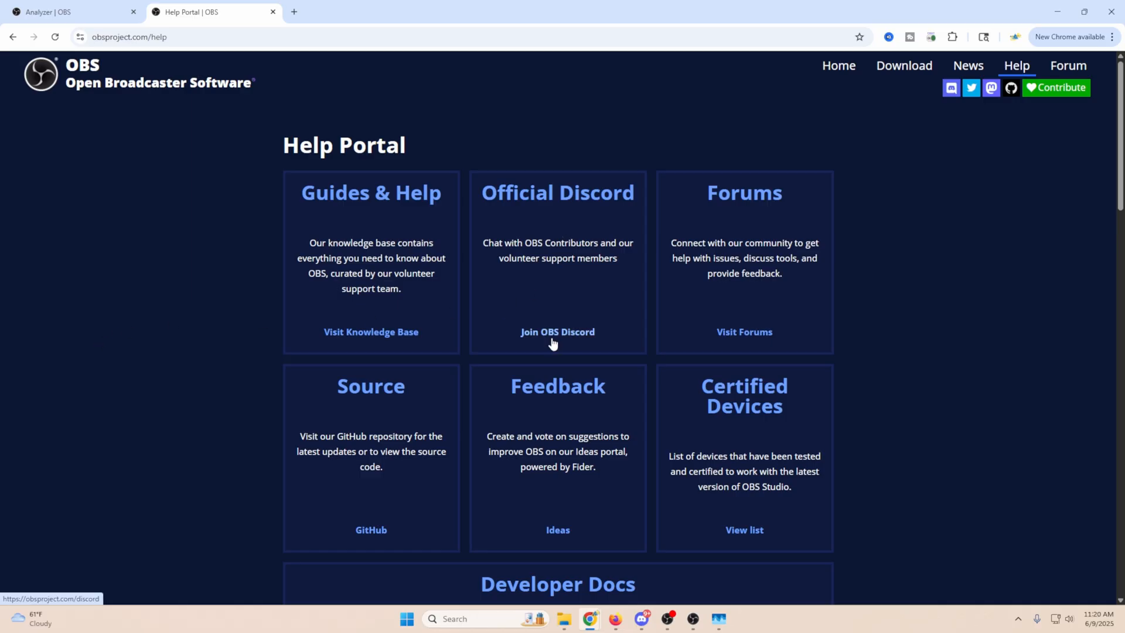
mouse_move(922, 131)
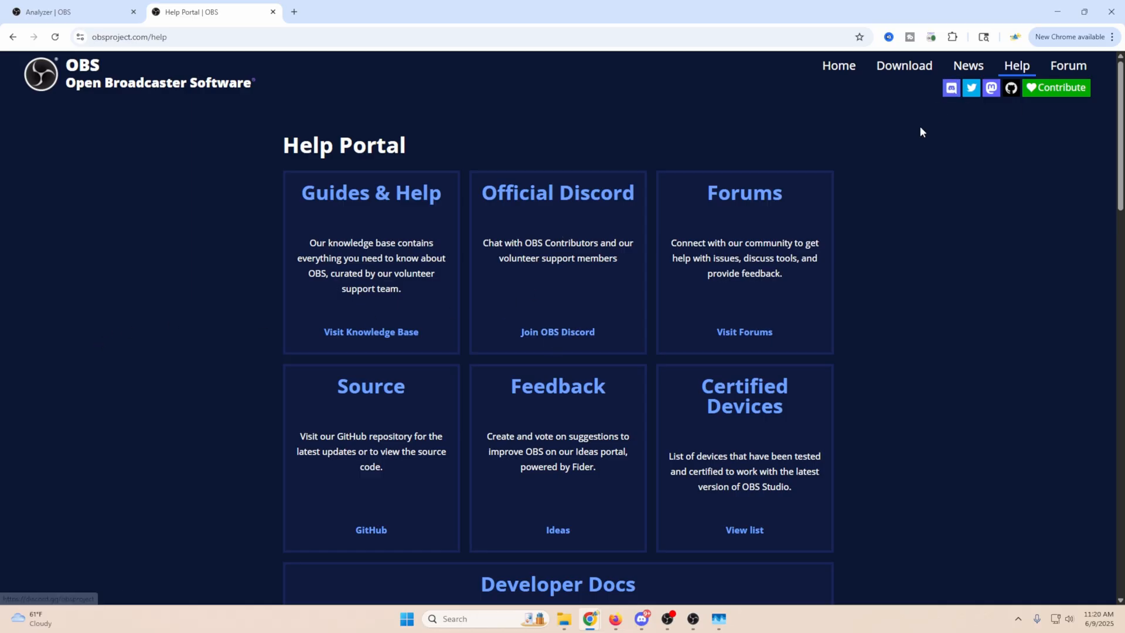
mouse_move(517, 119)
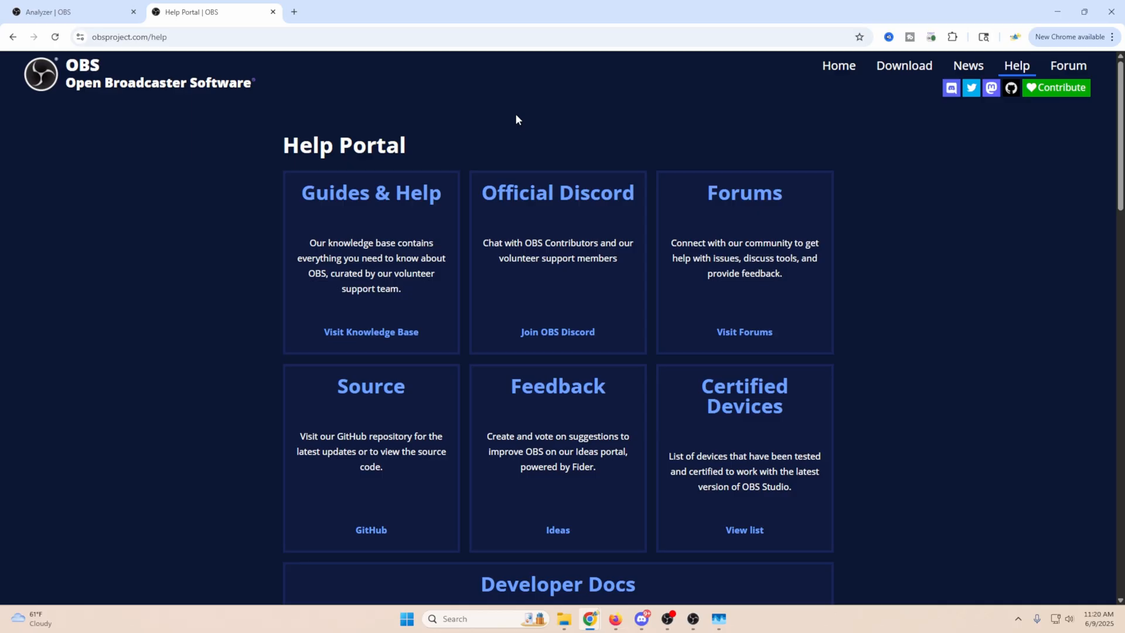